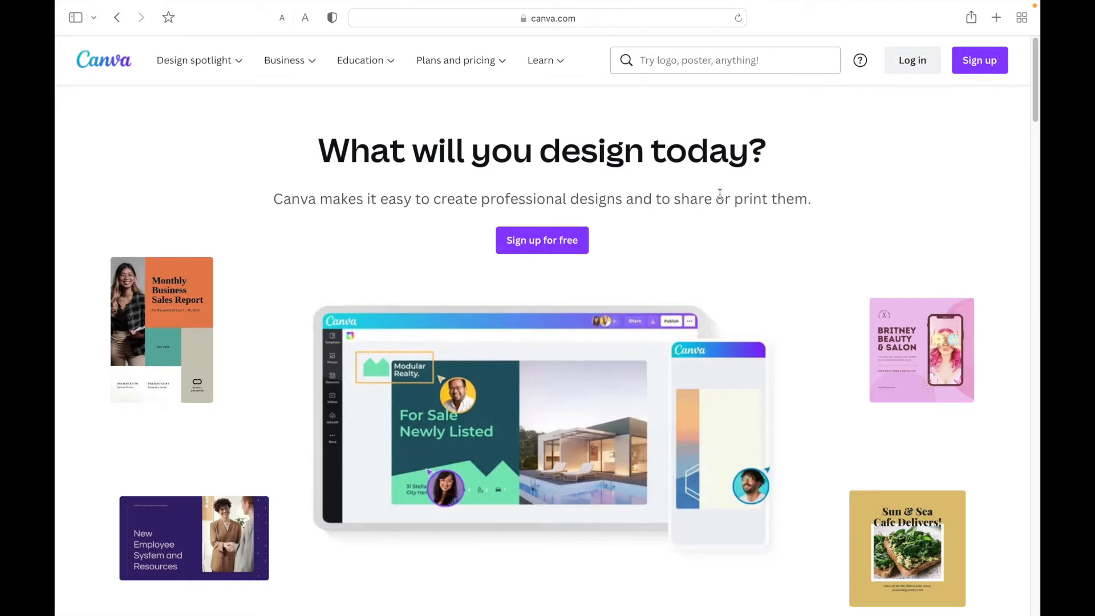
mouse_move(965, 103)
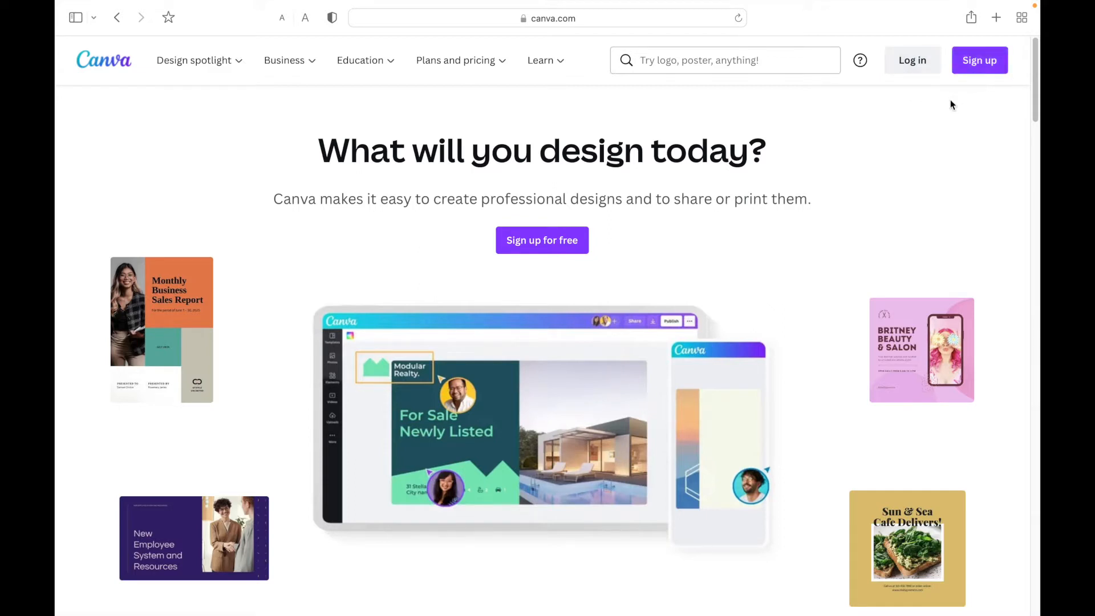
mouse_move(912, 60)
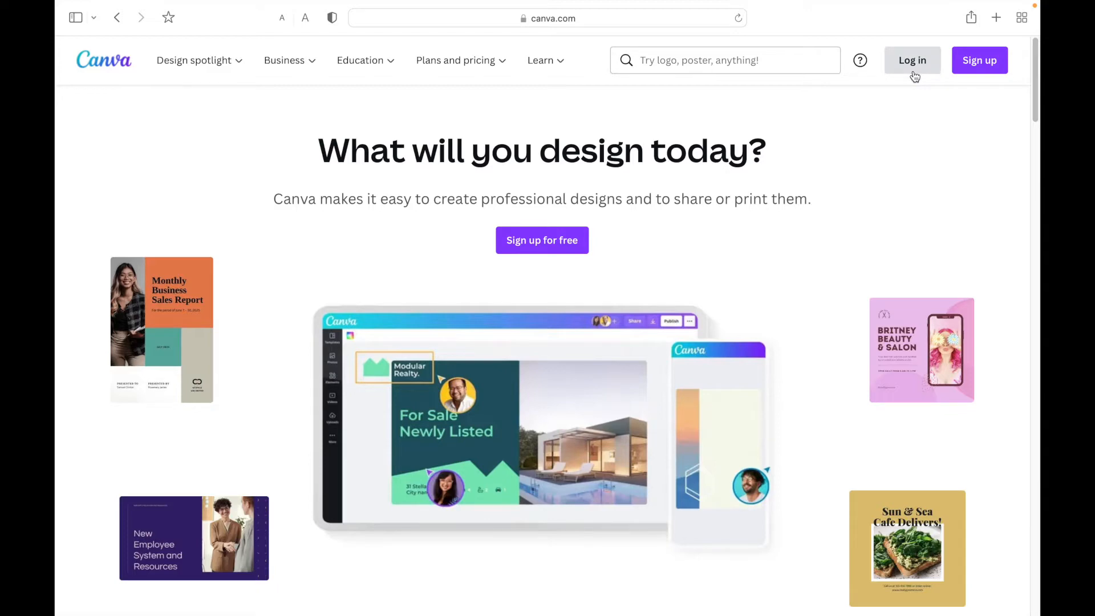
Step: Log in to the Canva account to reach the home dashboard
left_click(913, 59)
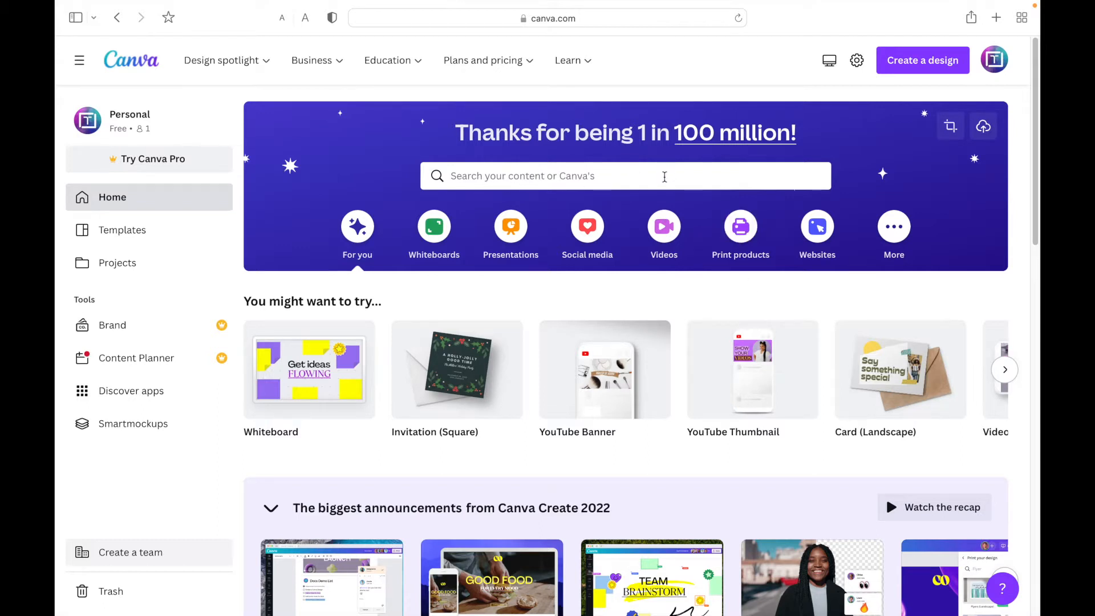
Step: Search 'inva' from the home bar and choose the Invitation (Square) design type
left_click(625, 175)
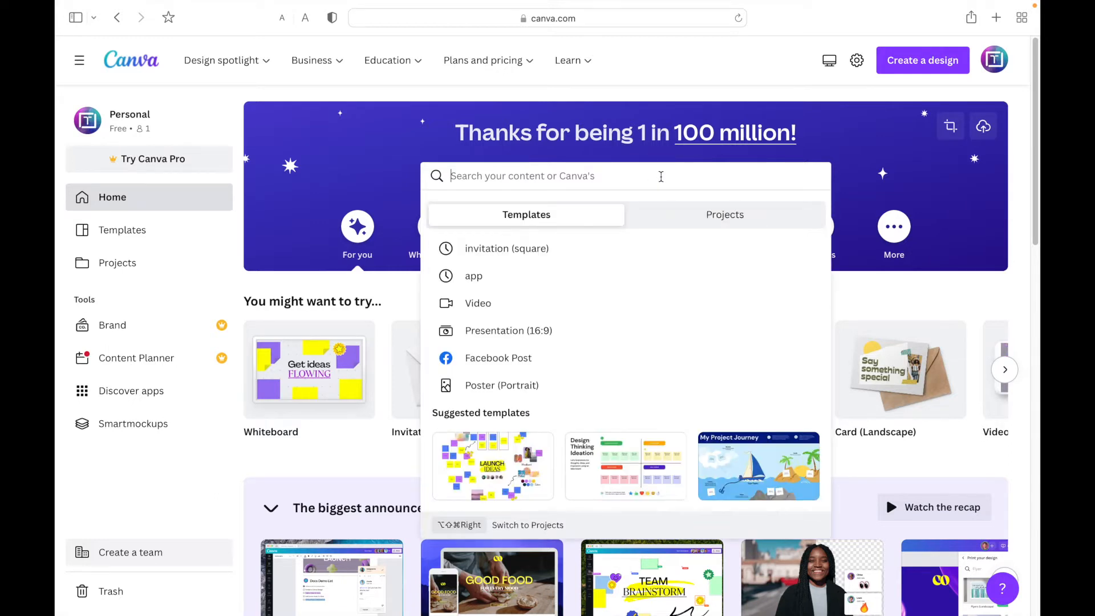
type("inva")
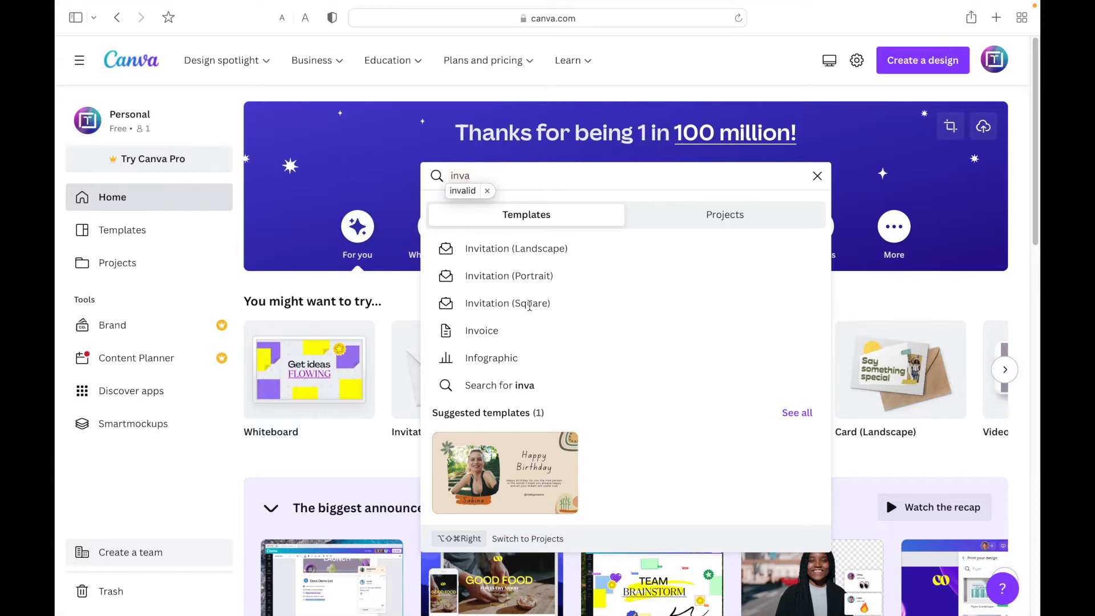
left_click(507, 302)
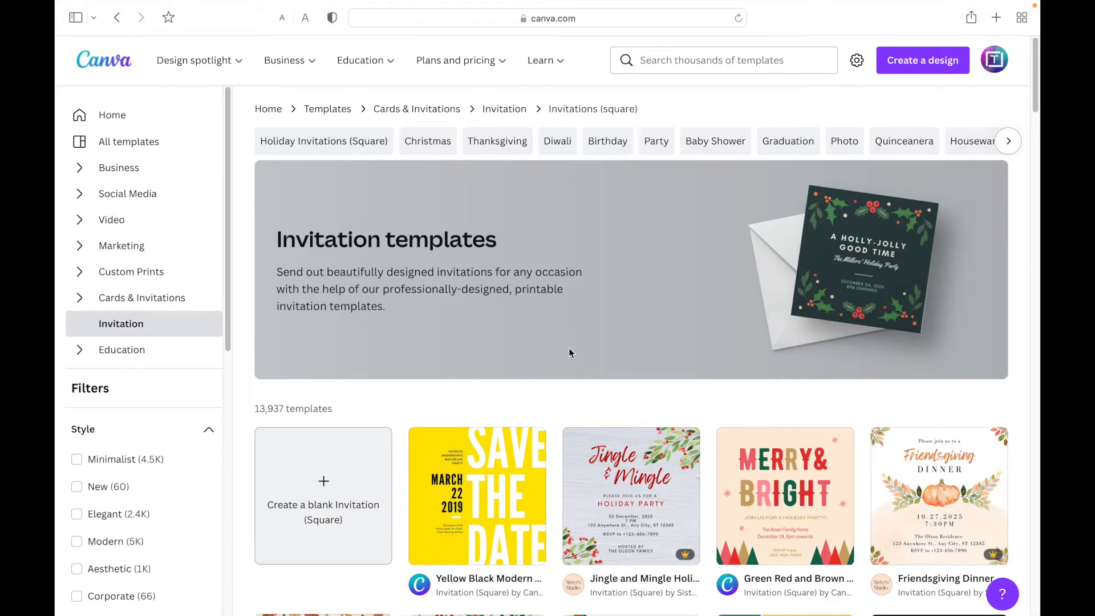
Step: Create a blank Invitation (Square) design from the templates page
scroll("down", 3)
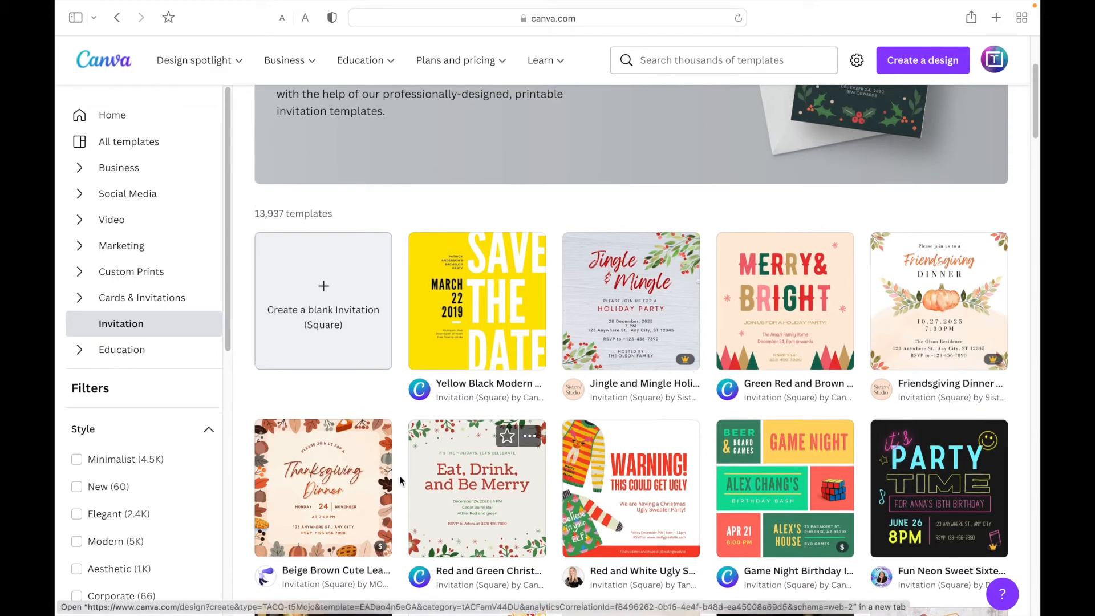
mouse_move(742, 340)
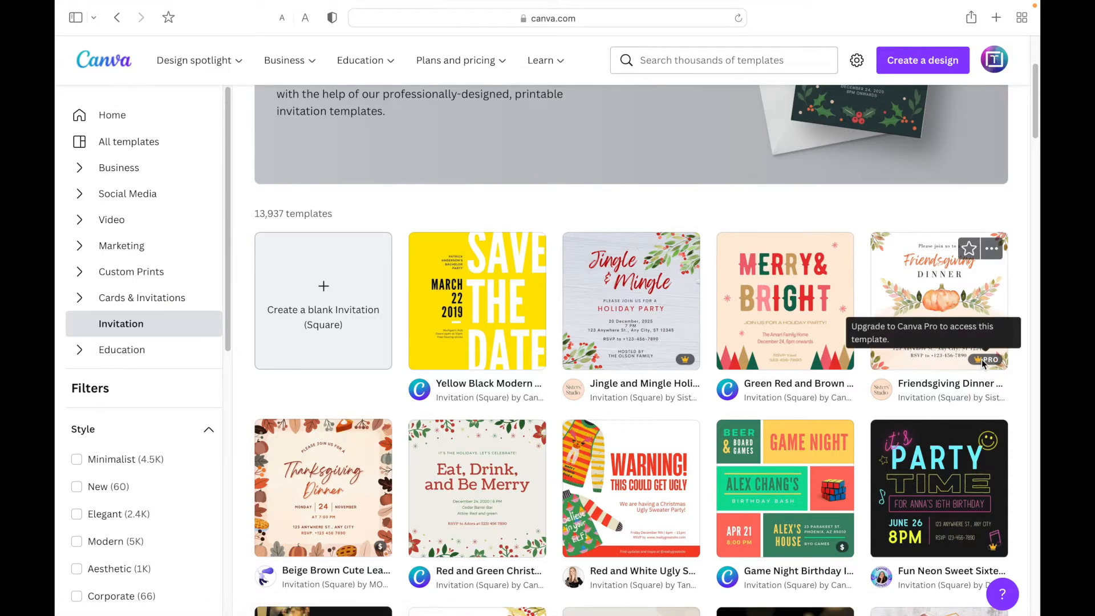
mouse_move(592, 215)
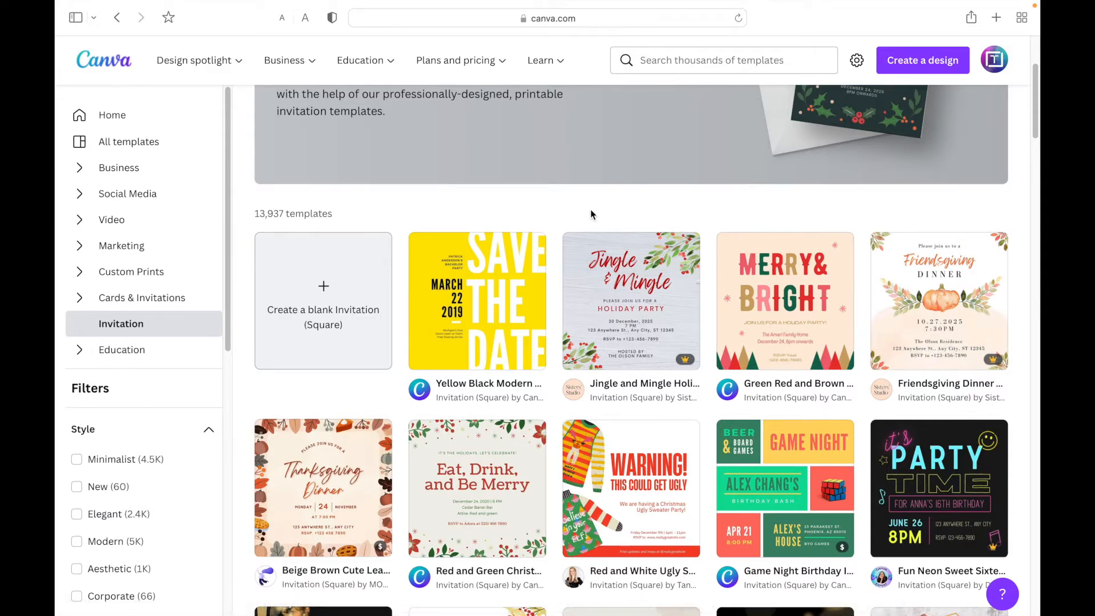
mouse_move(323, 248)
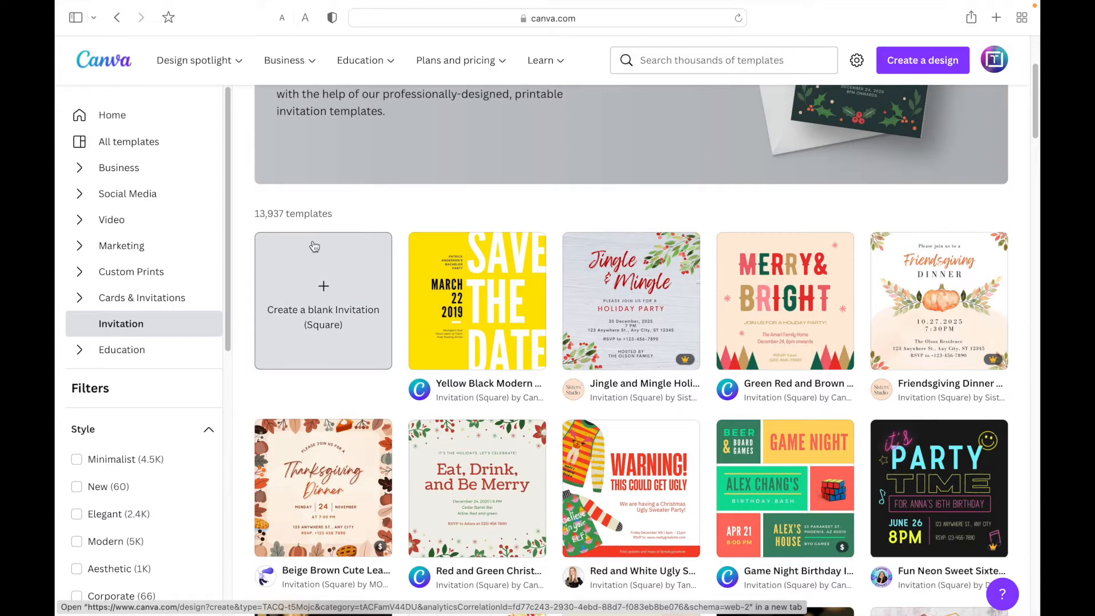
mouse_move(461, 208)
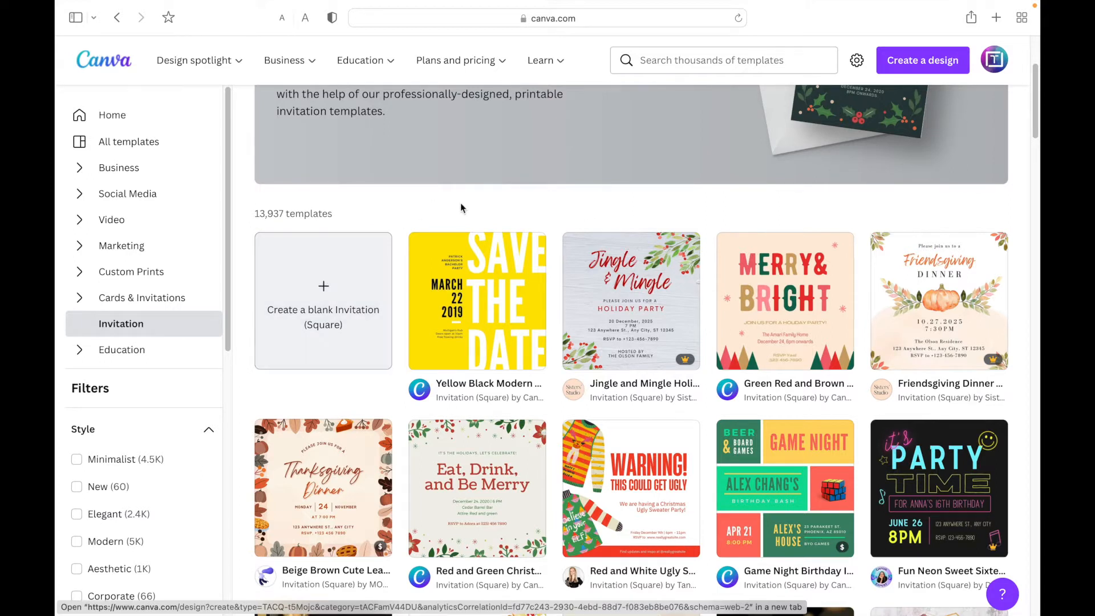
mouse_move(361, 306)
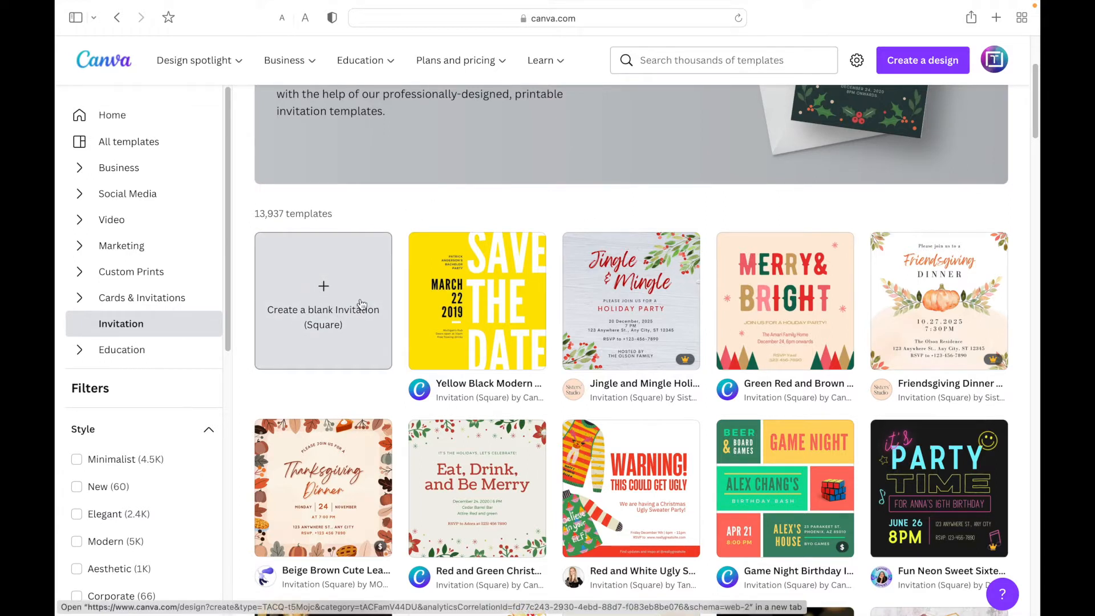
left_click(323, 300)
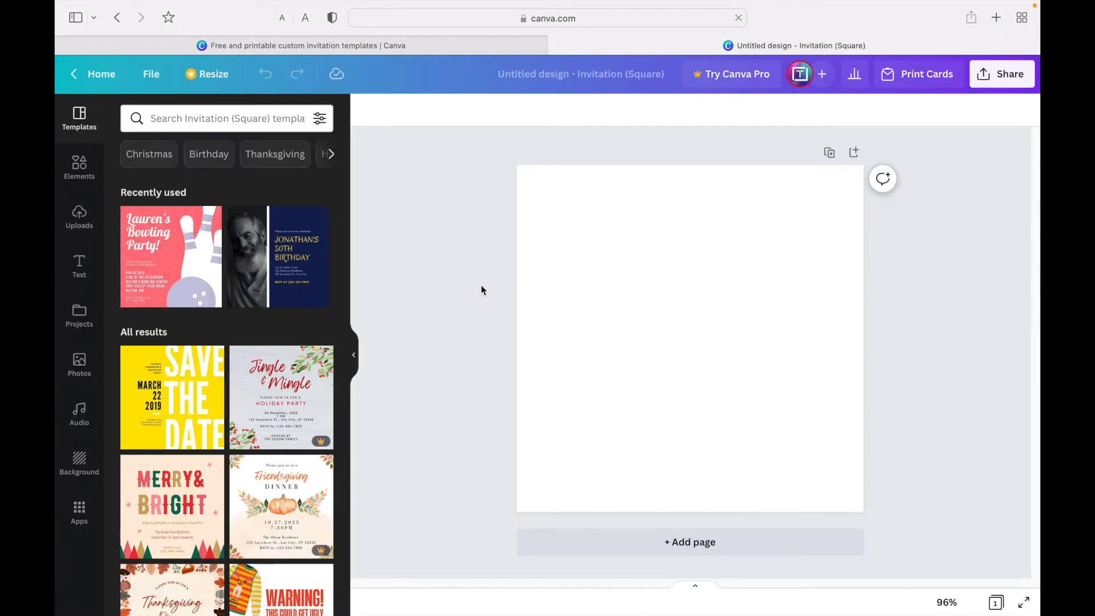
mouse_move(507, 281)
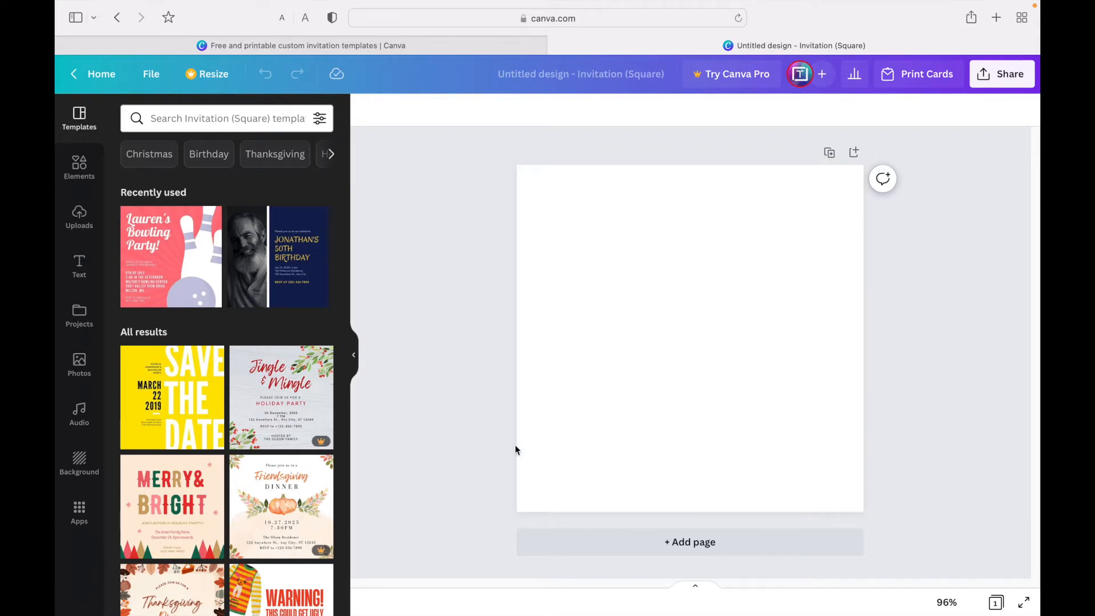
mouse_move(63, 308)
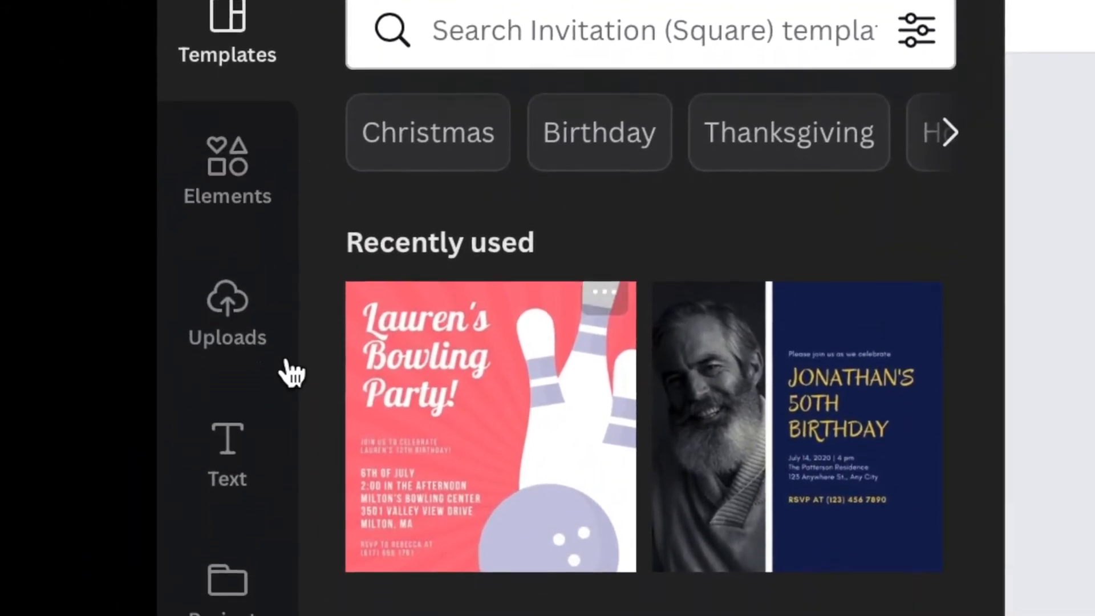
Step: Show the Text panel with heading, subheading and body text options
scroll("down", 3)
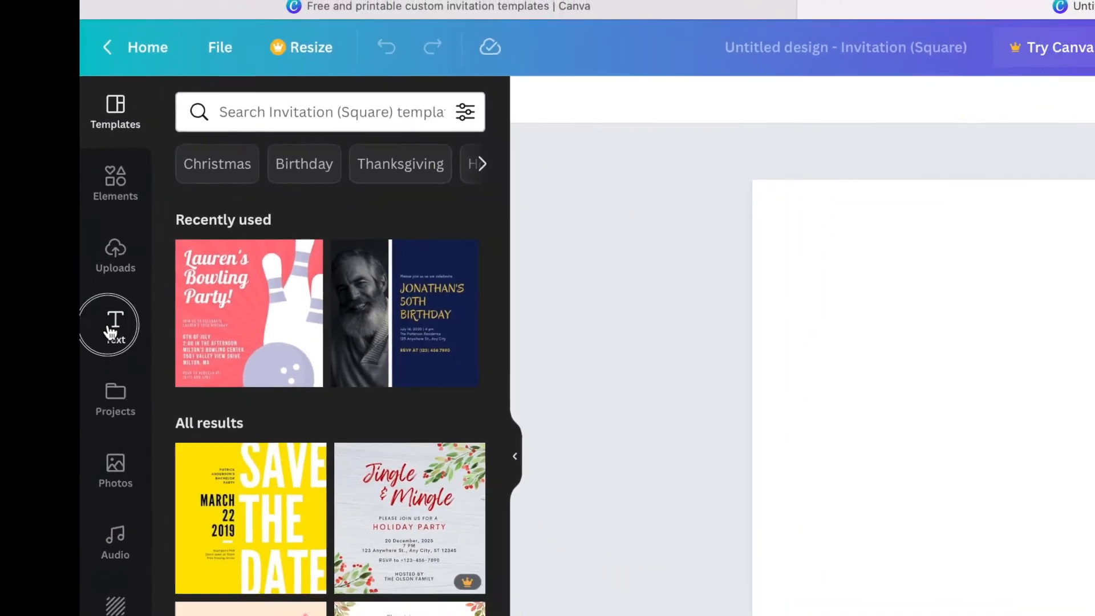
left_click(114, 324)
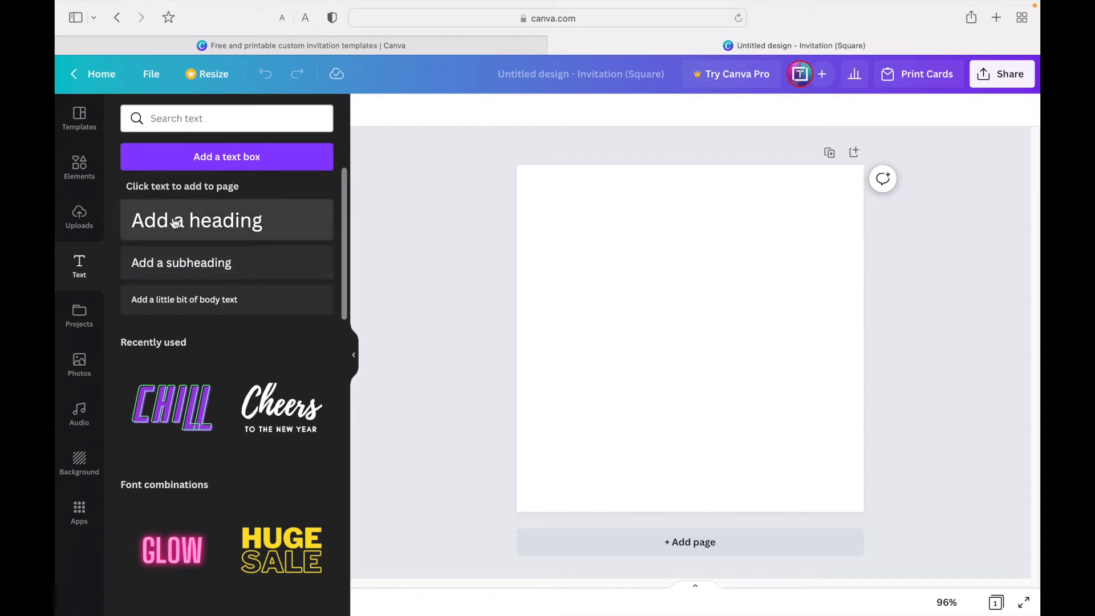
Step: Add a heading reading 'Join us for' to the invitation page
left_click(196, 220)
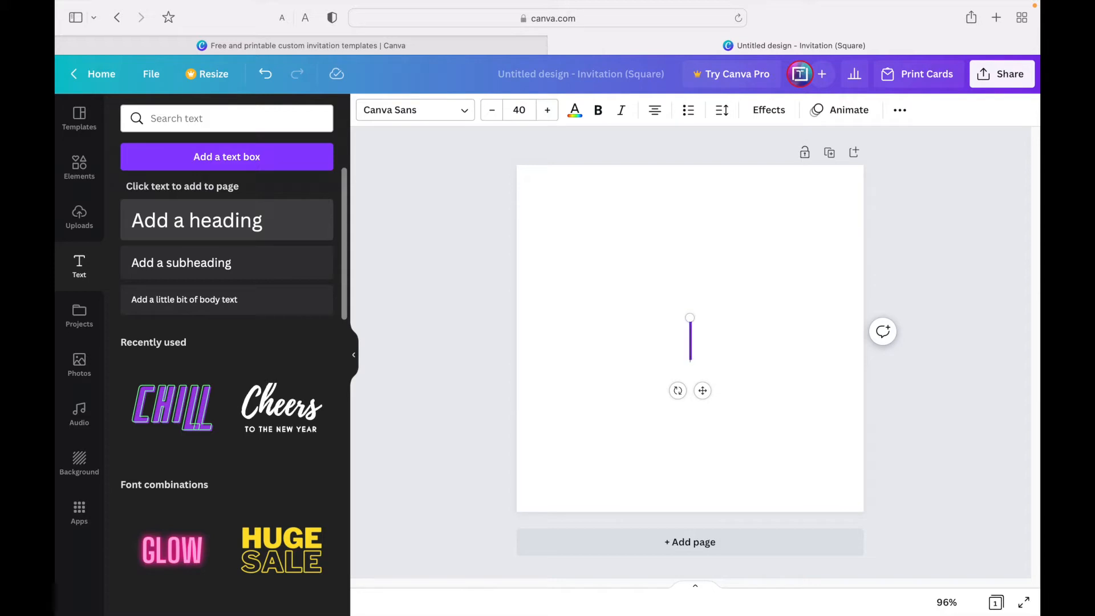
type("Joun")
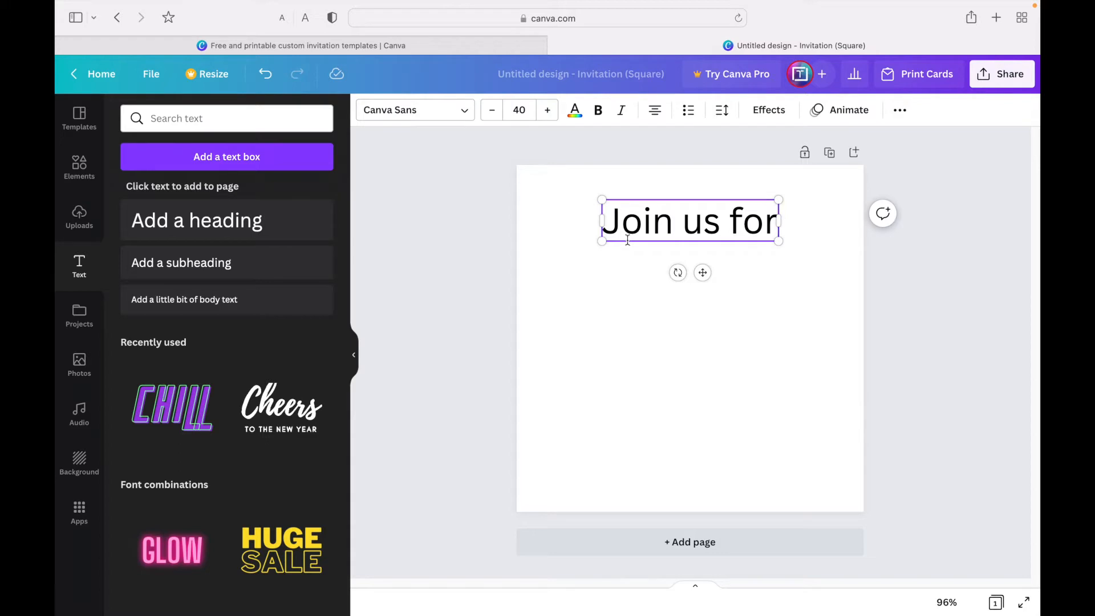
mouse_move(732, 215)
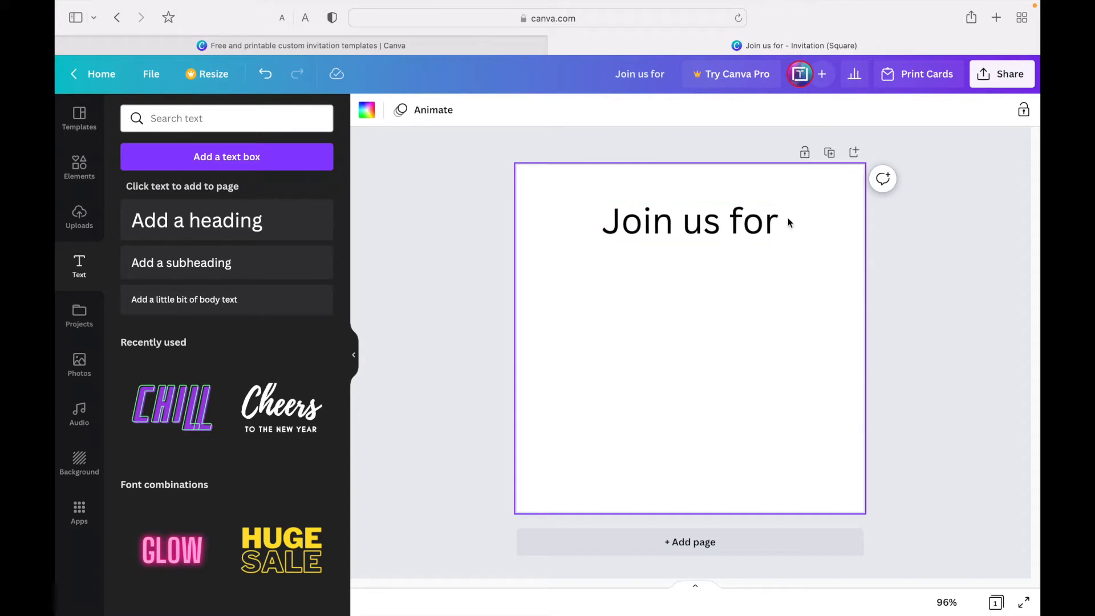
Step: Restyle the heading as 'JOIN US FOR' in Quicksand, shrunk to size 35.5
left_click(690, 221)
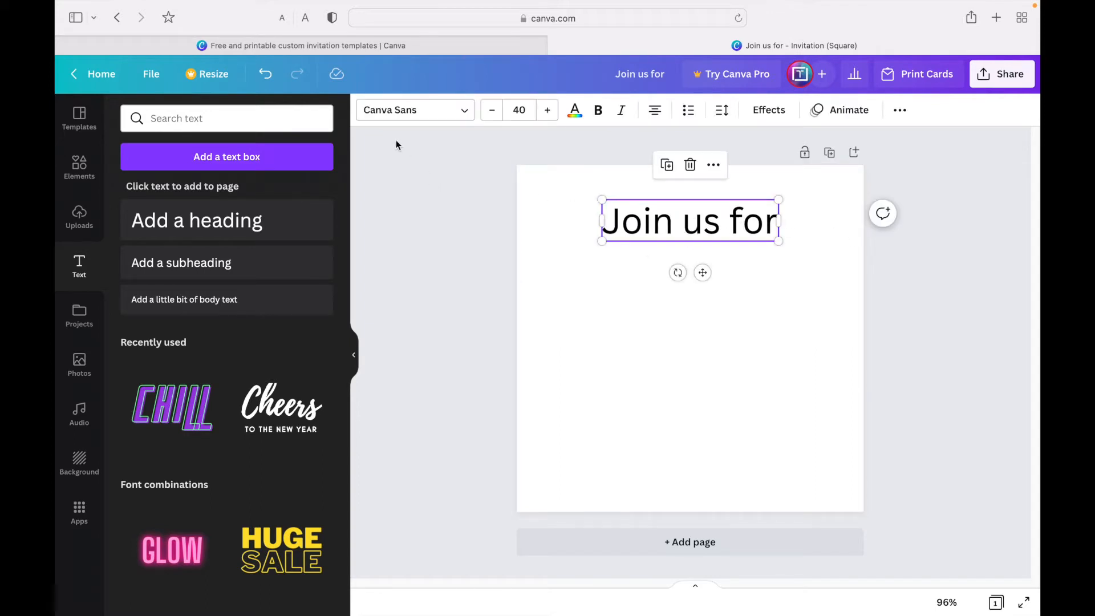
mouse_move(828, 116)
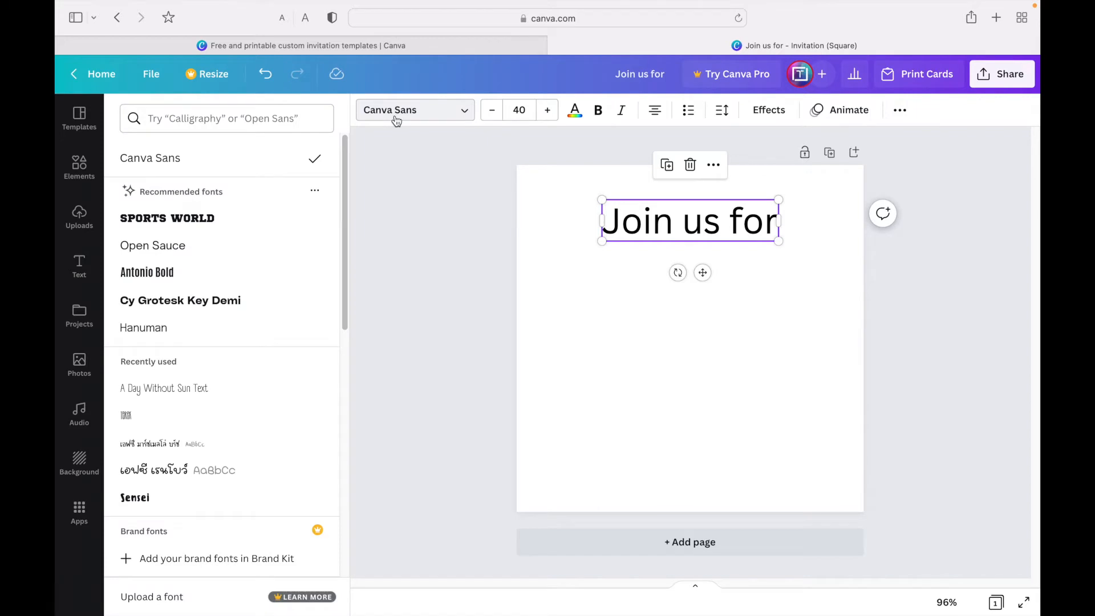
mouse_move(244, 308)
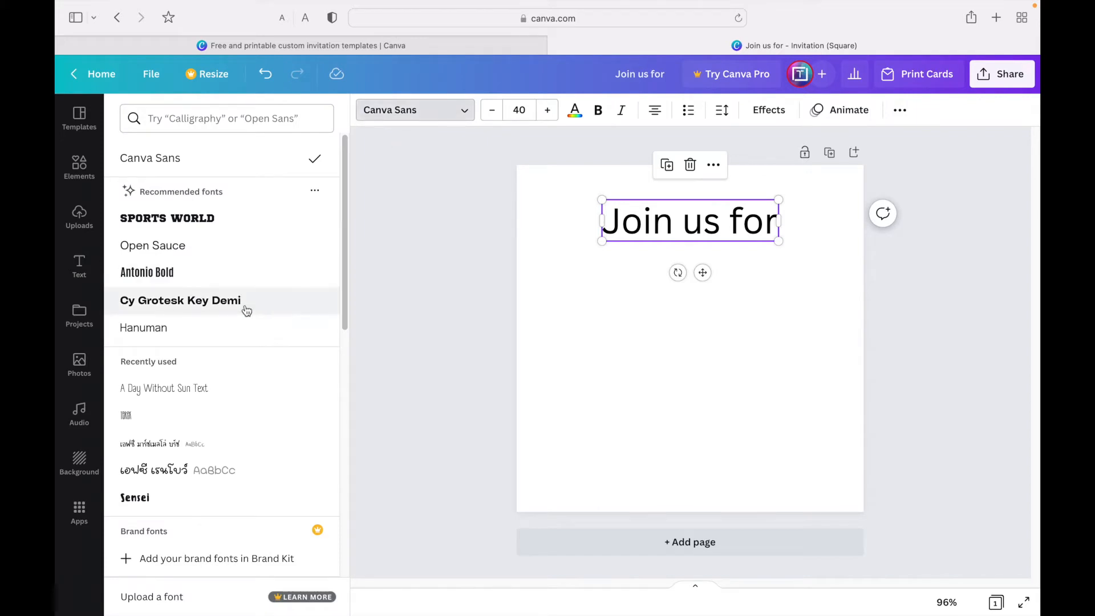
mouse_move(256, 293)
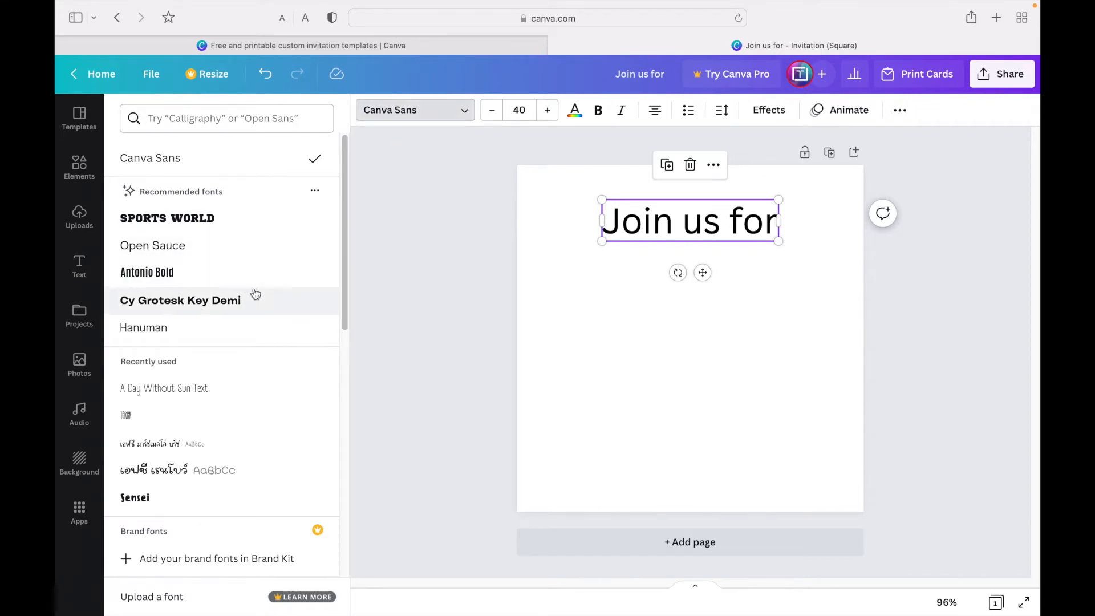
mouse_move(236, 402)
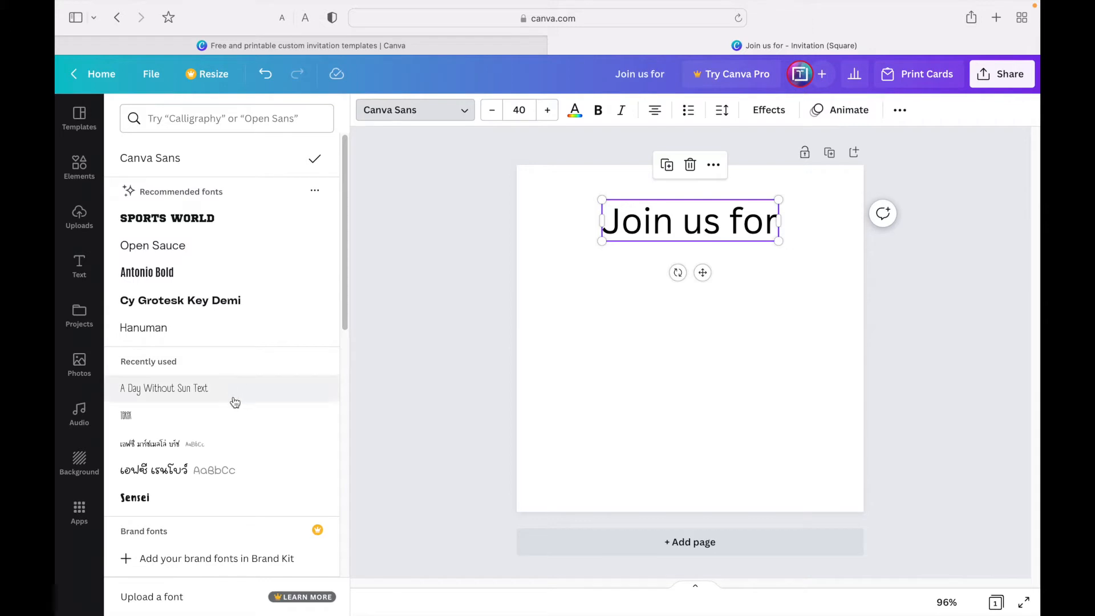
scroll("down", 3)
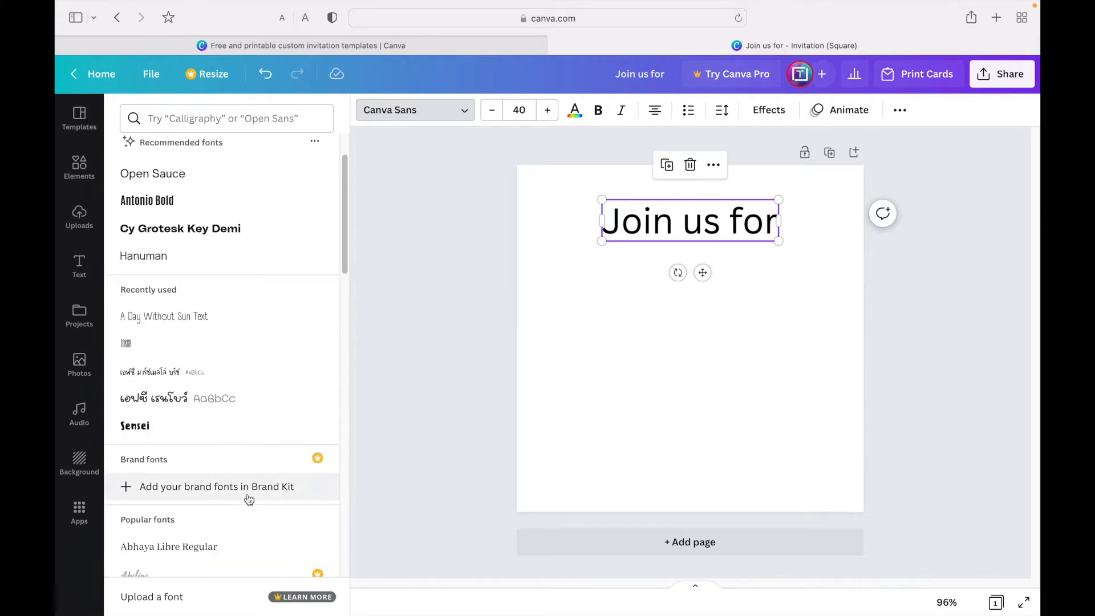
left_click(146, 164)
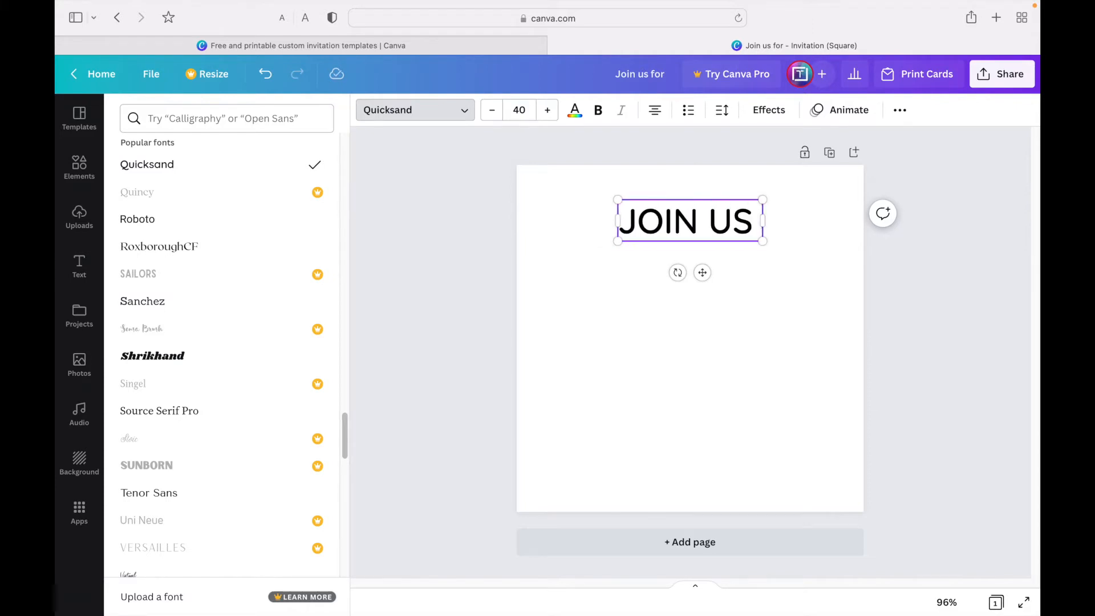
type("FOR")
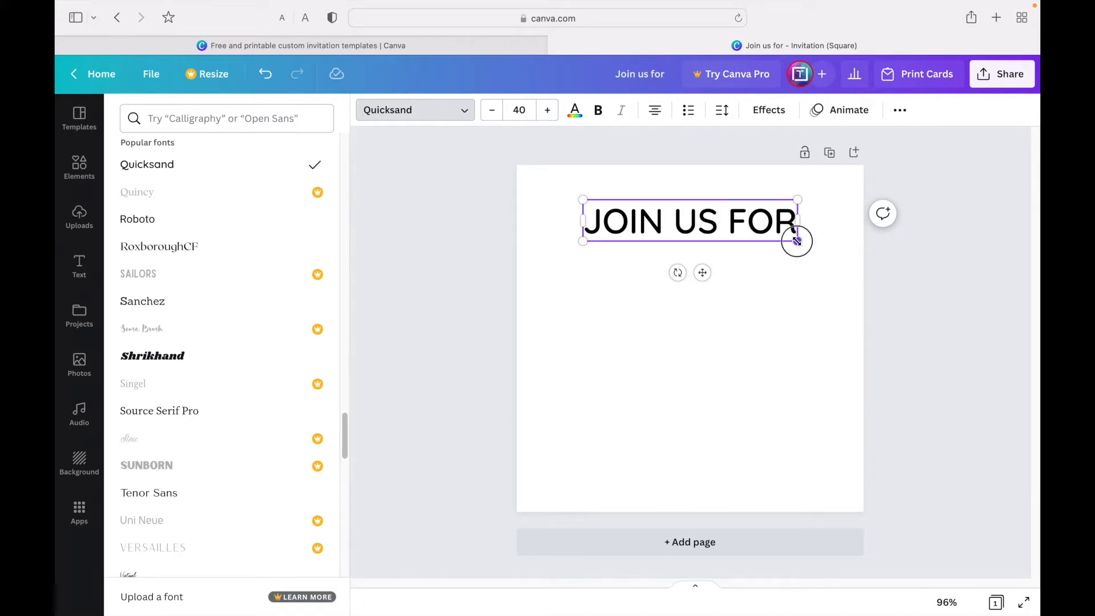
left_click_drag(797, 240, 774, 236)
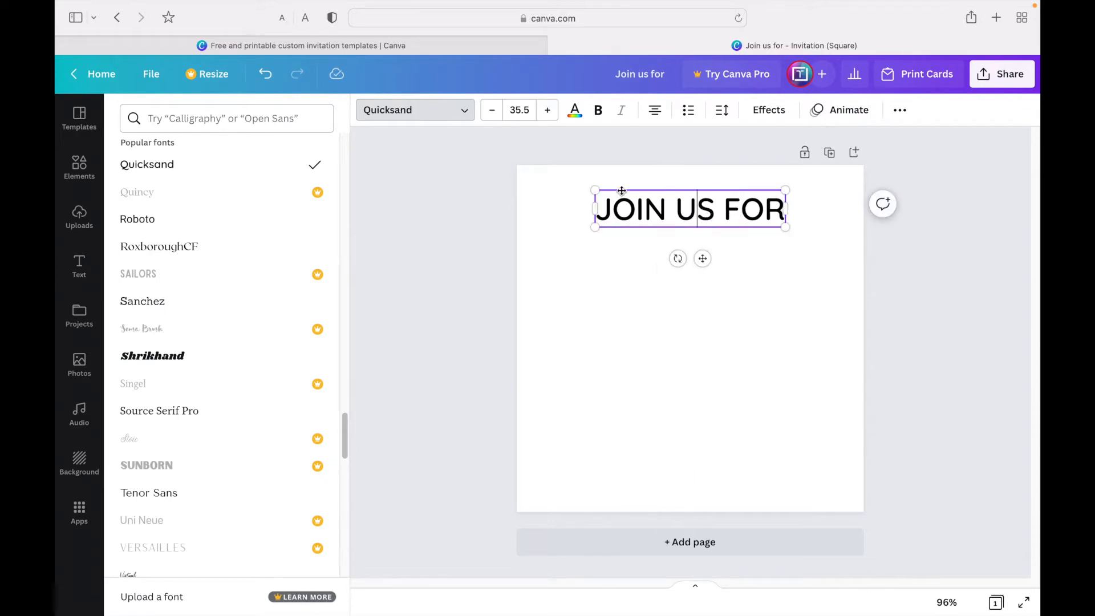
left_click(78, 265)
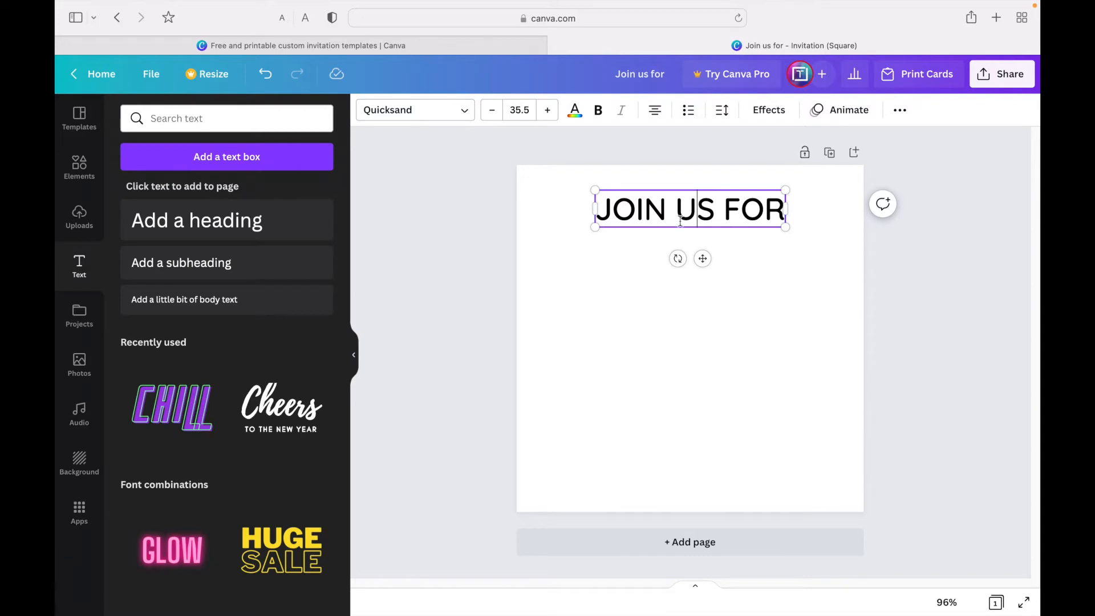
double_click(681, 209)
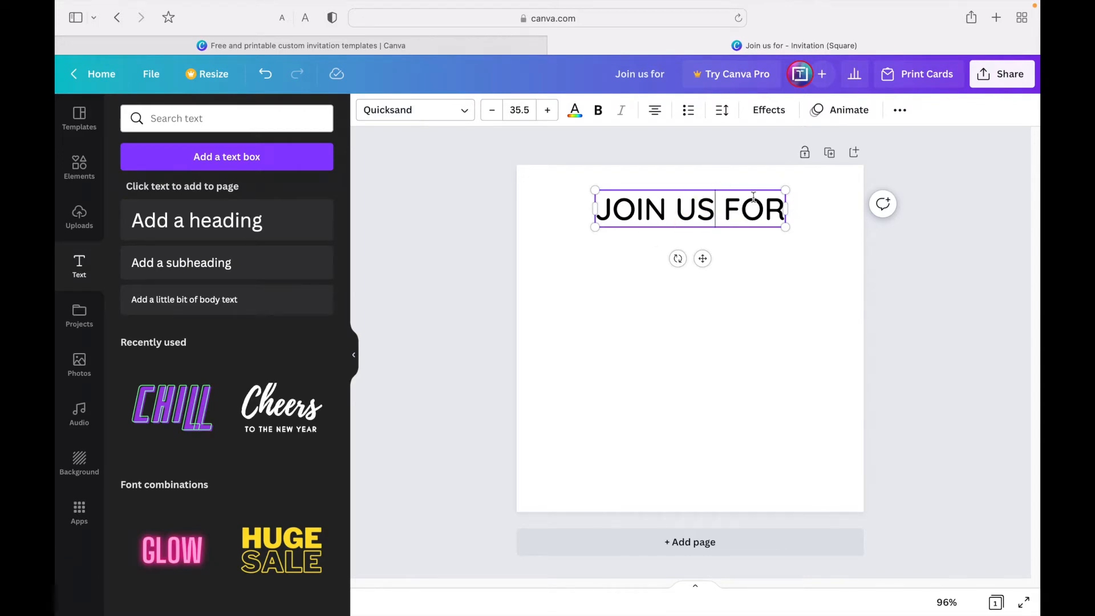
Step: Preview Shadow, Hollow, Splice, Glitch, Neon and Background effects, then reset to None
left_click(769, 109)
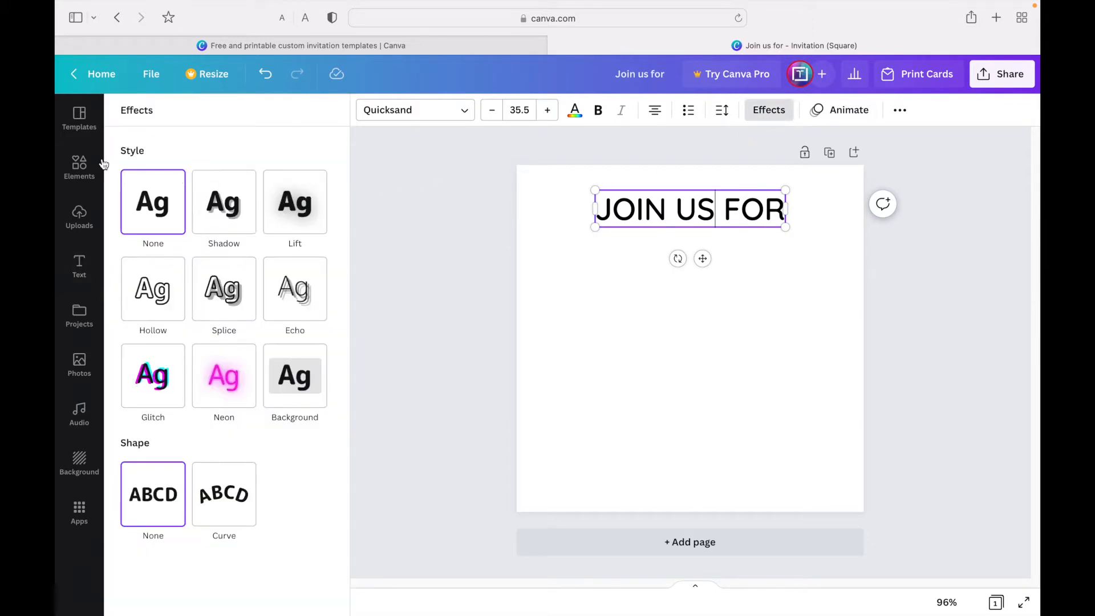
mouse_move(295, 289)
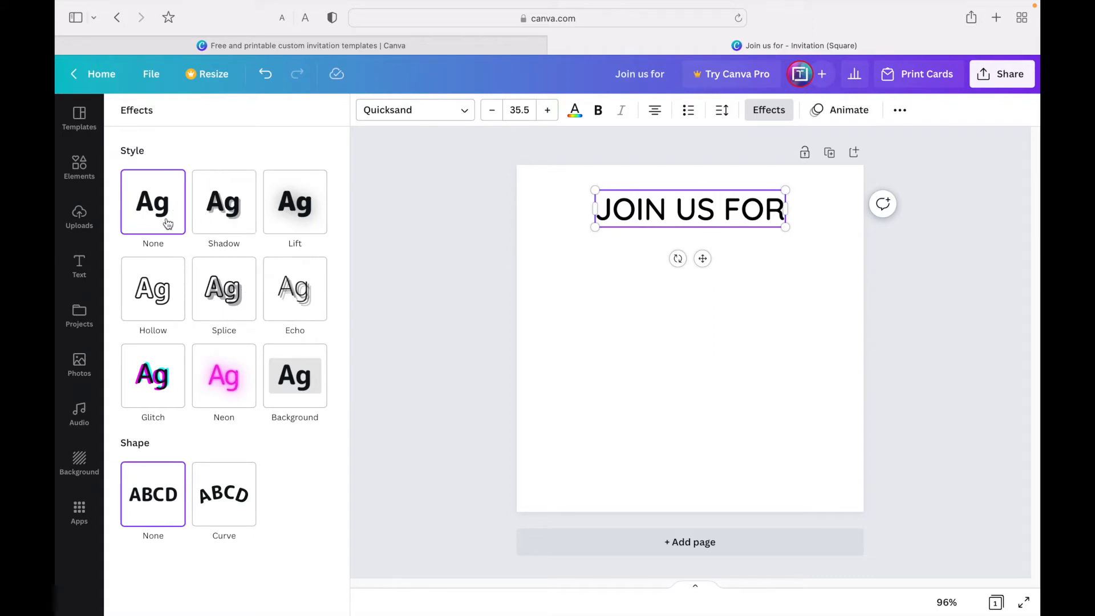
left_click(223, 202)
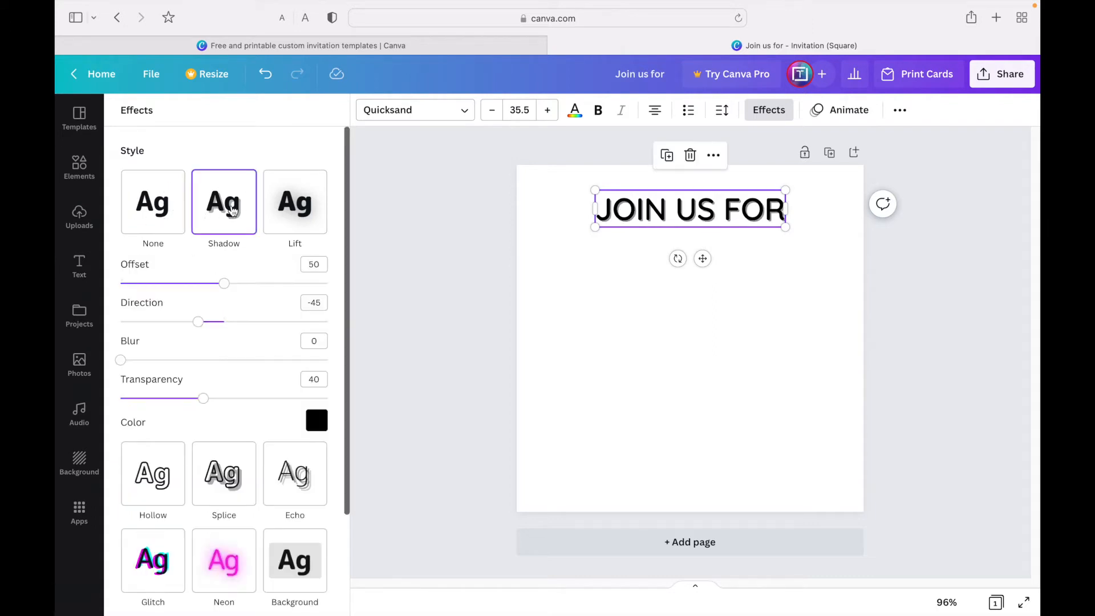
left_click(294, 202)
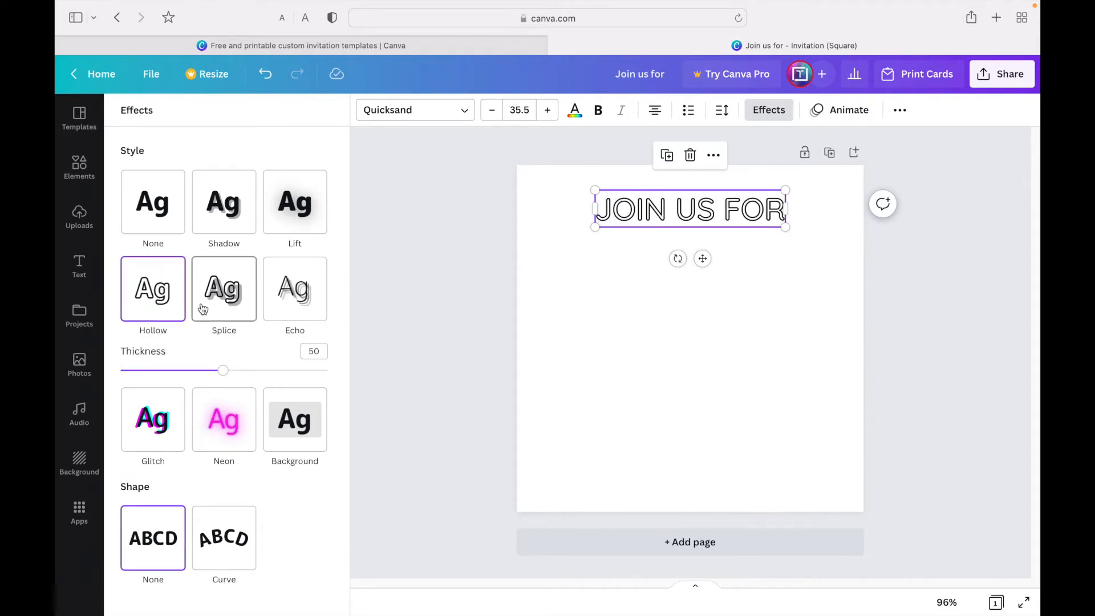
left_click(224, 288)
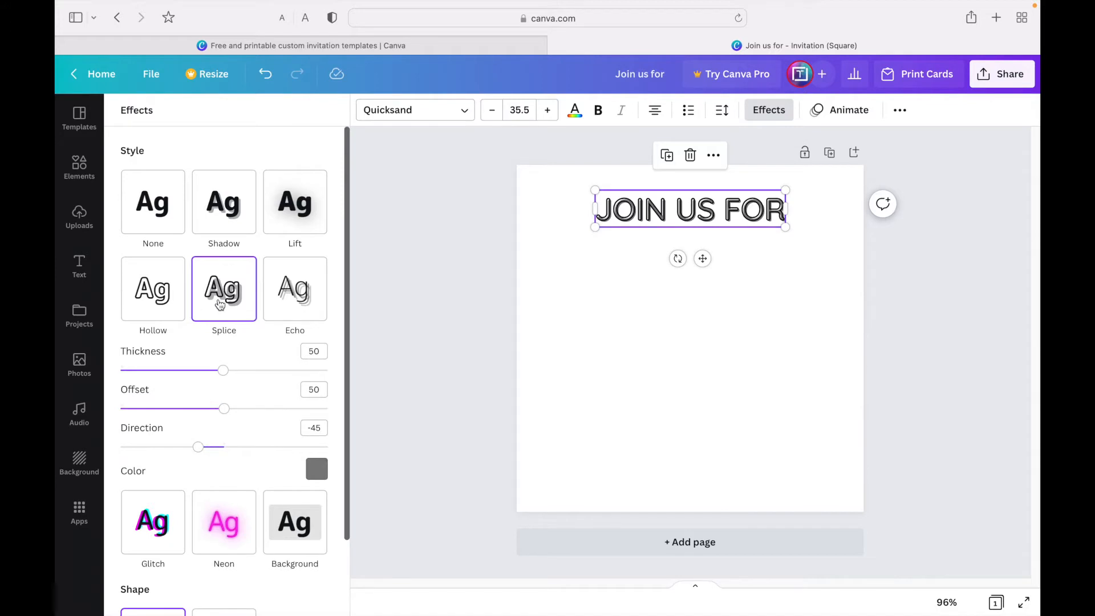
left_click(295, 288)
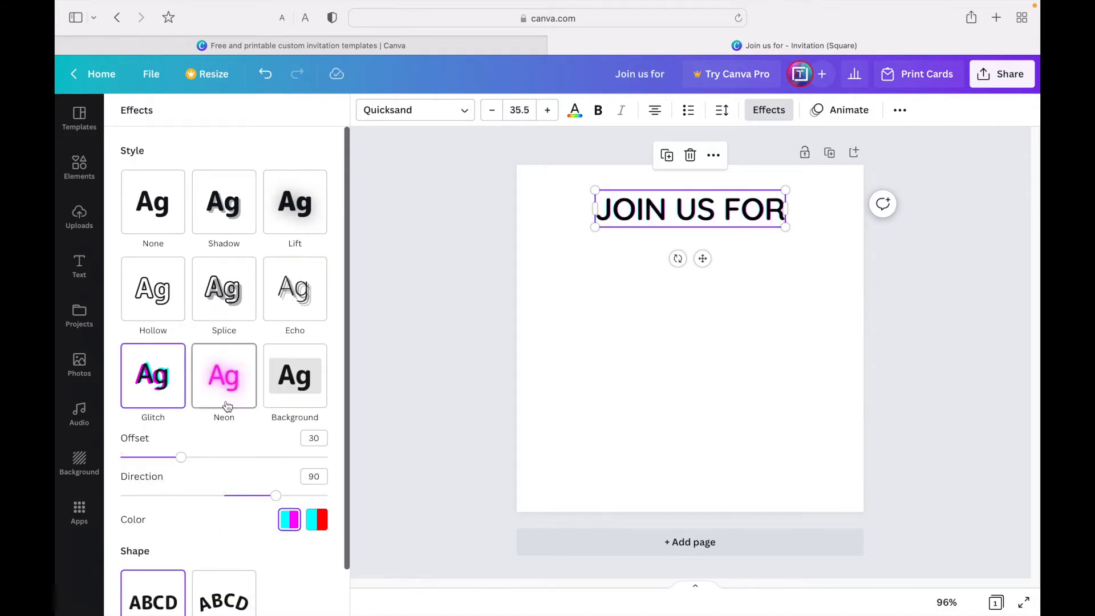
left_click(223, 376)
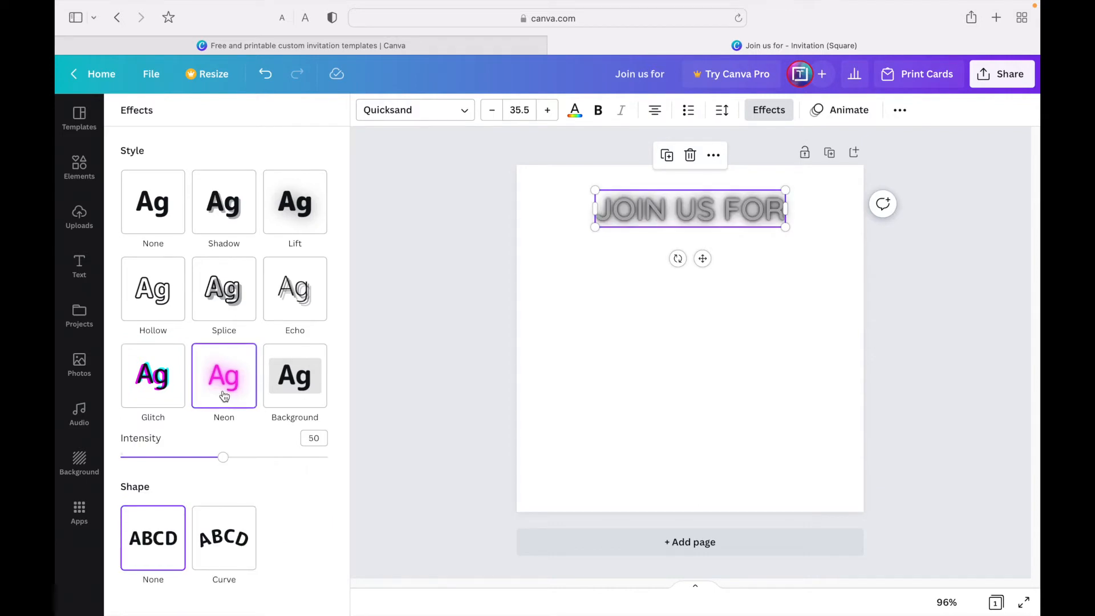
left_click(295, 376)
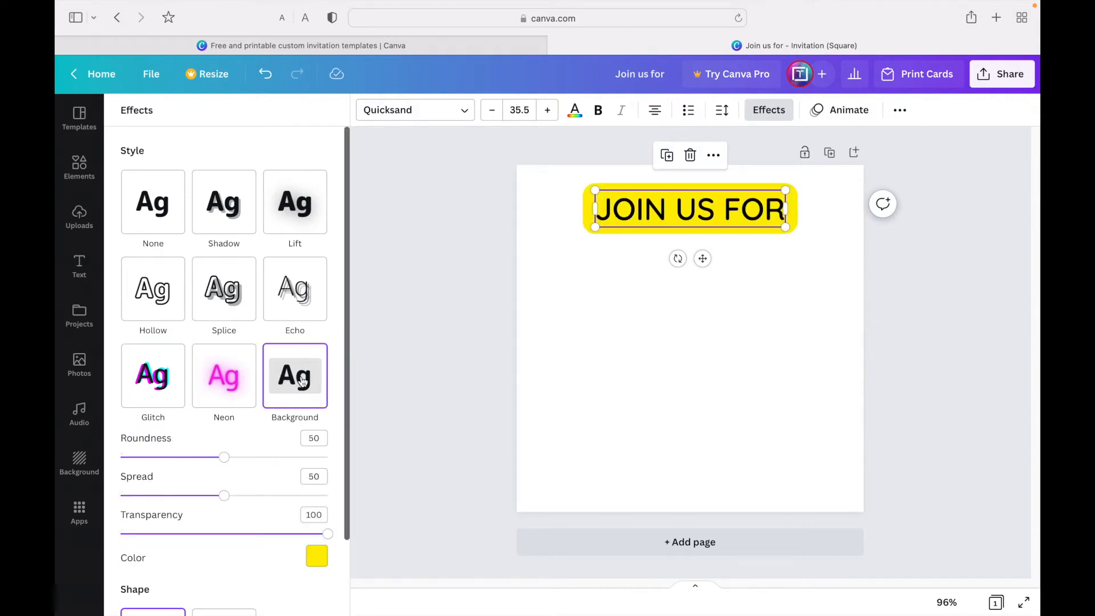
left_click(152, 203)
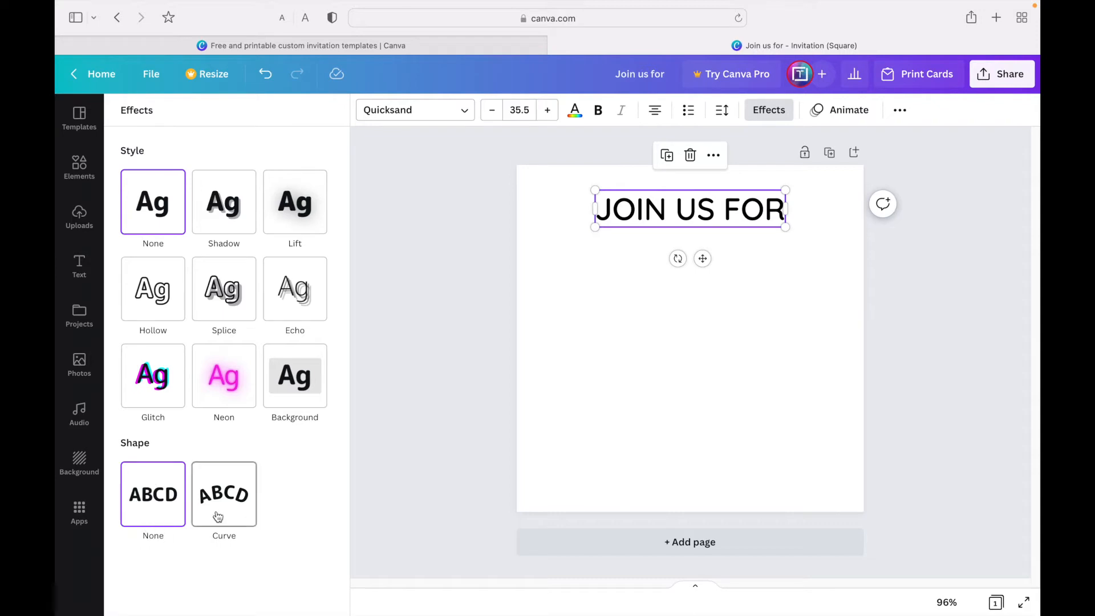
Step: Apply the Curve effect to the heading with curve set to 25
left_click(224, 494)
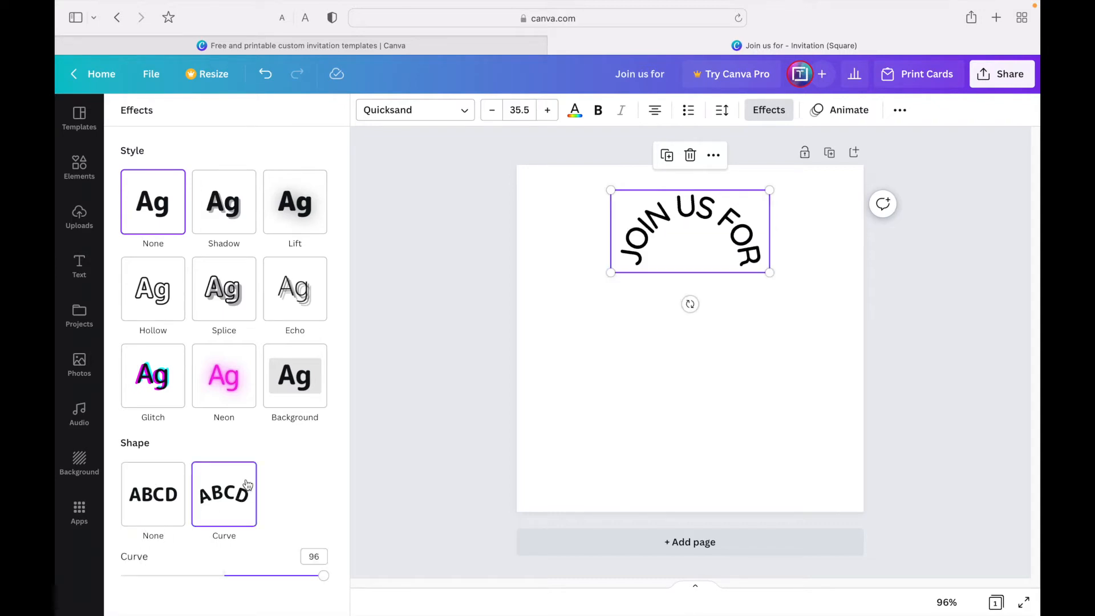
mouse_move(682, 265)
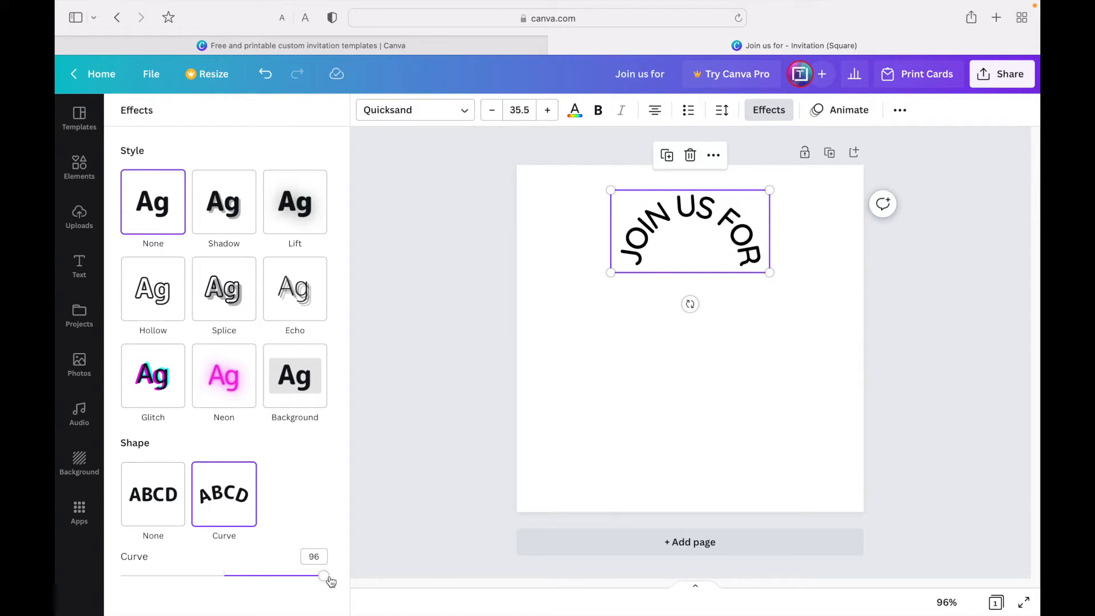
left_click_drag(323, 576, 285, 577)
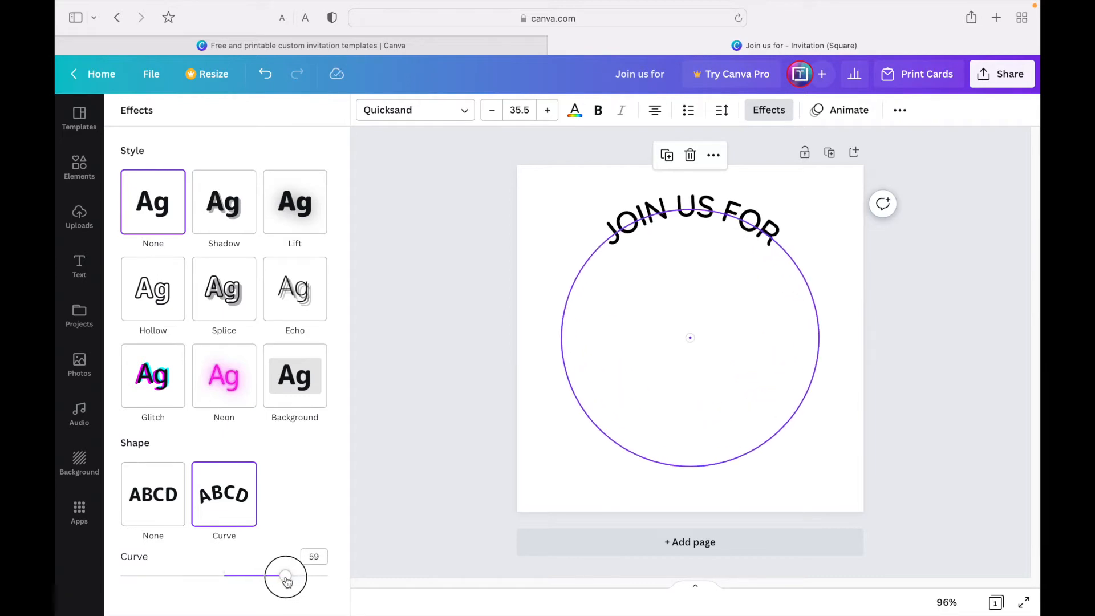
left_click_drag(285, 577, 250, 575)
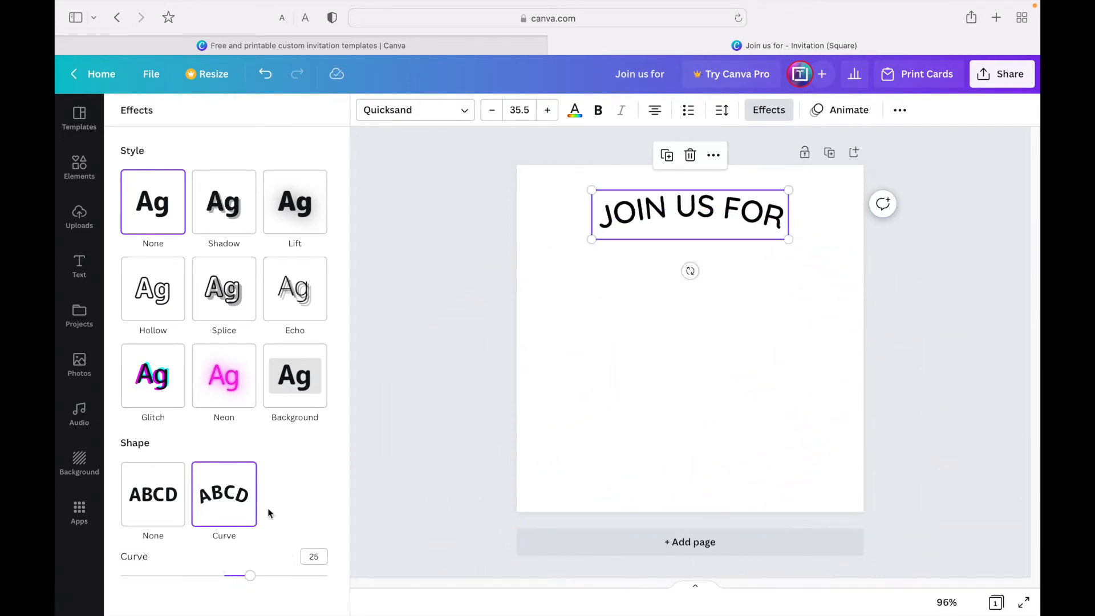
left_click_drag(250, 576, 258, 576)
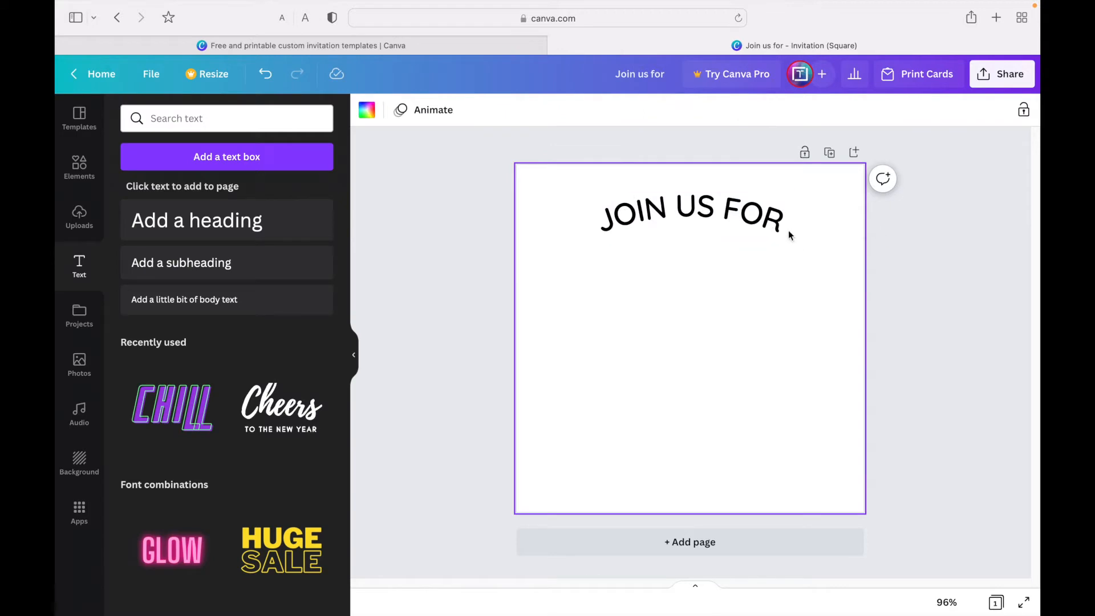
Step: Enlarge the curved heading to font size 38.4
left_click(691, 209)
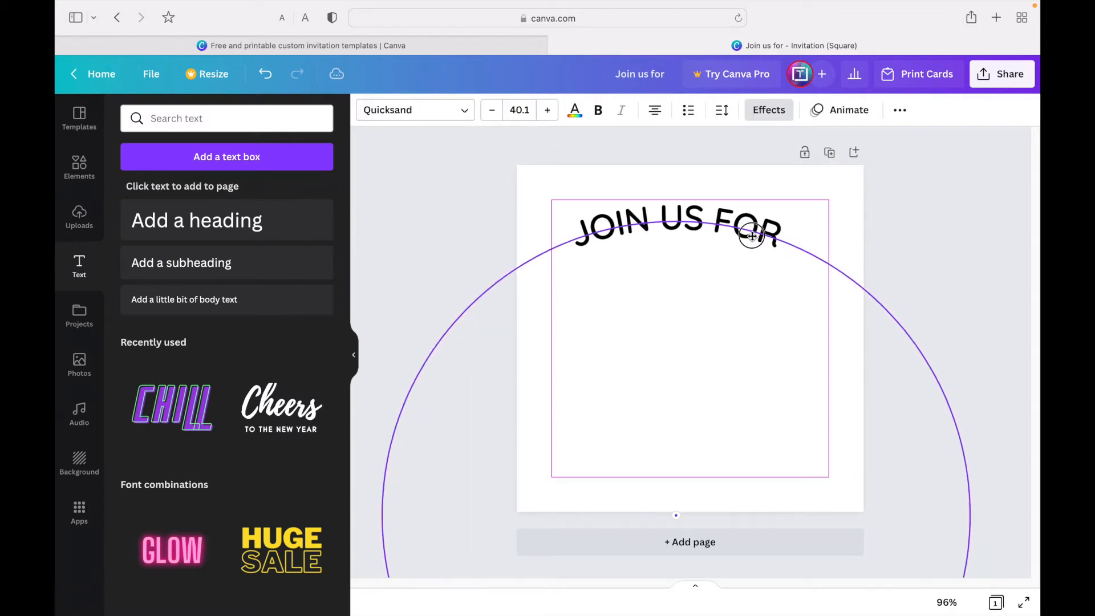
left_click_drag(751, 234, 762, 230)
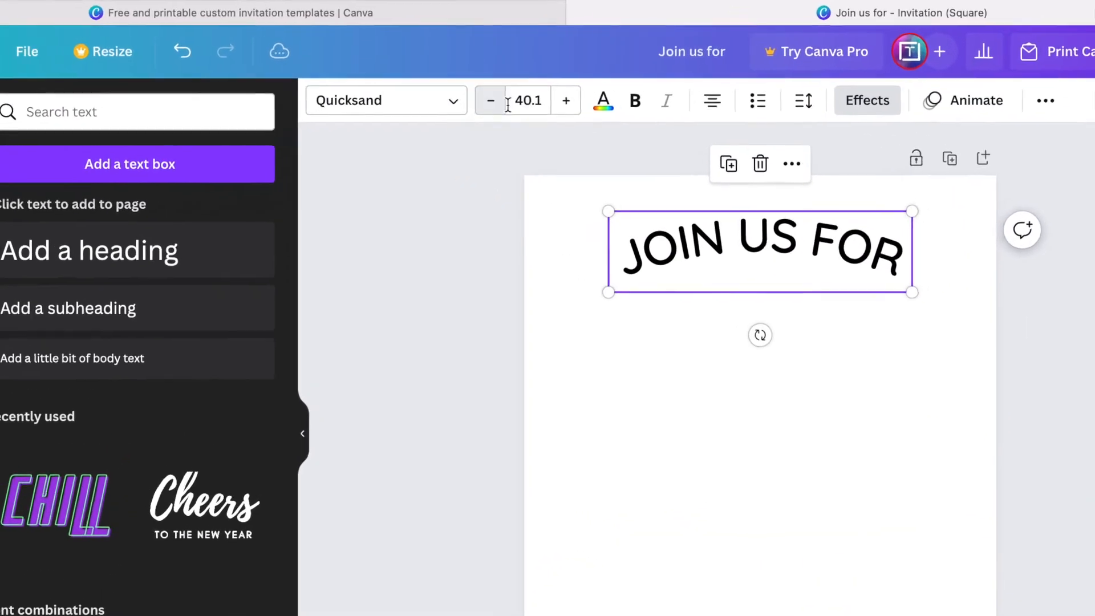
left_click(526, 100)
type("38.4")
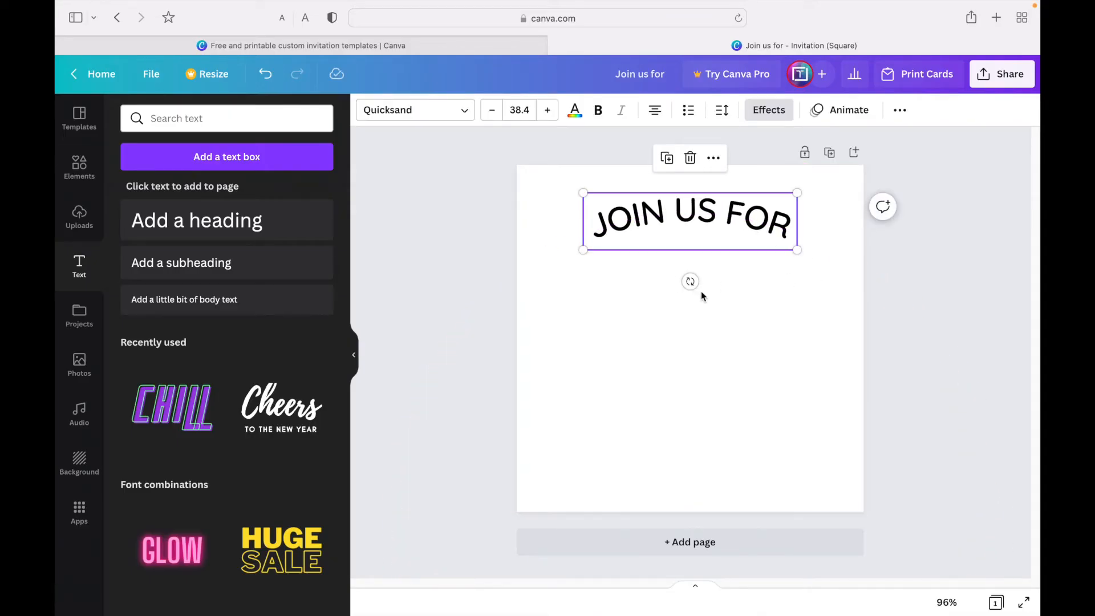
Step: Colour the JOIN US FOR heading with the orange Default Colors swatch
left_click(574, 110)
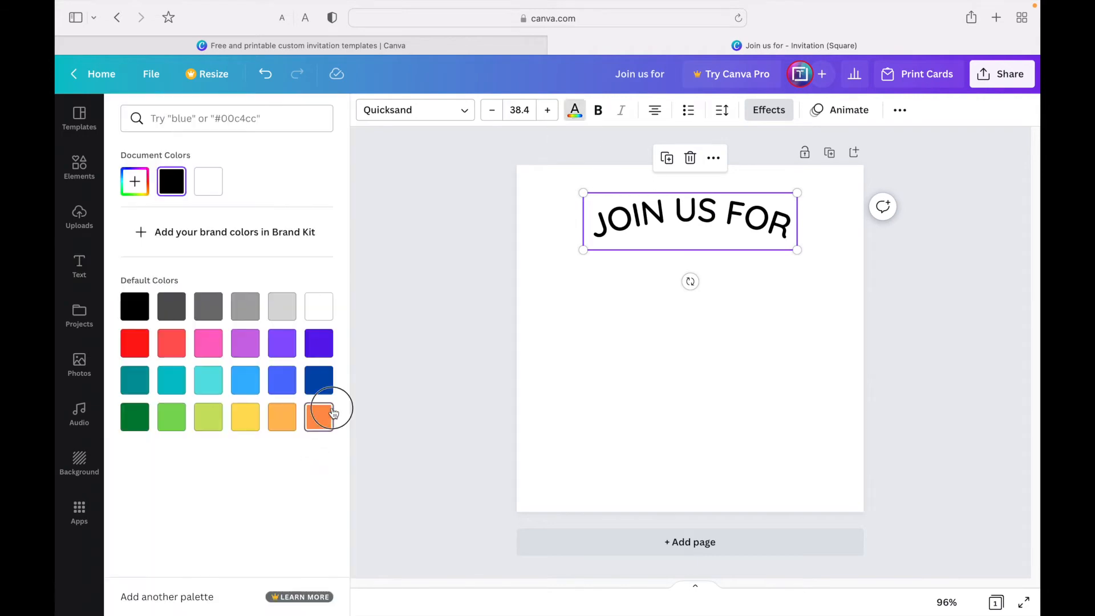
left_click(318, 417)
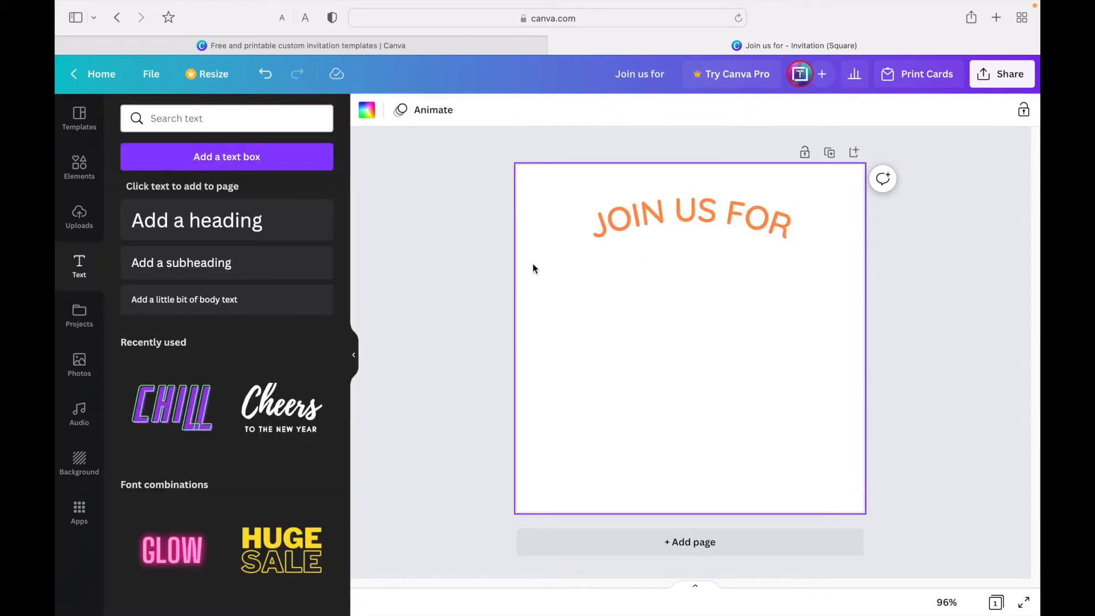
mouse_move(475, 286)
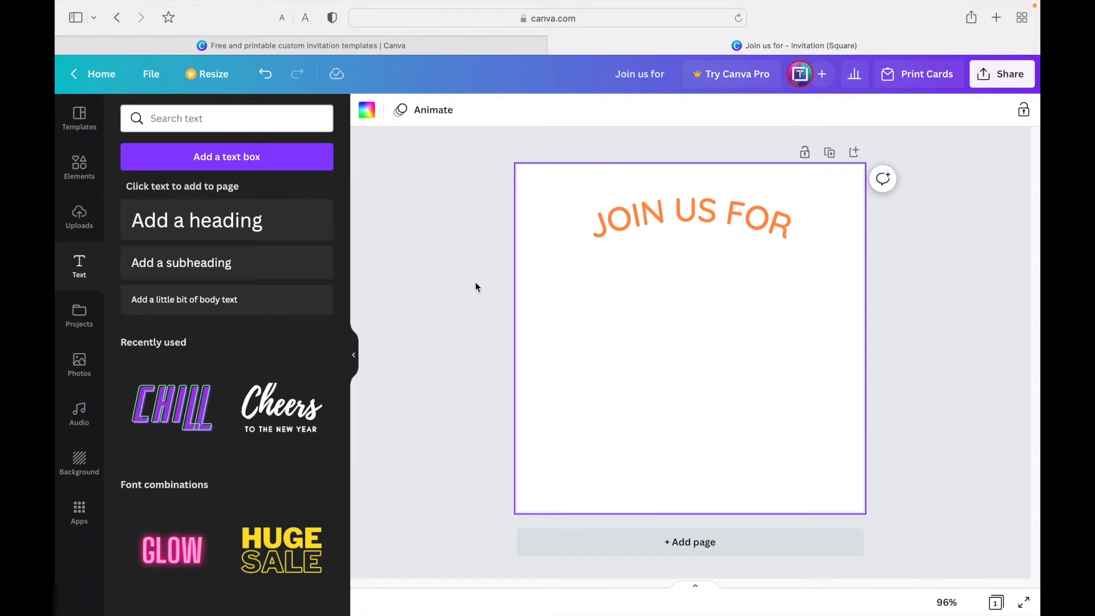
left_click(660, 227)
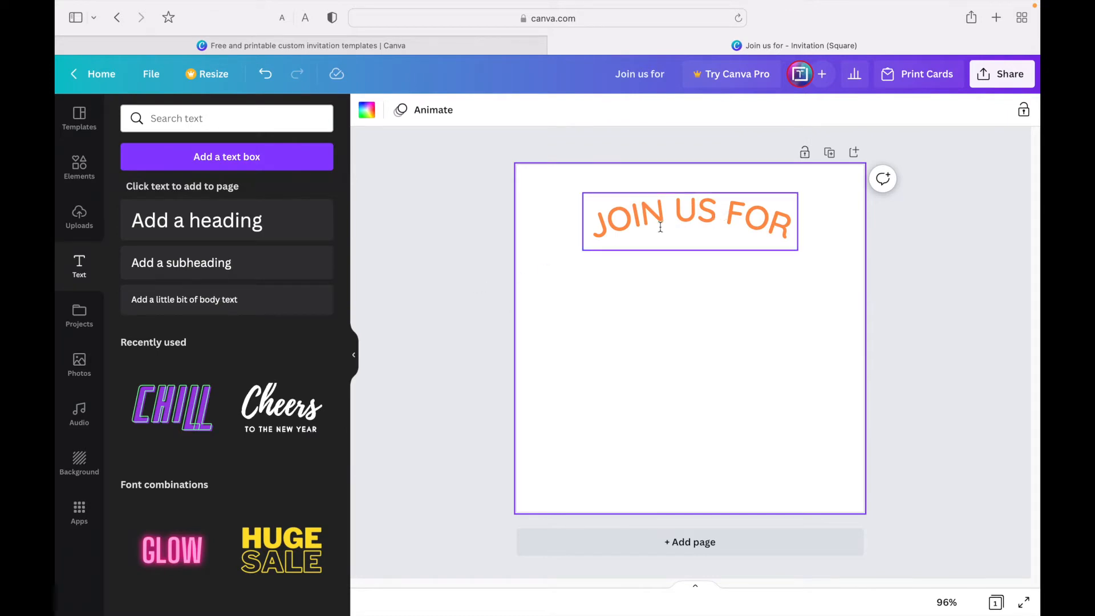
left_click(429, 270)
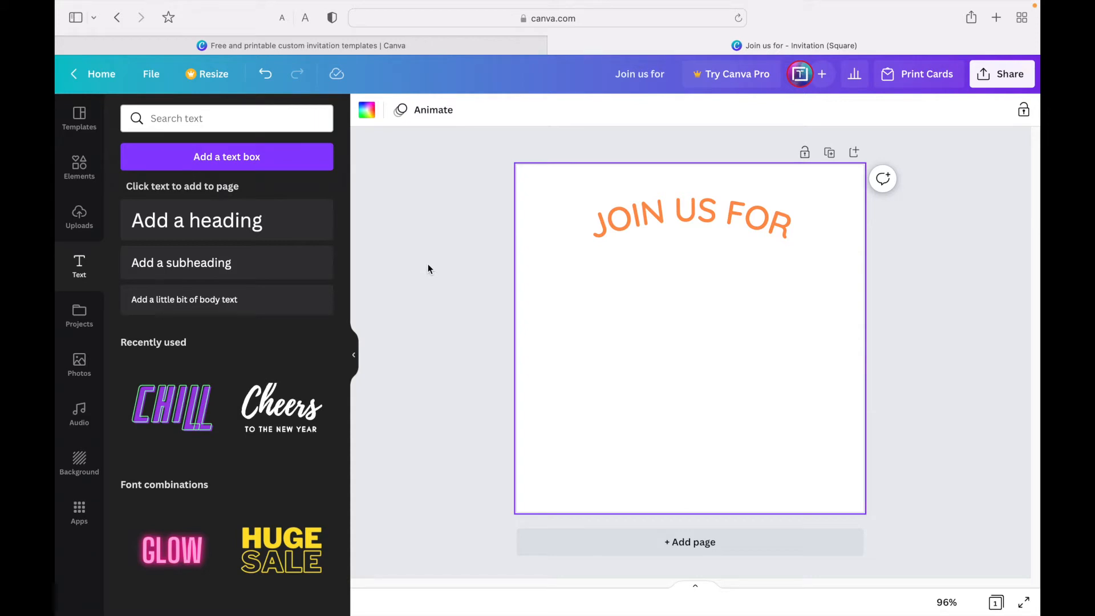
mouse_move(468, 265)
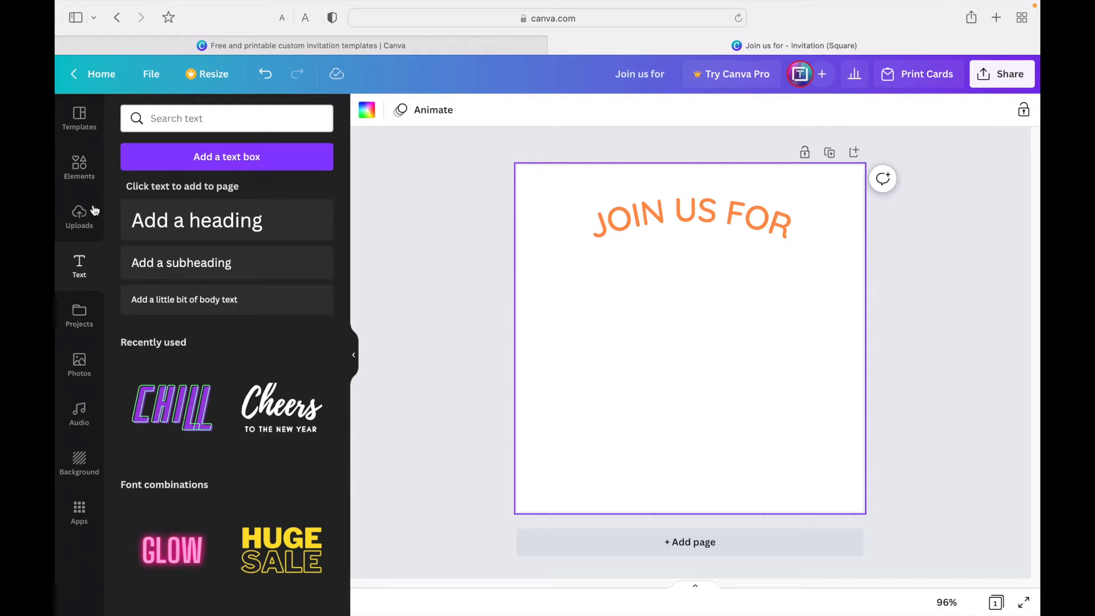
mouse_move(87, 171)
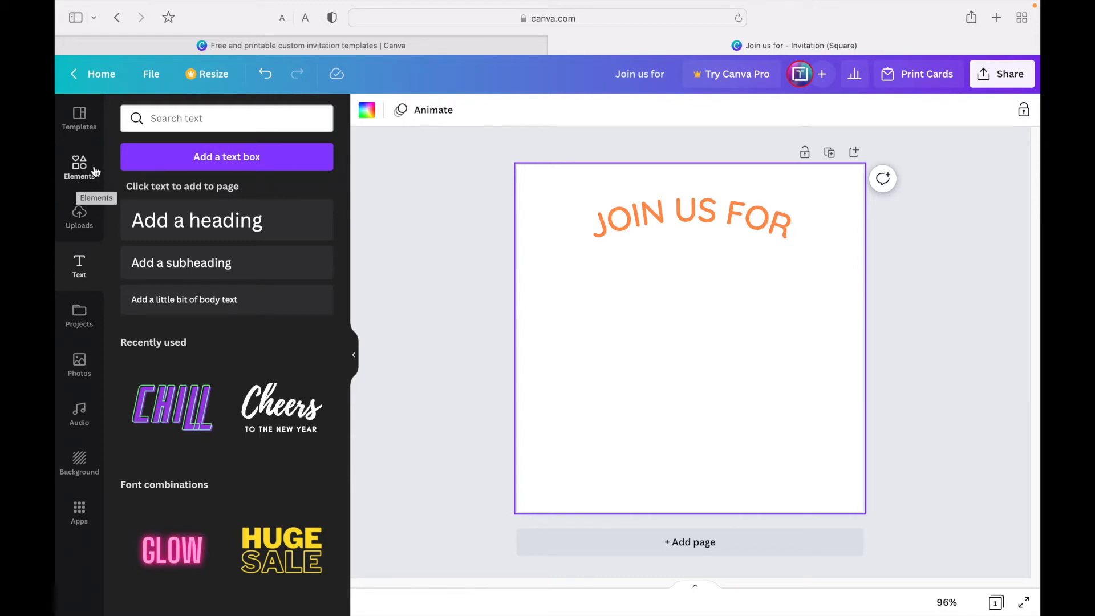
mouse_move(94, 171)
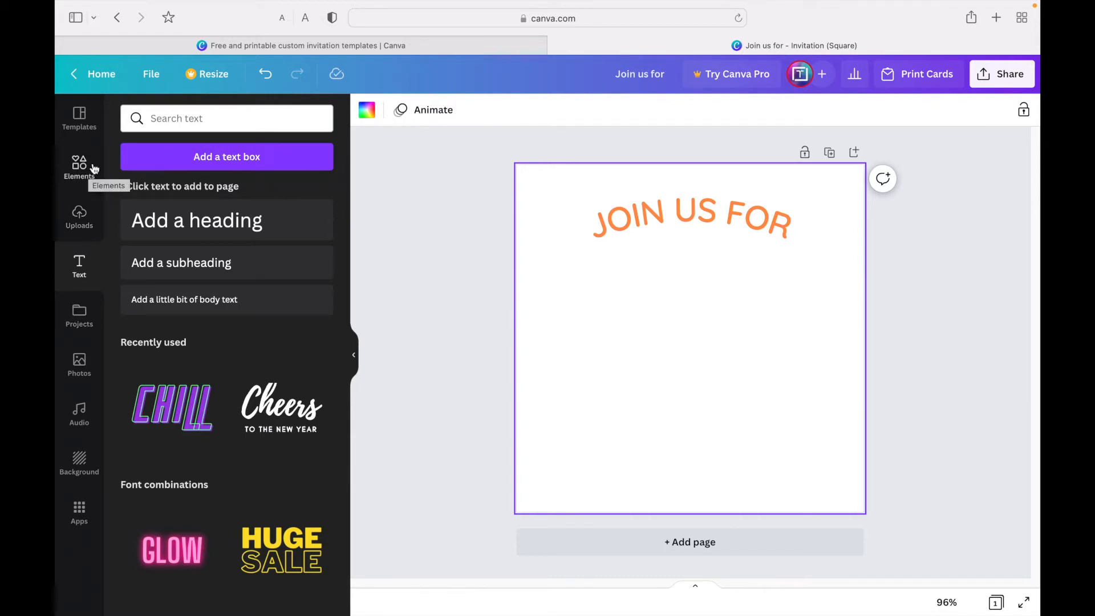
Step: Search Elements for 'thanksgiving' and filter the results to Graphics
left_click(78, 167)
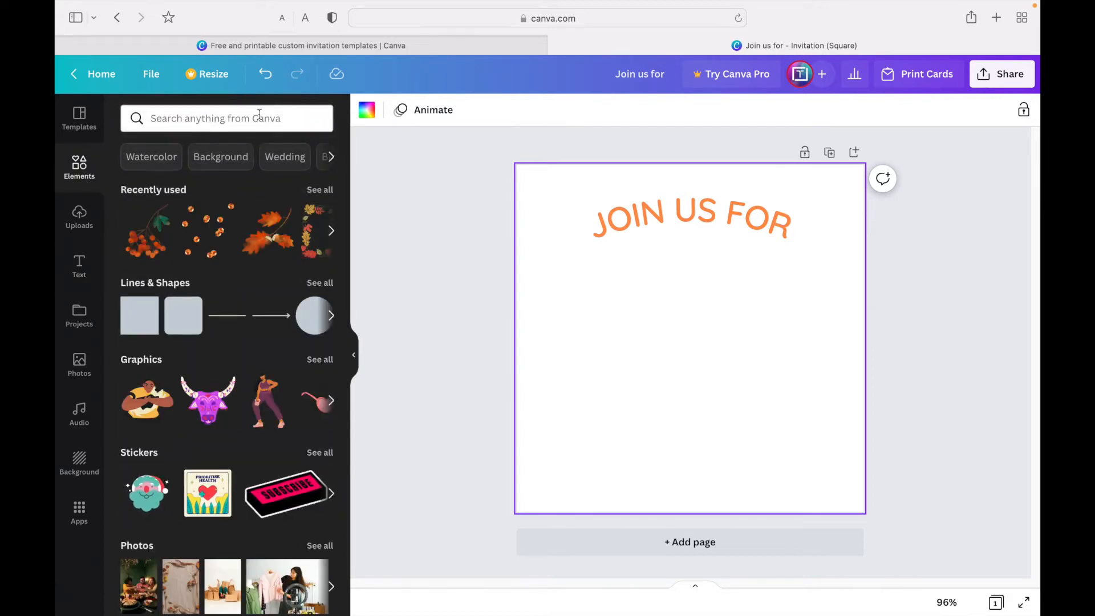
left_click(227, 118)
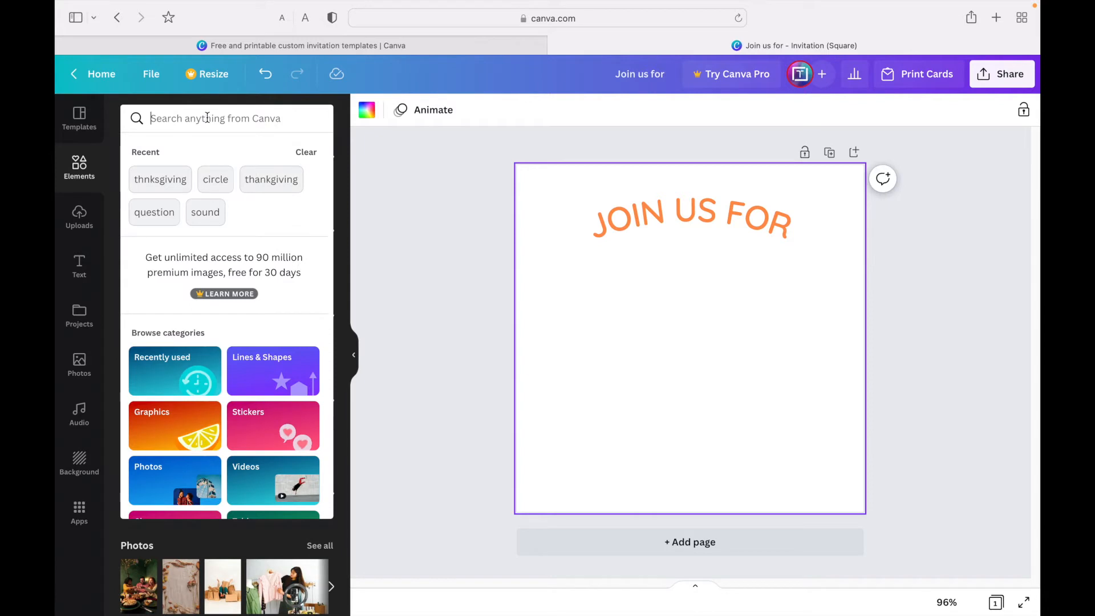
type("th")
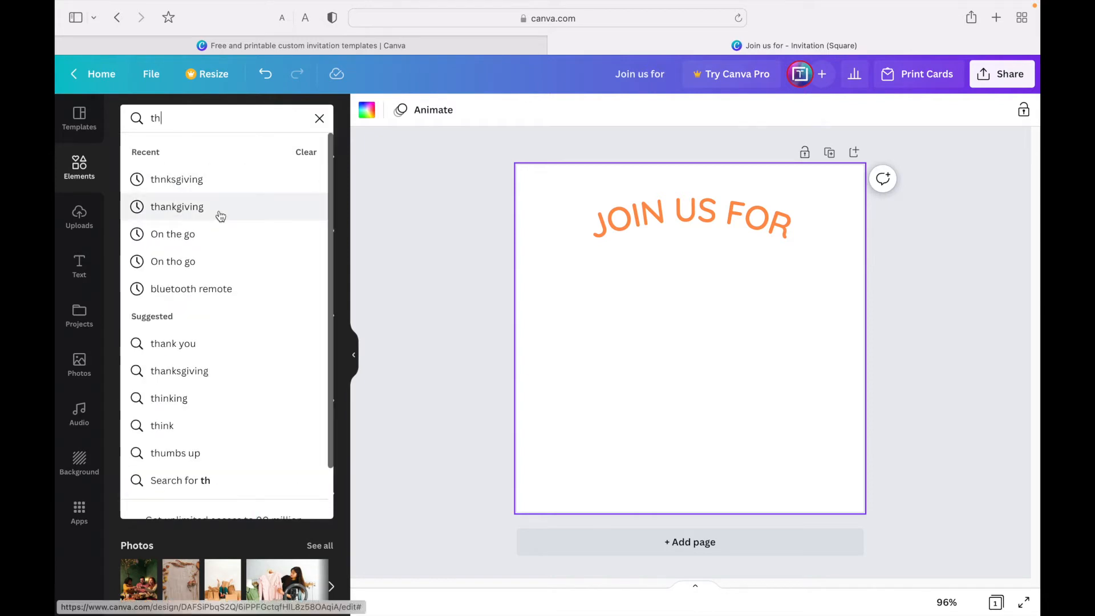
left_click(177, 206)
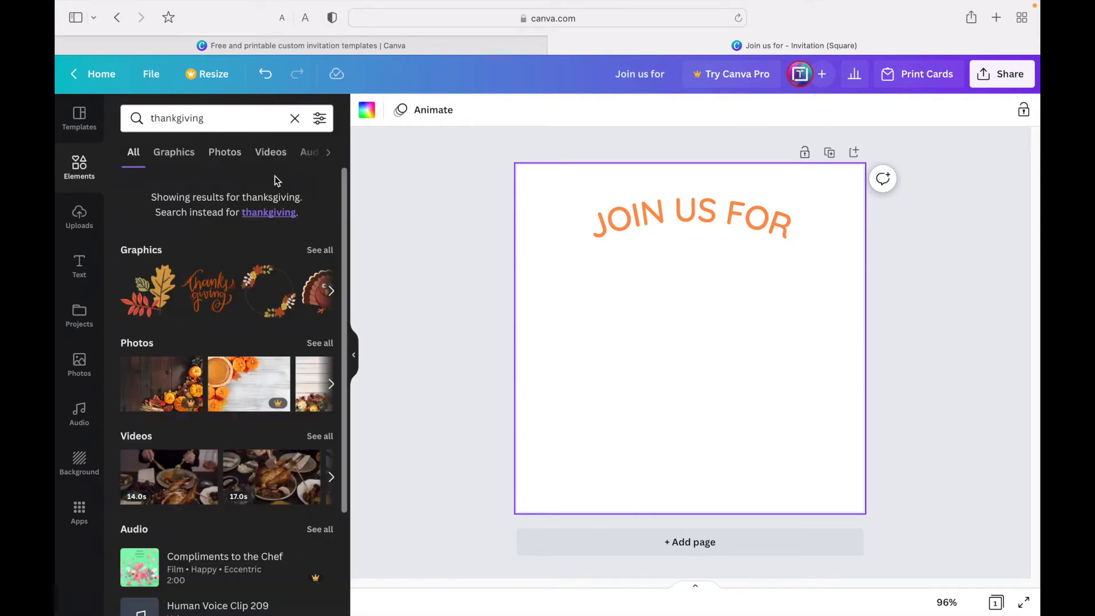
scroll("down", 3)
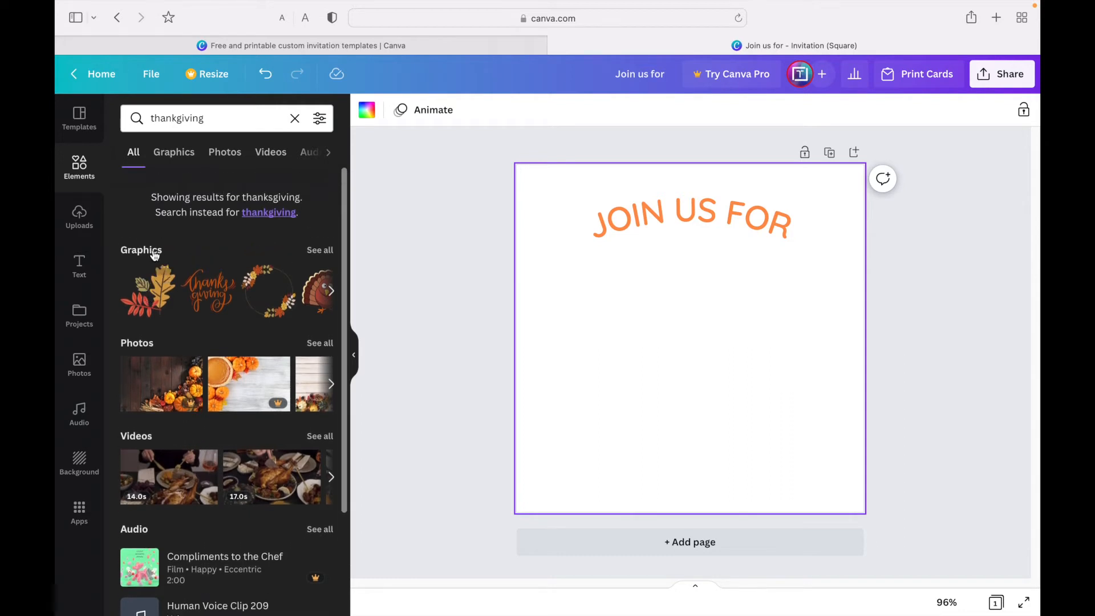
left_click(173, 152)
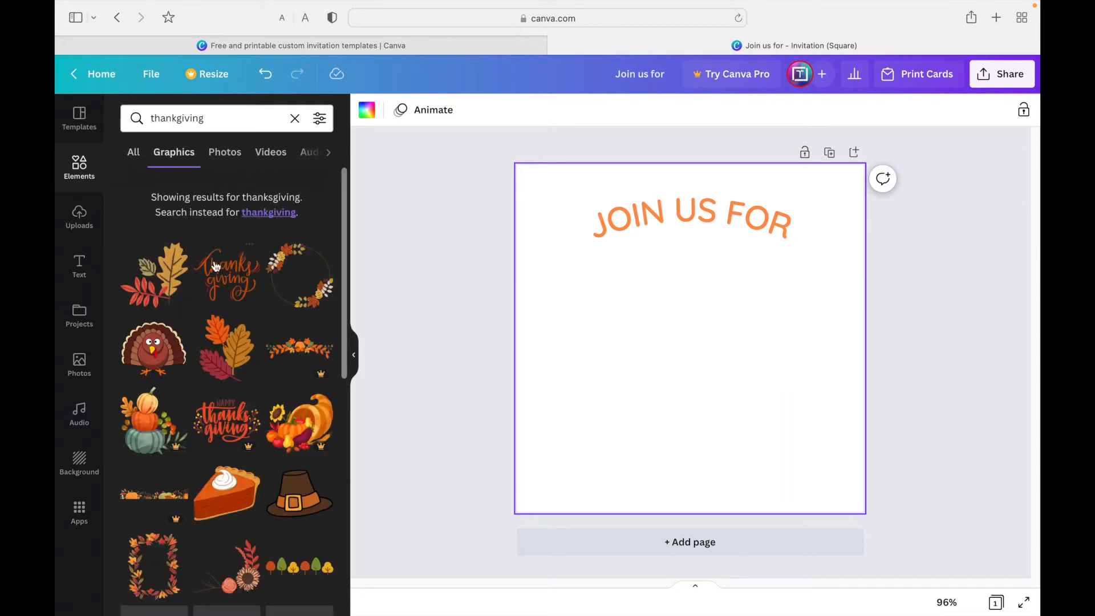
scroll("down", 3)
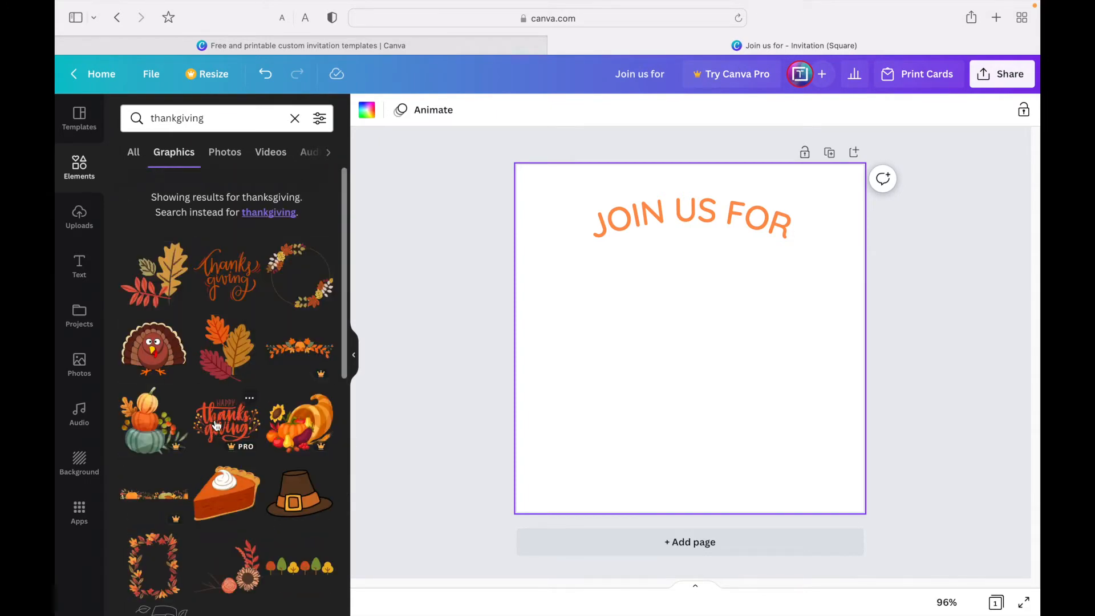
scroll("down", 3)
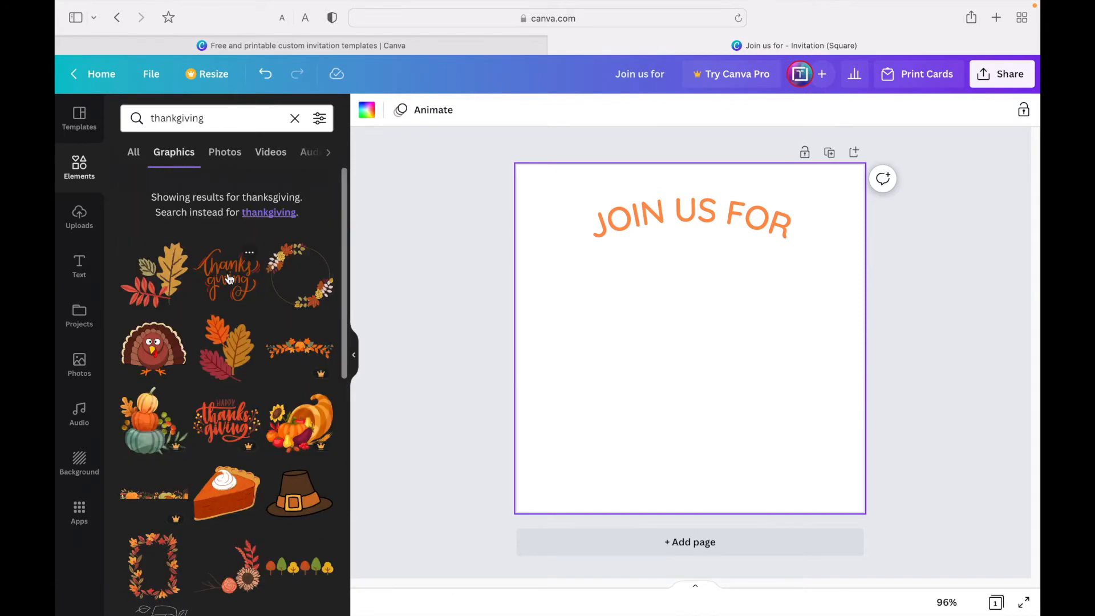
Step: Add the orange 'thanks giving' script graphic and centre it below the JOIN US FOR heading
left_click(227, 273)
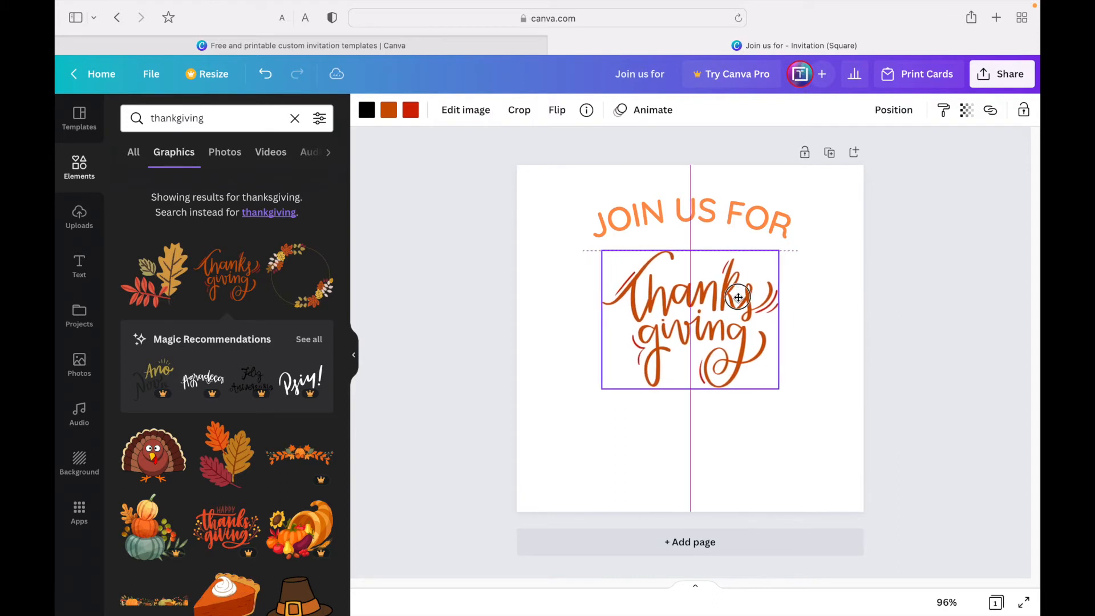
left_click(738, 297)
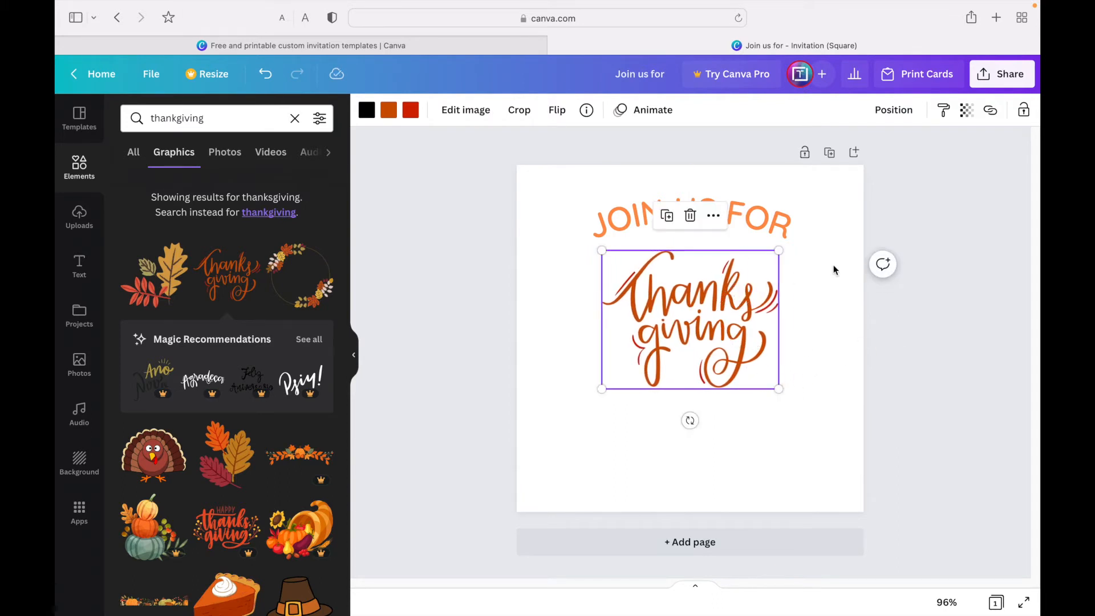
mouse_move(480, 130)
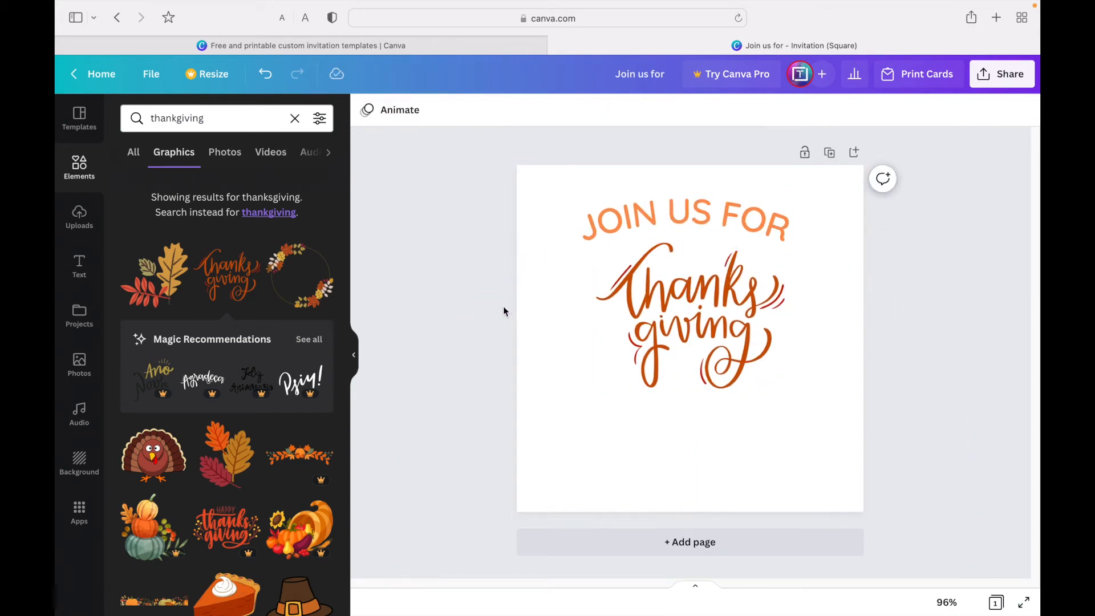
mouse_move(501, 313)
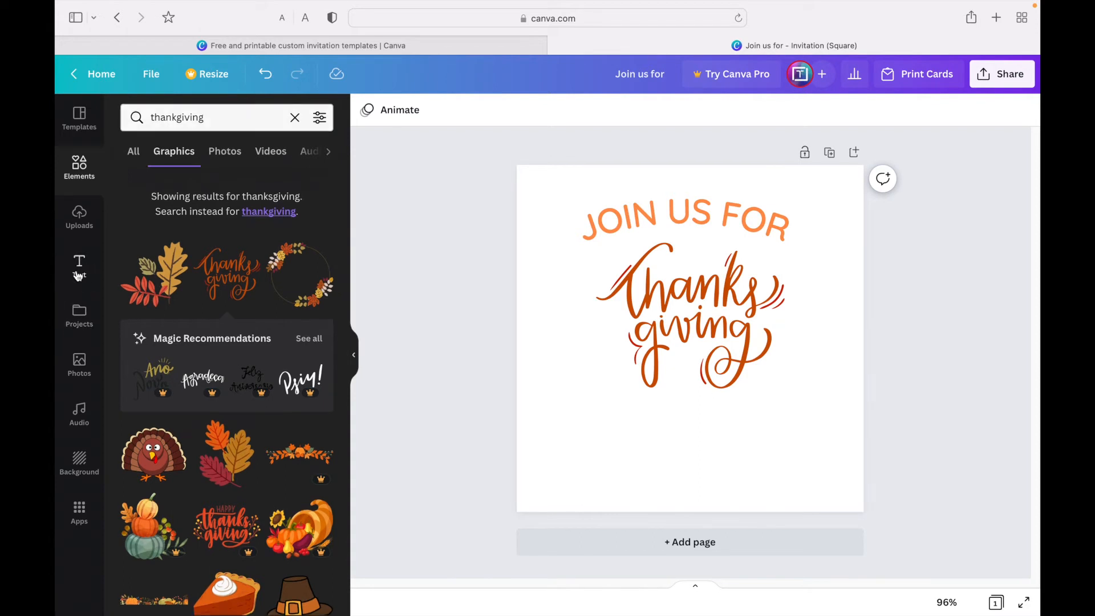
Step: Add a subheading text box and move it below the thanksgiving graphic
left_click(79, 267)
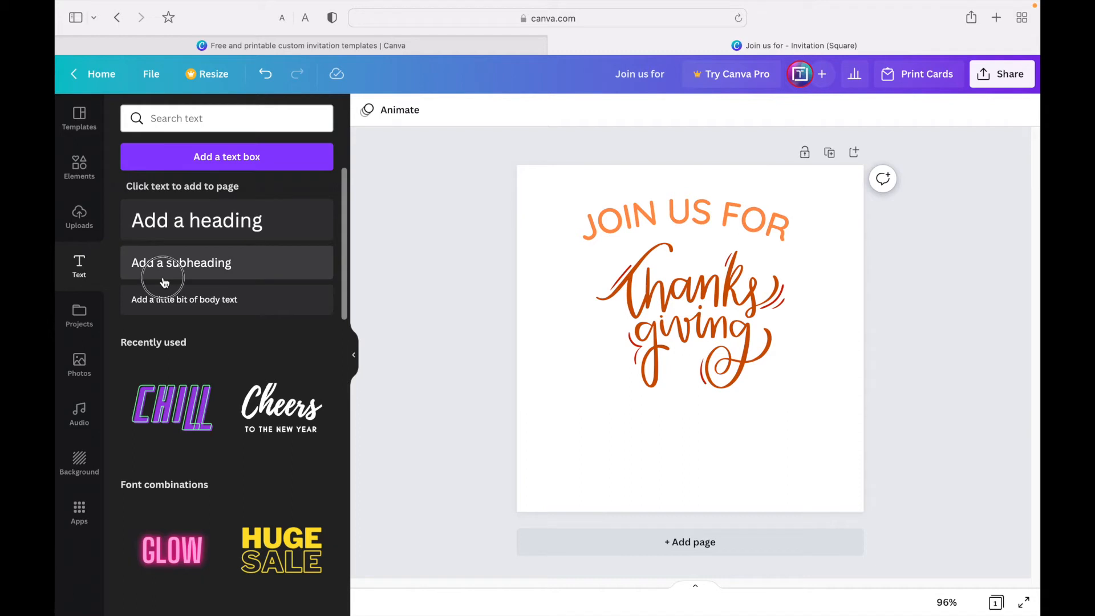
left_click(181, 262)
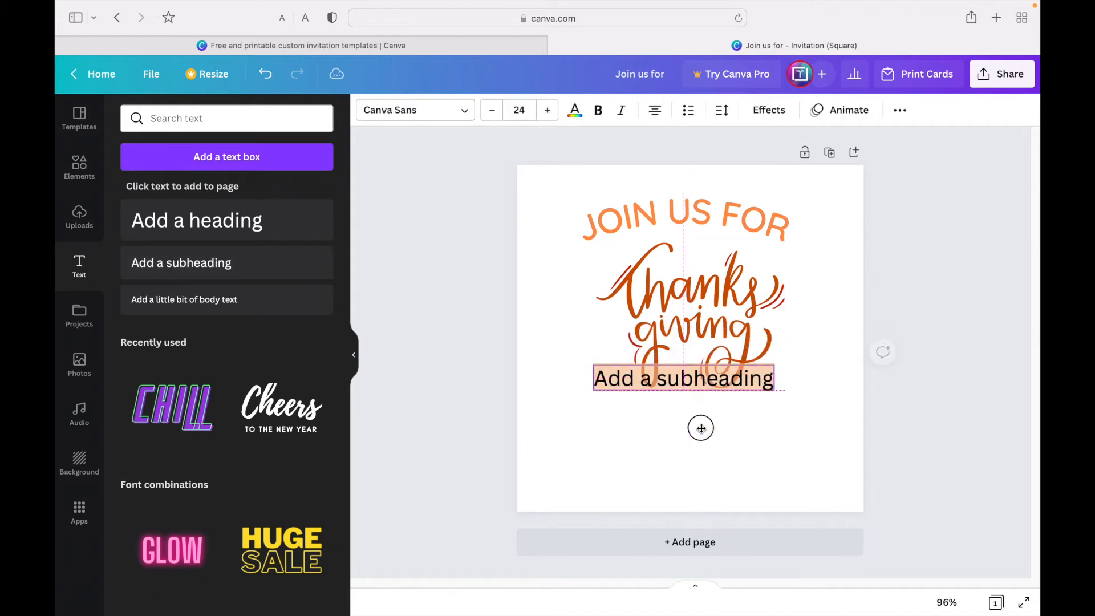
left_click_drag(684, 377, 700, 417)
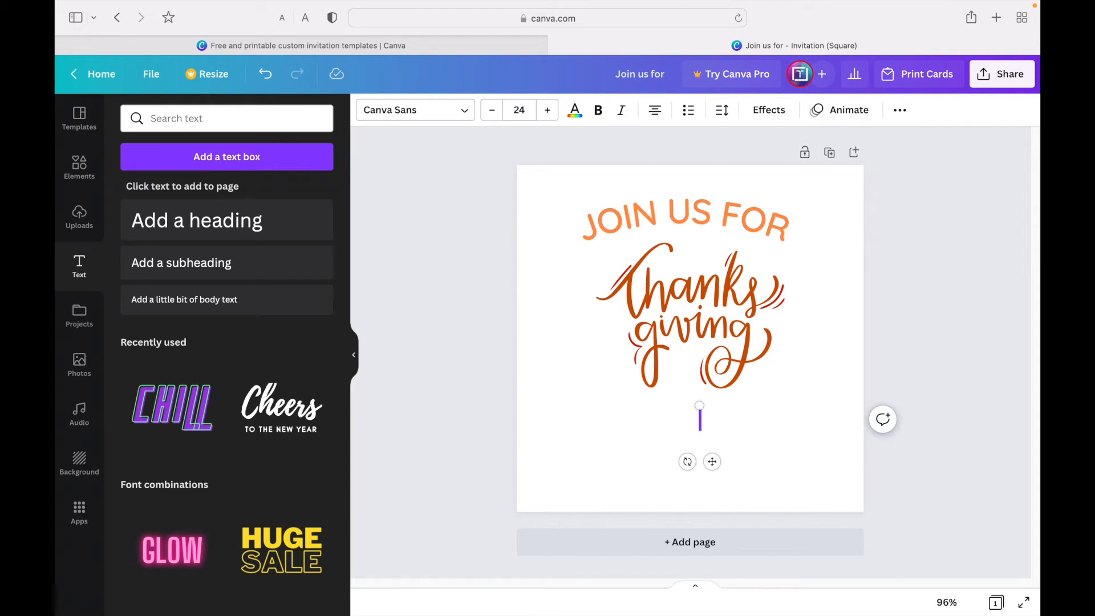
Step: Type '5:00 PM' with the address 'jhghj Ln W 8764785' on the next line
type("5")
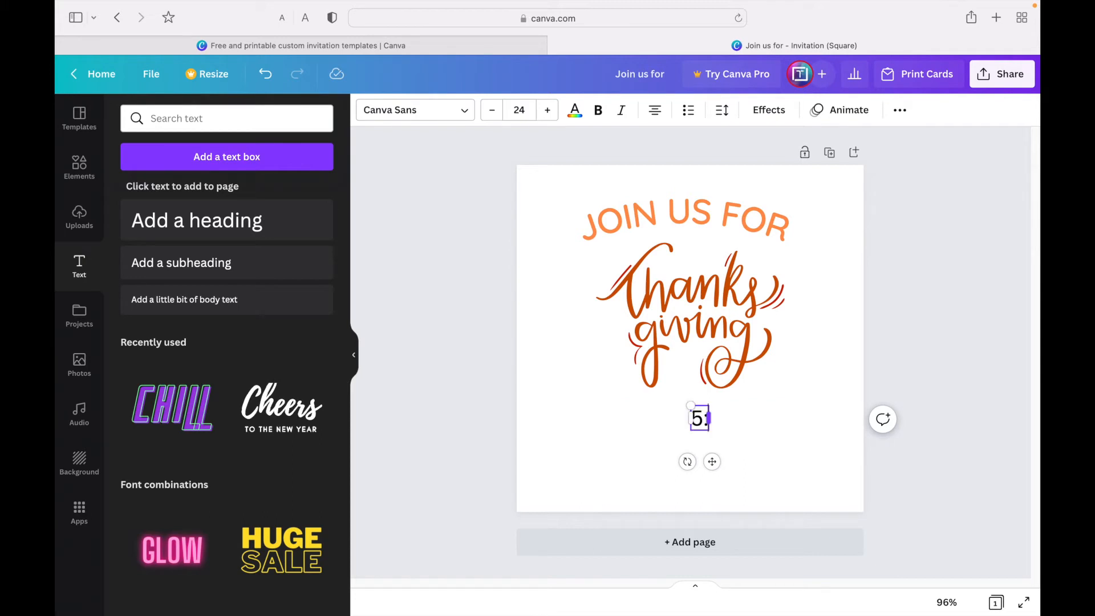
type(":00")
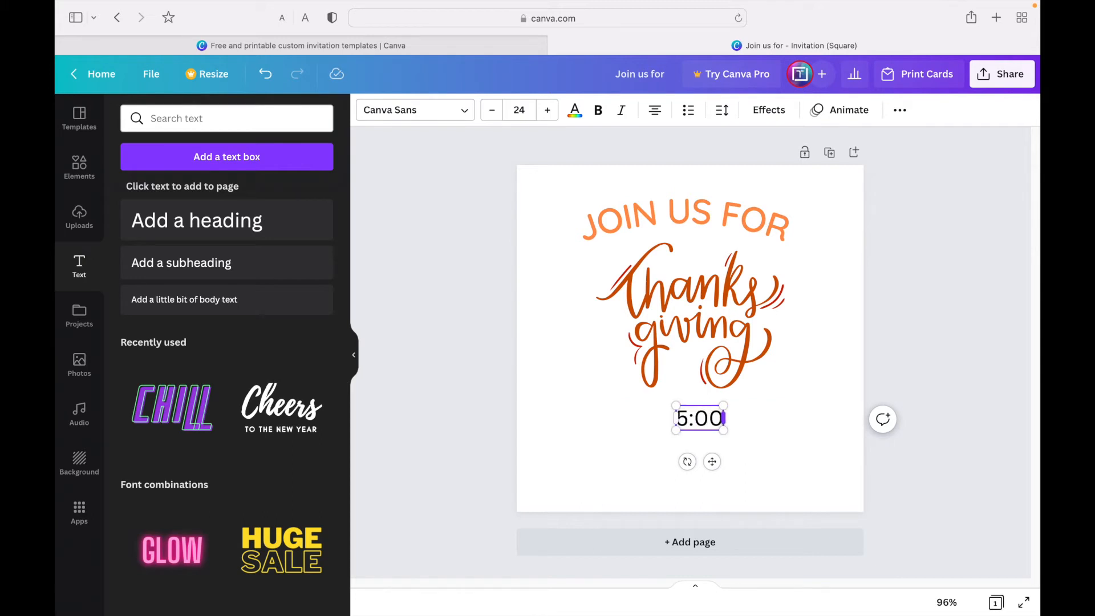
type("PM")
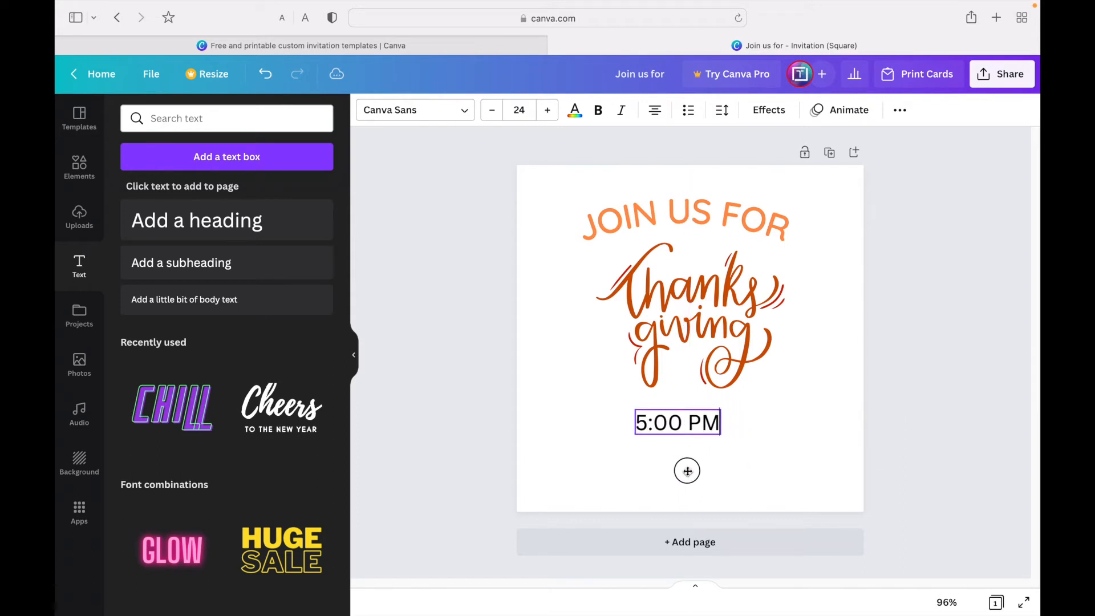
left_click(677, 423)
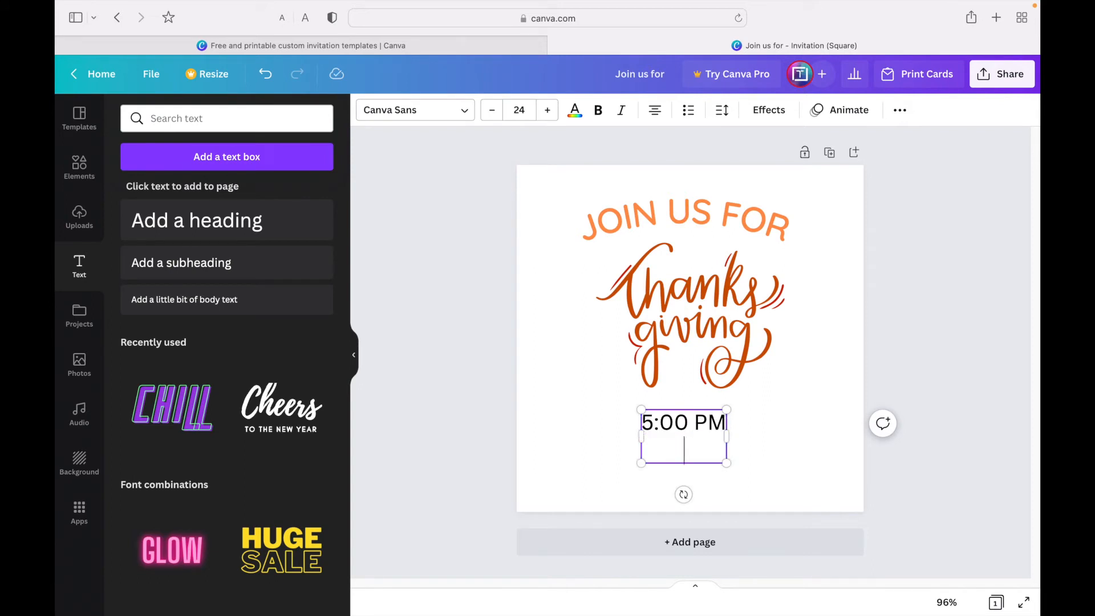
type("jhghj Ln W 8764785")
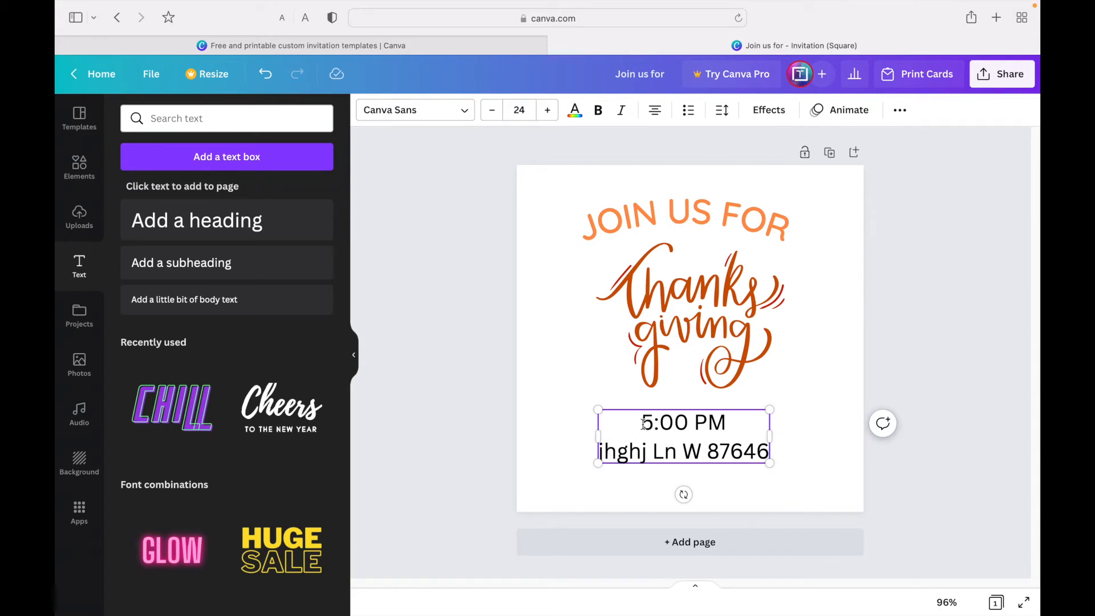
type("T")
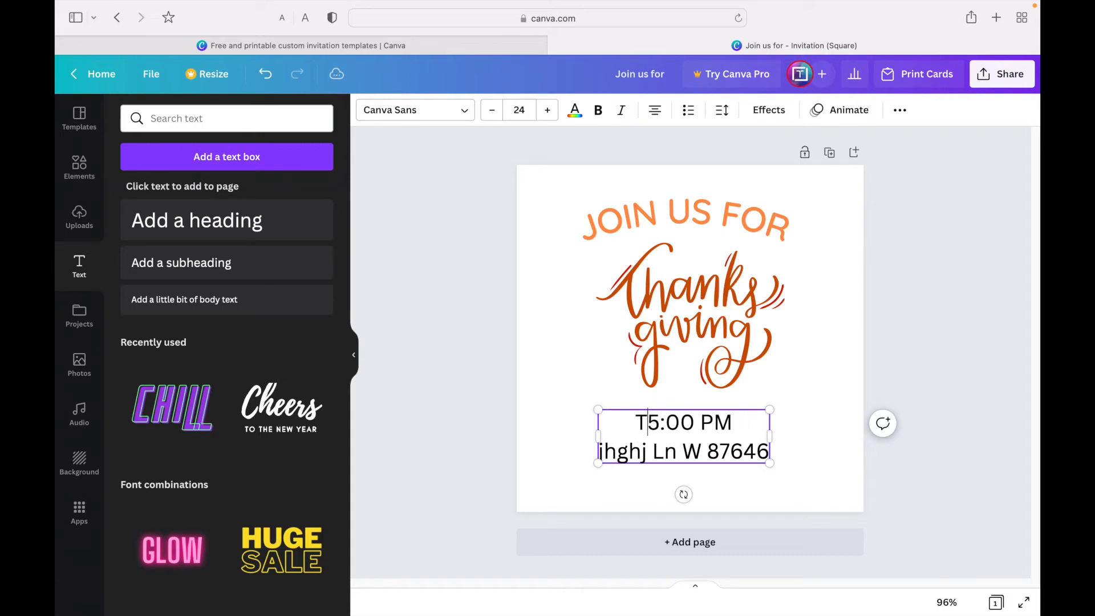
key("Backspace")
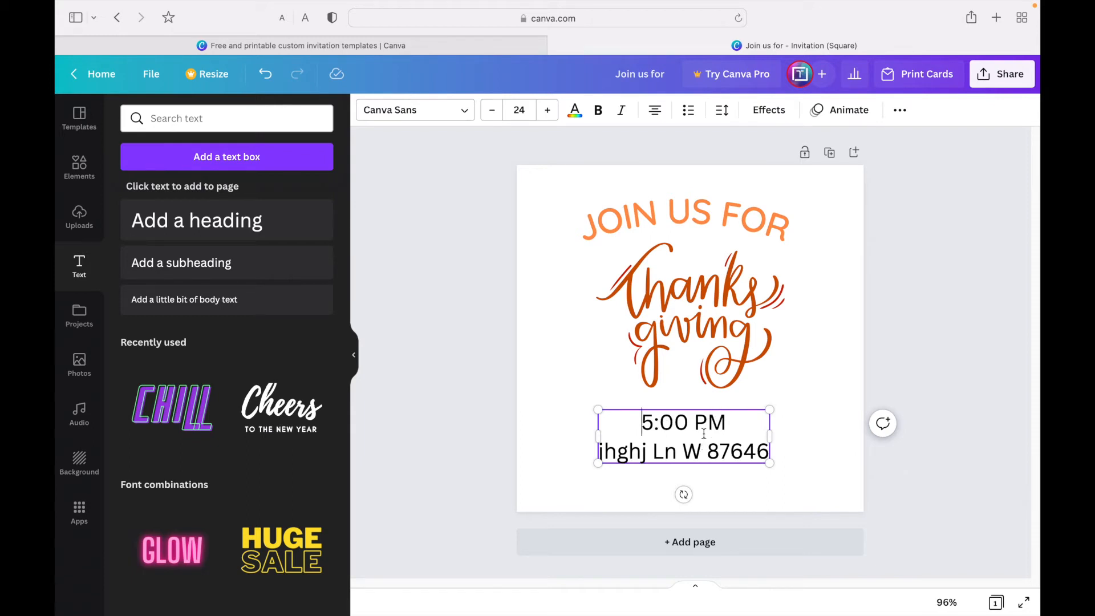
mouse_move(578, 464)
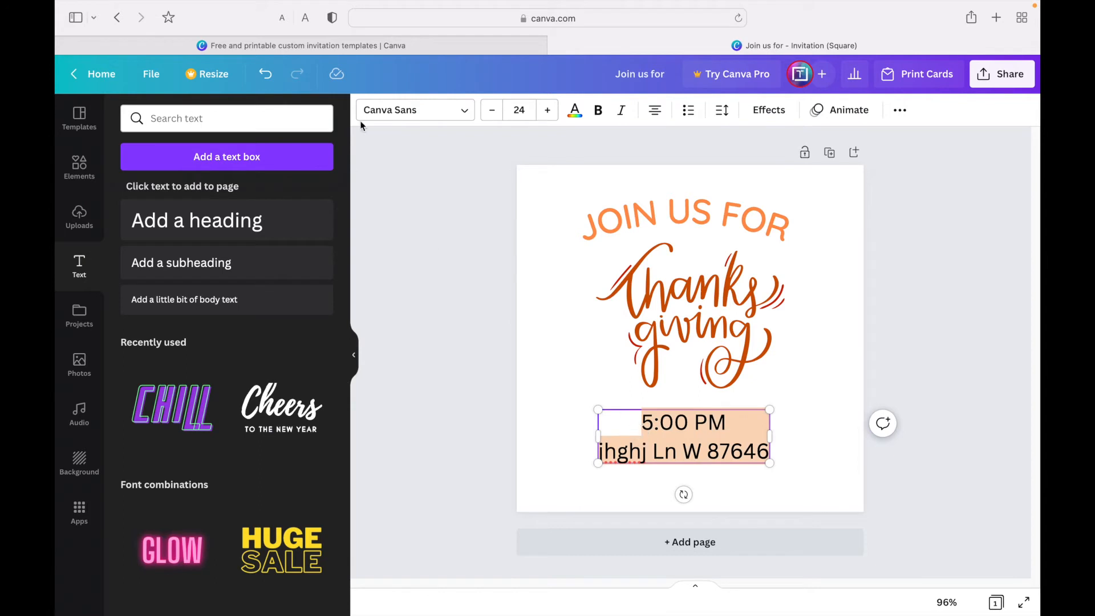
Step: Switch the time and address text to a recently used condensed font
left_click(408, 109)
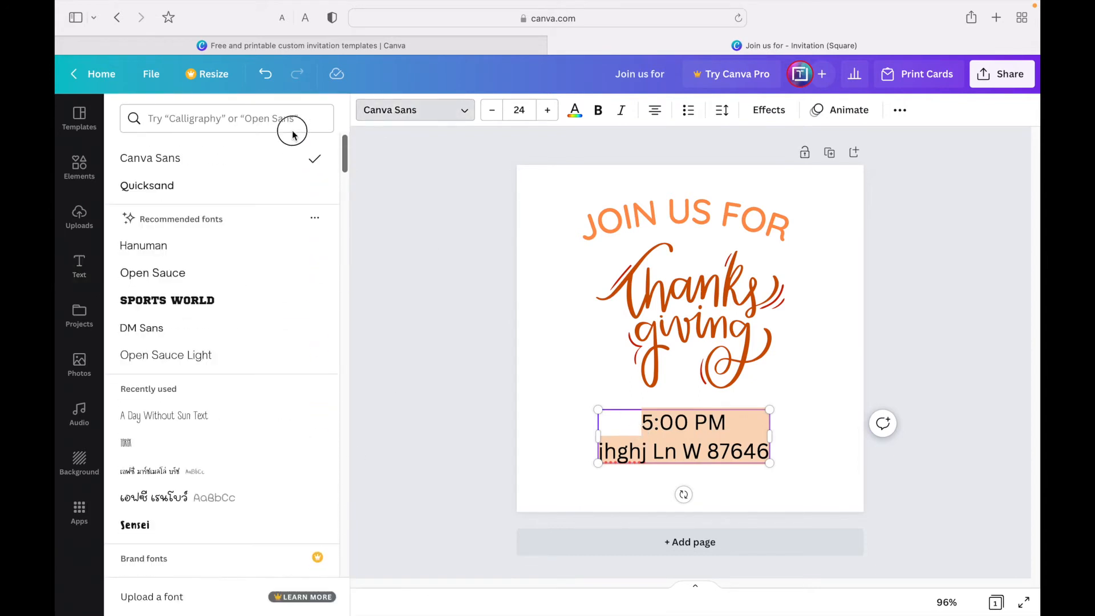
left_click(574, 109)
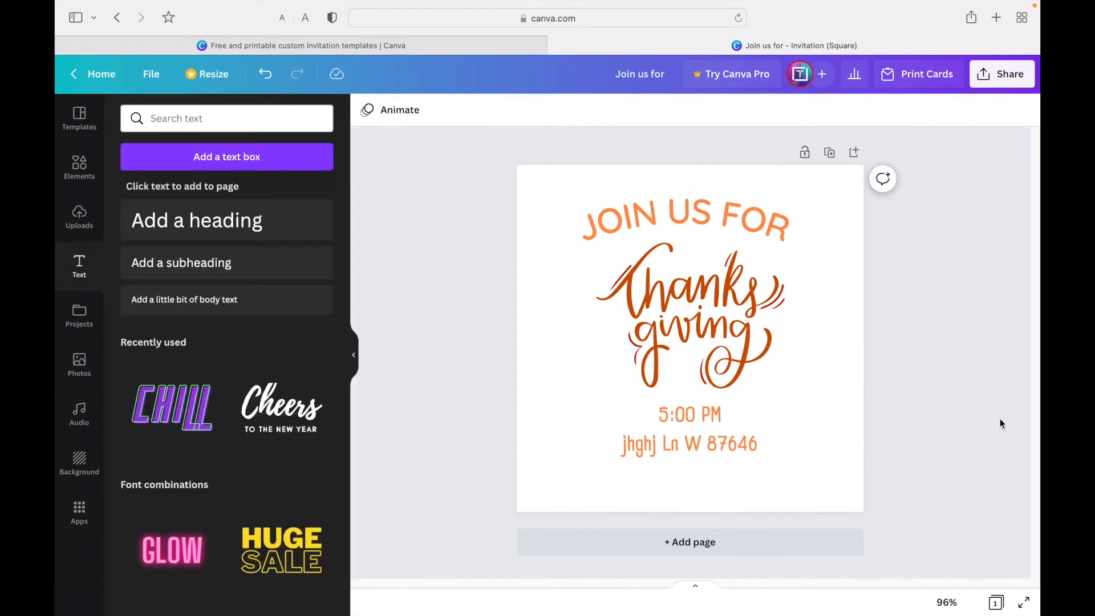
mouse_move(449, 390)
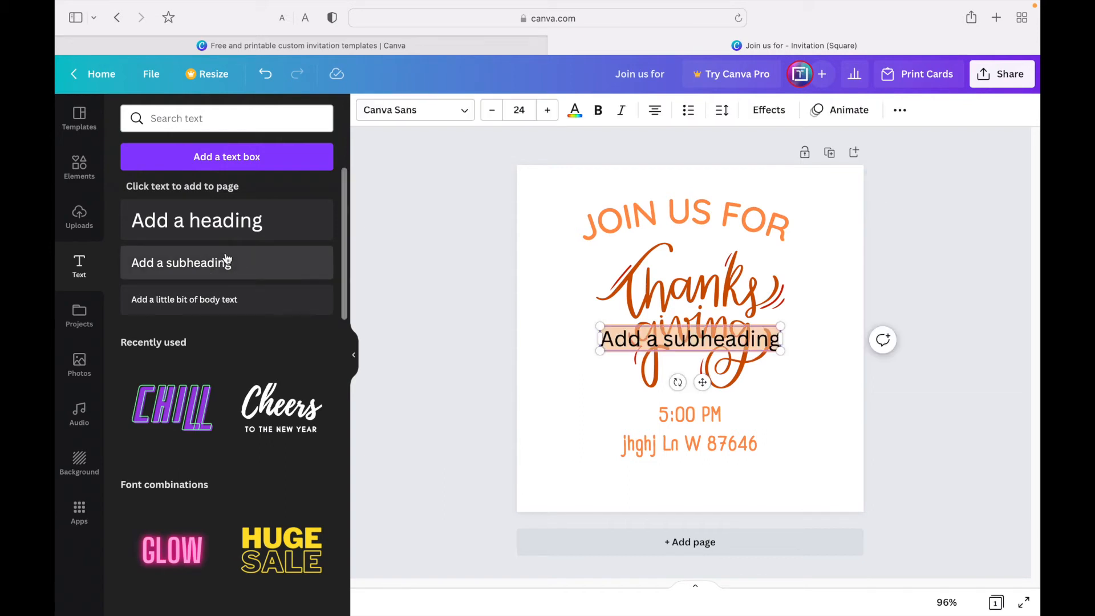
Step: Type 'Food Family Fun' beneath the address, widen the Food–Family gap, and search 'thankgiving' graphics
type("Food")
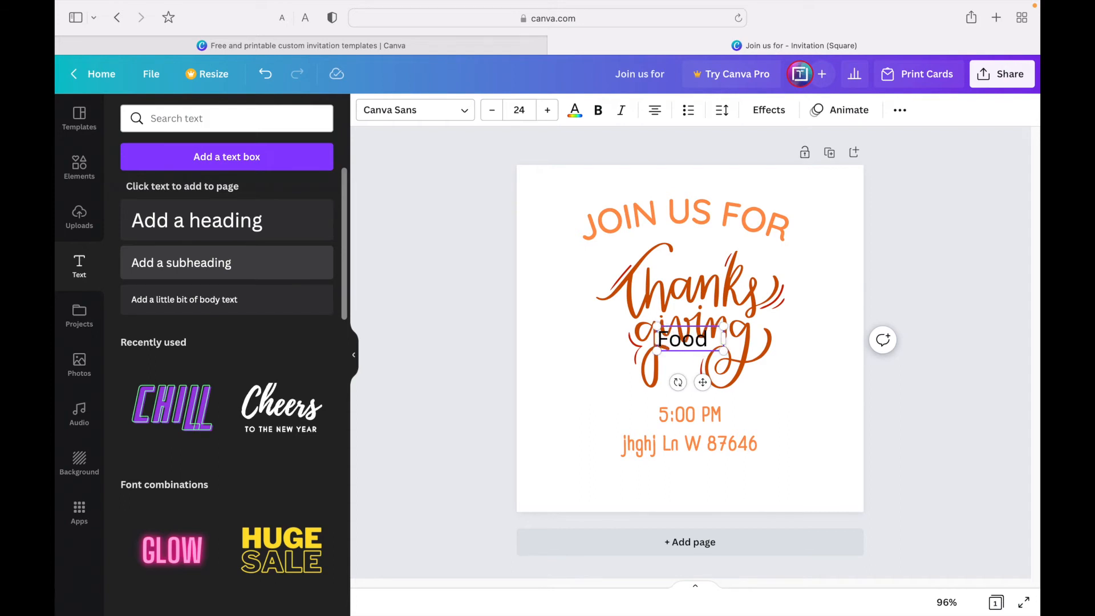
type("Family")
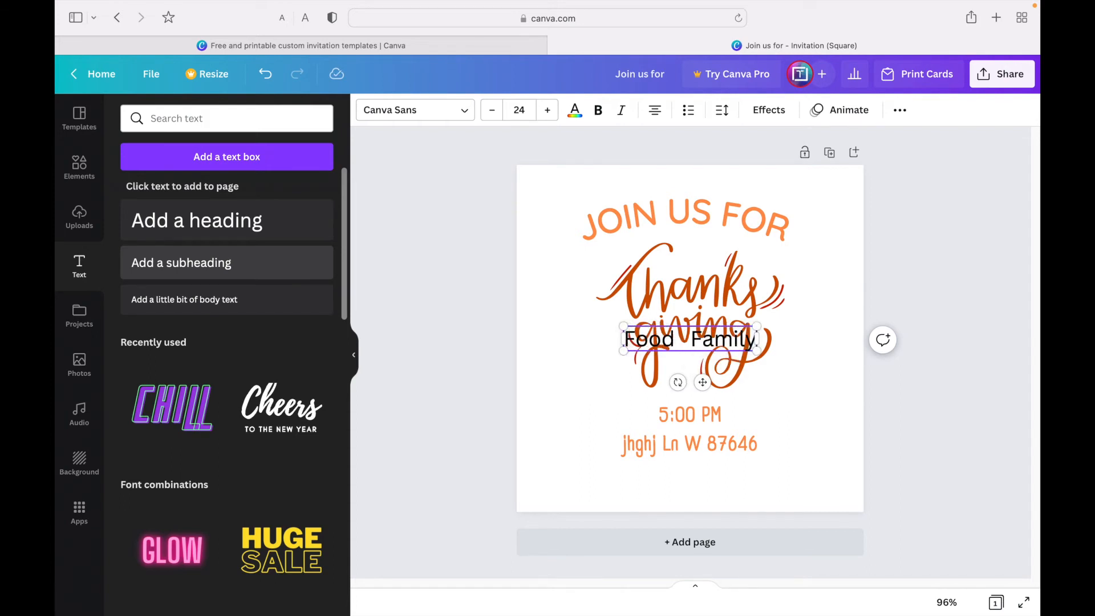
type("Fun")
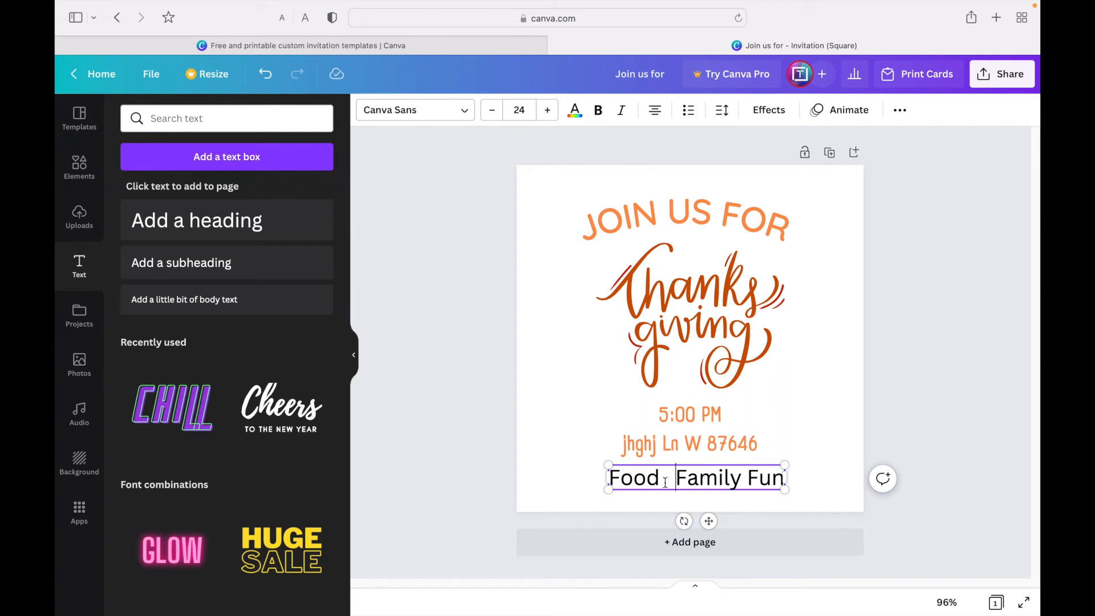
left_click(669, 479)
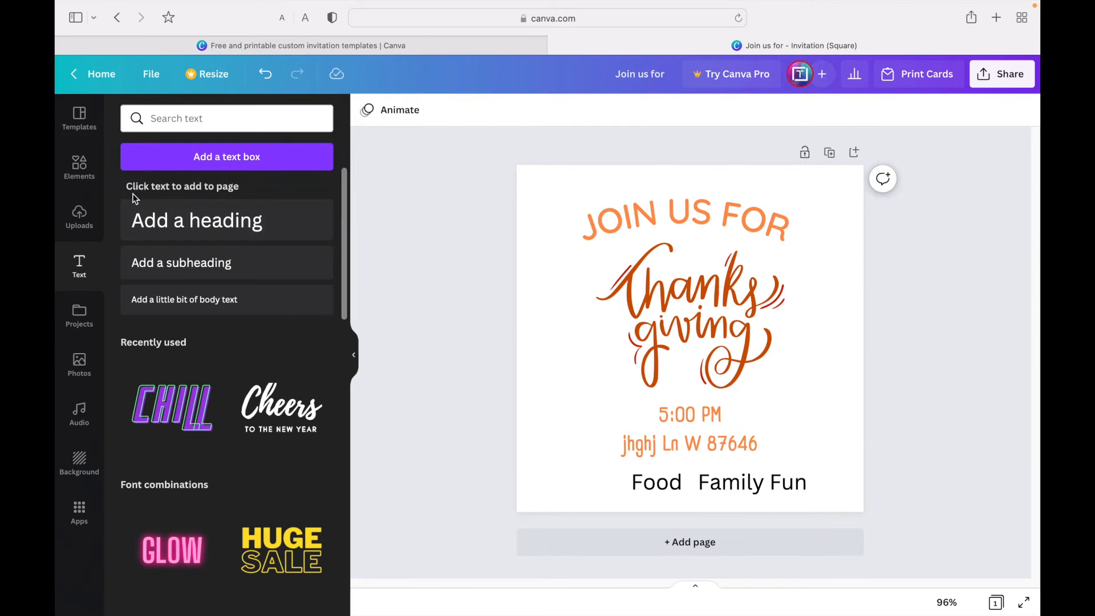
type("thankgiving")
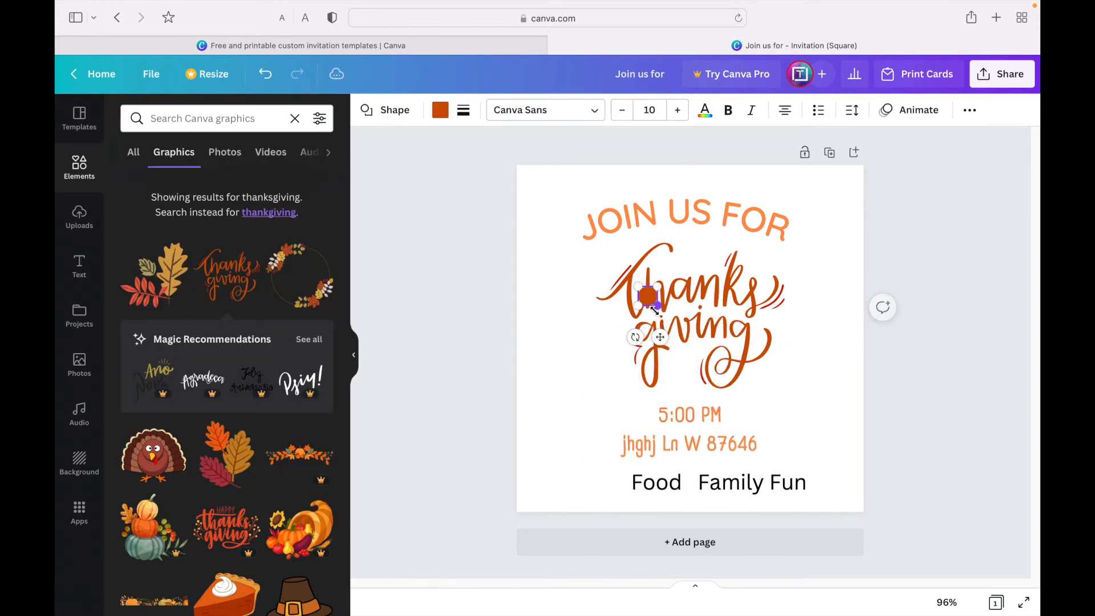
Step: Drop a small orange dot between Food and Family and set zoom to 100%
left_click_drag(646, 297, 685, 479)
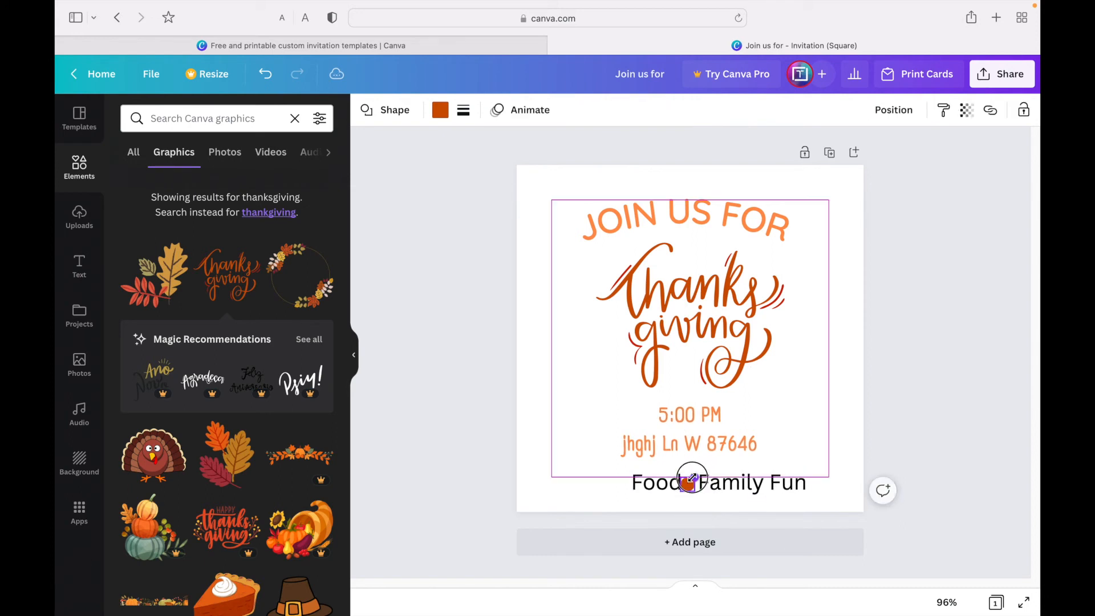
left_click(490, 443)
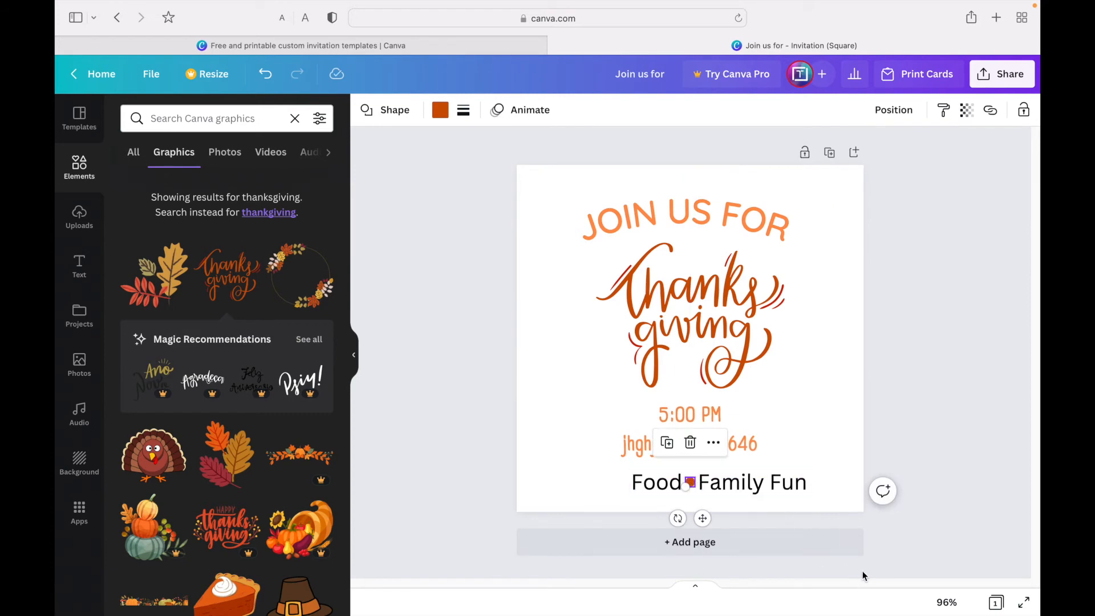
left_click(946, 602)
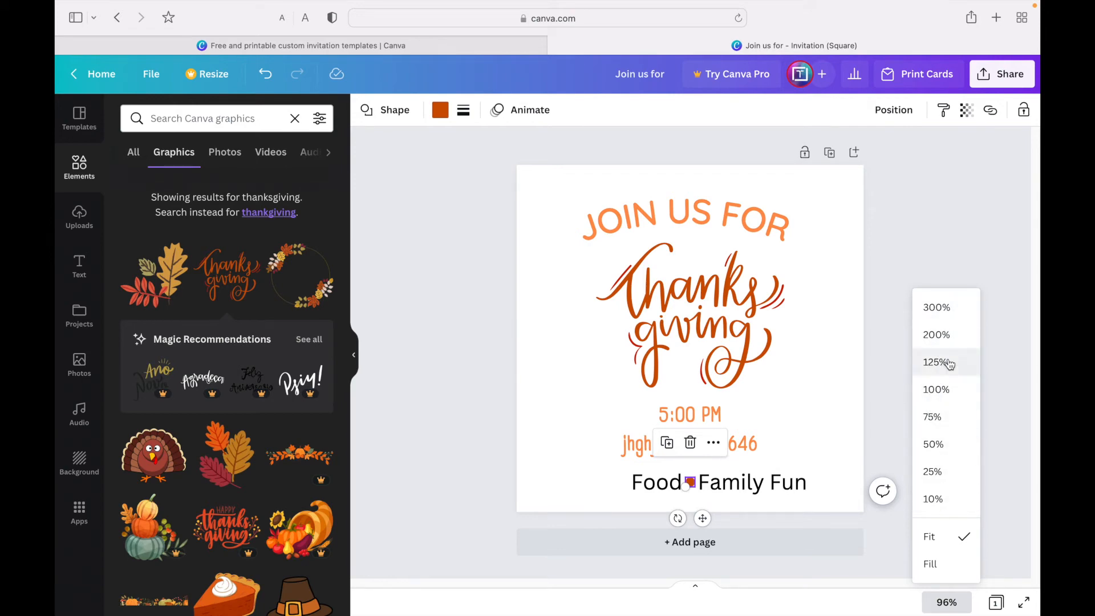
left_click(936, 362)
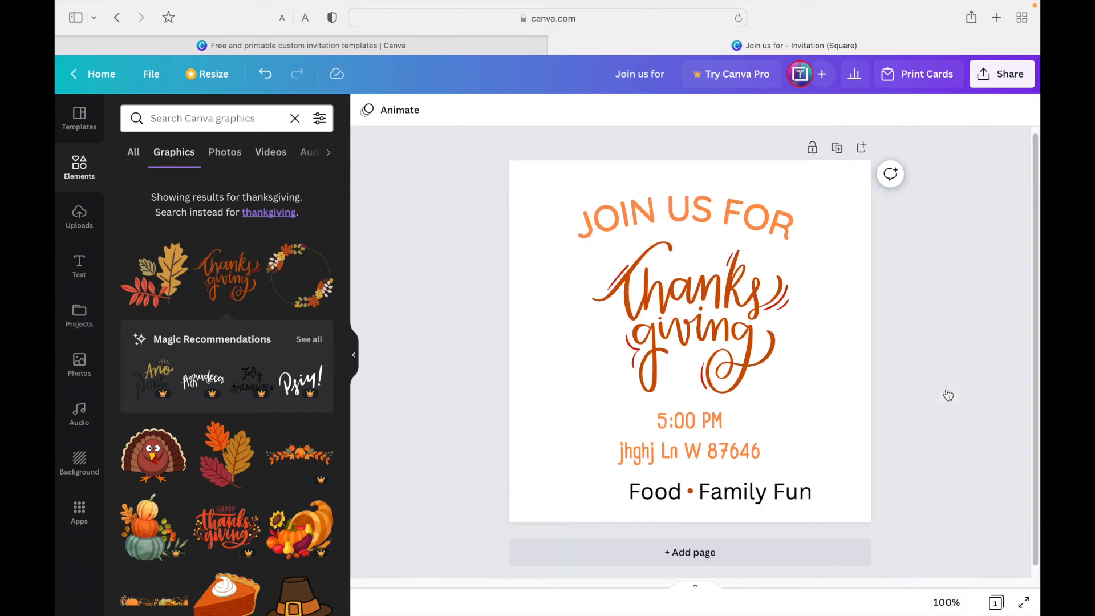
left_click(691, 491)
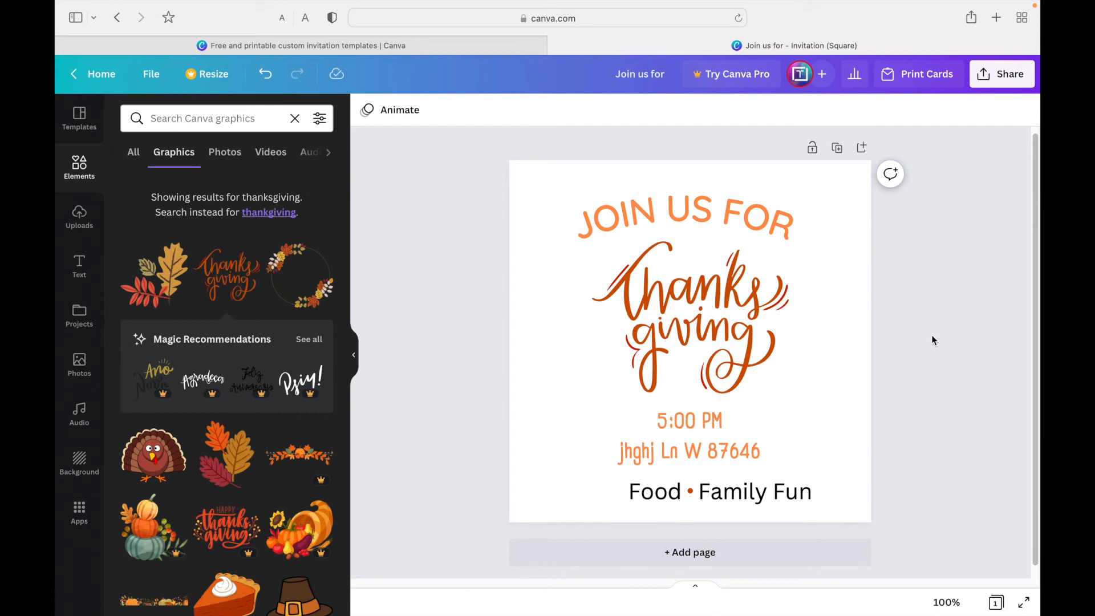
mouse_move(917, 360)
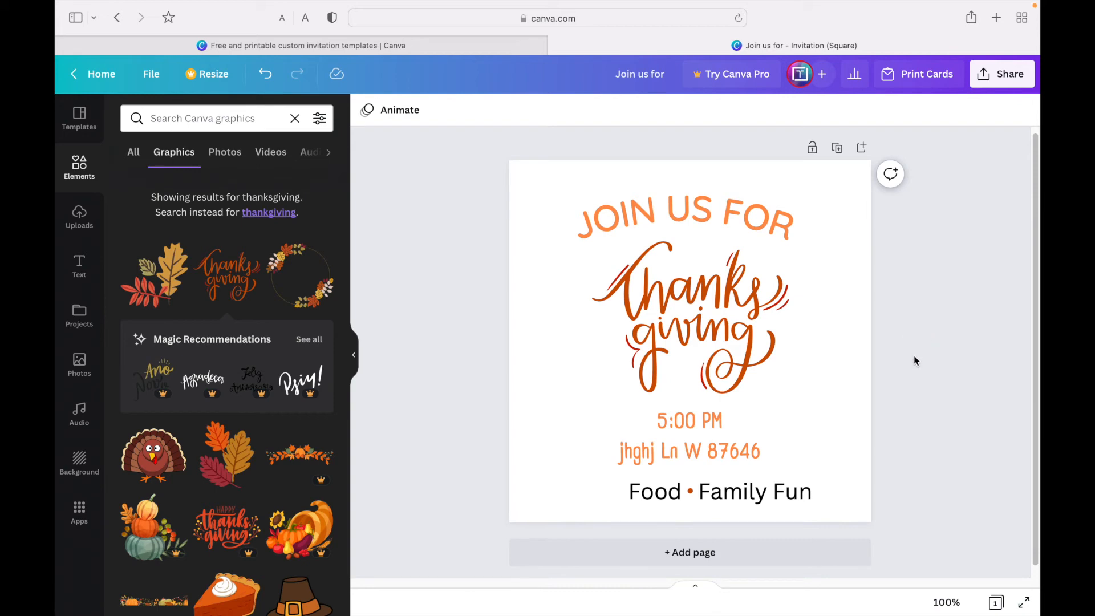
mouse_move(966, 468)
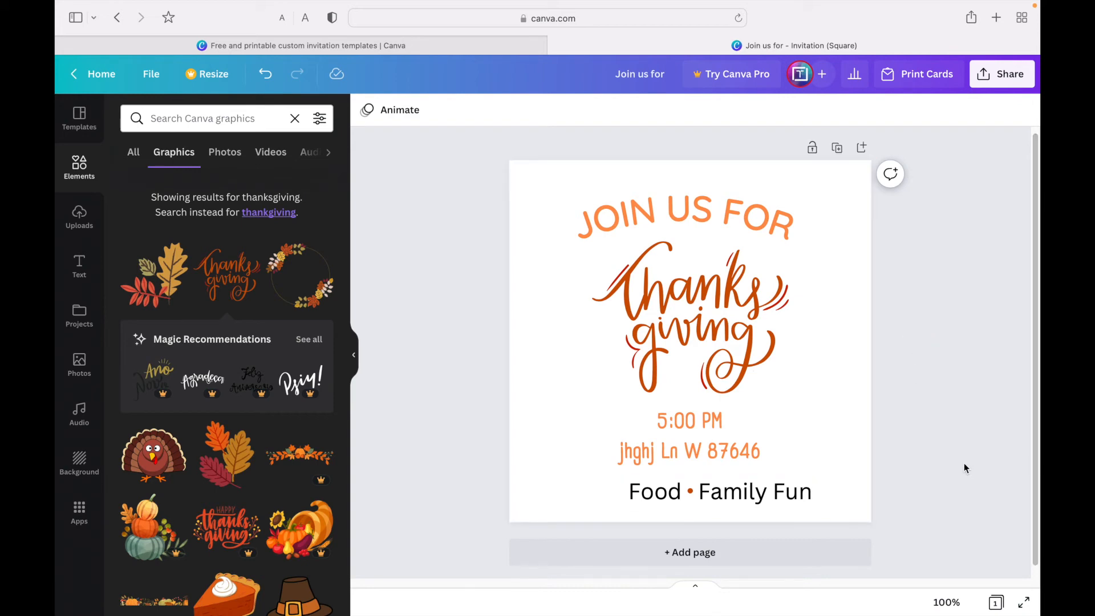
double_click(790, 492)
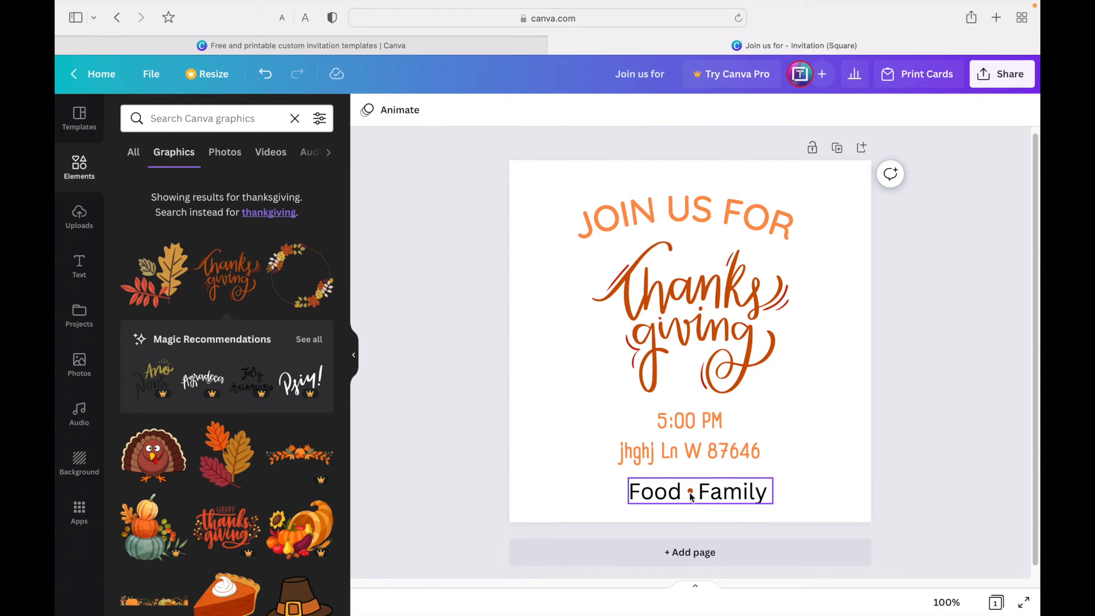
Step: Edit the 'Food • Family' line and check the dot's Position alignment options
left_click(698, 491)
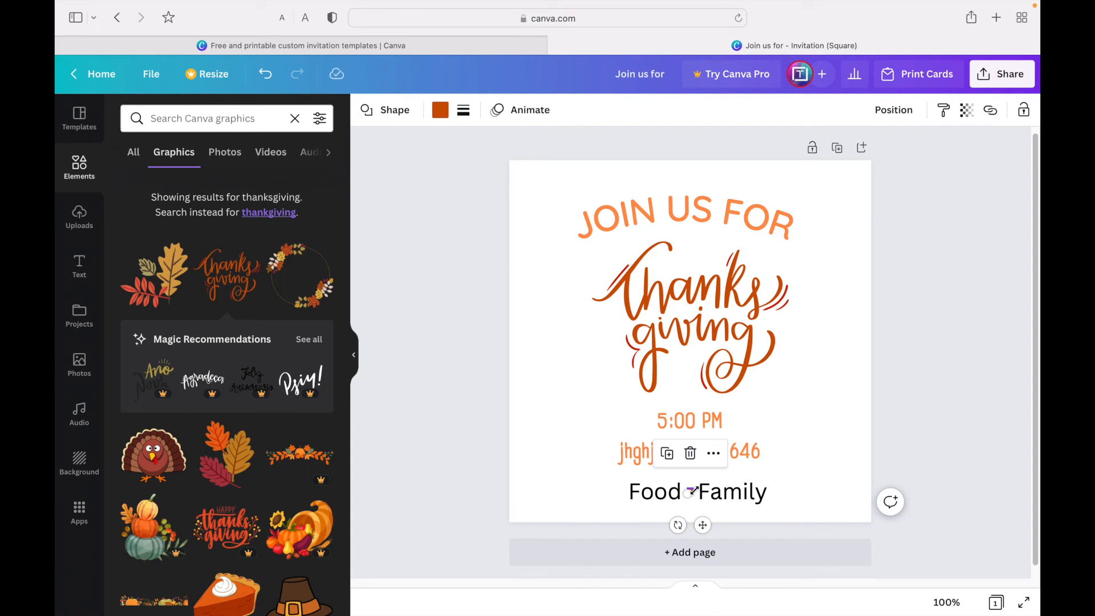
left_click(893, 109)
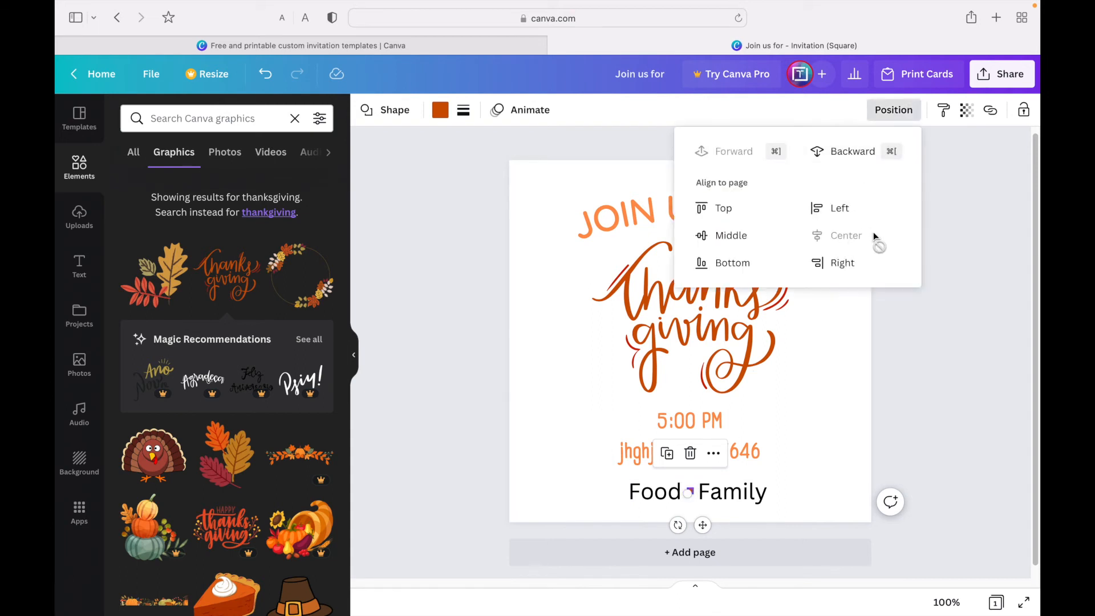
mouse_move(766, 231)
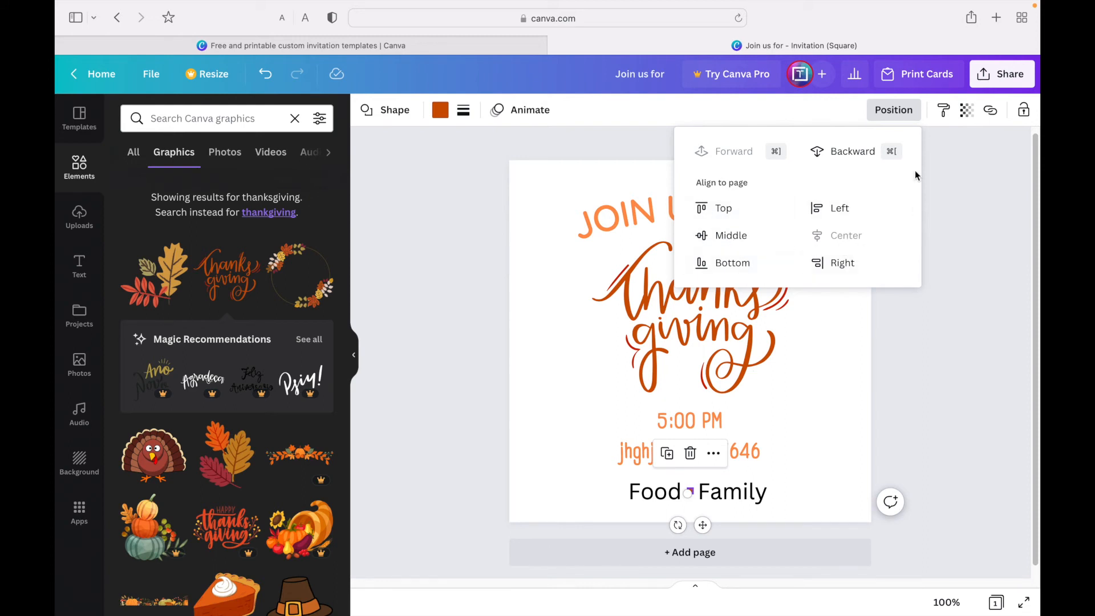
mouse_move(842, 262)
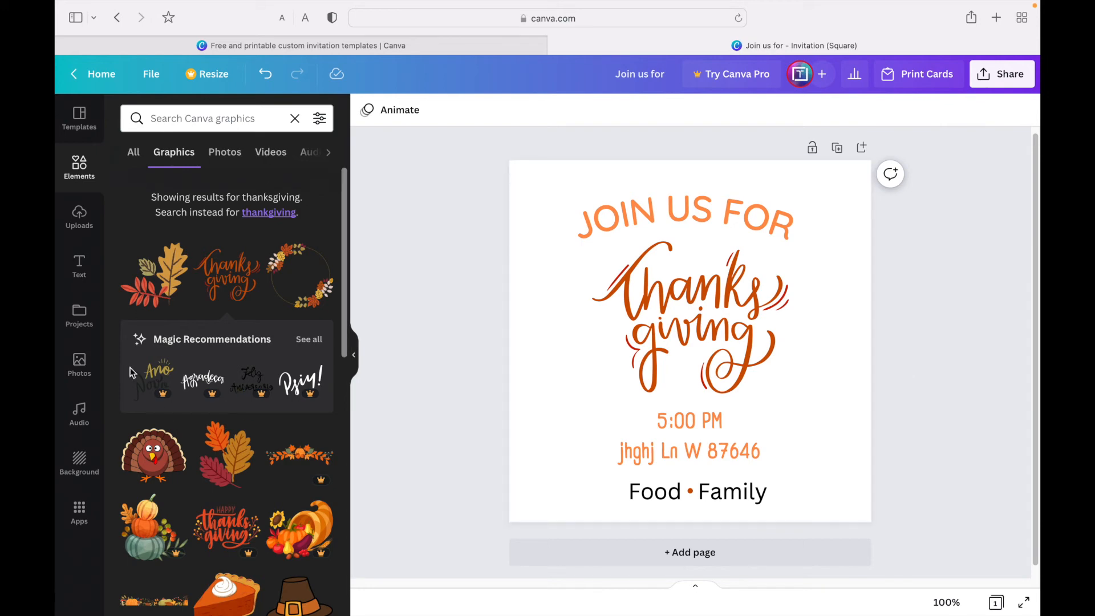
Step: Browse the berry and leaf graphics for the invitation's edge decorations
scroll("down", 3)
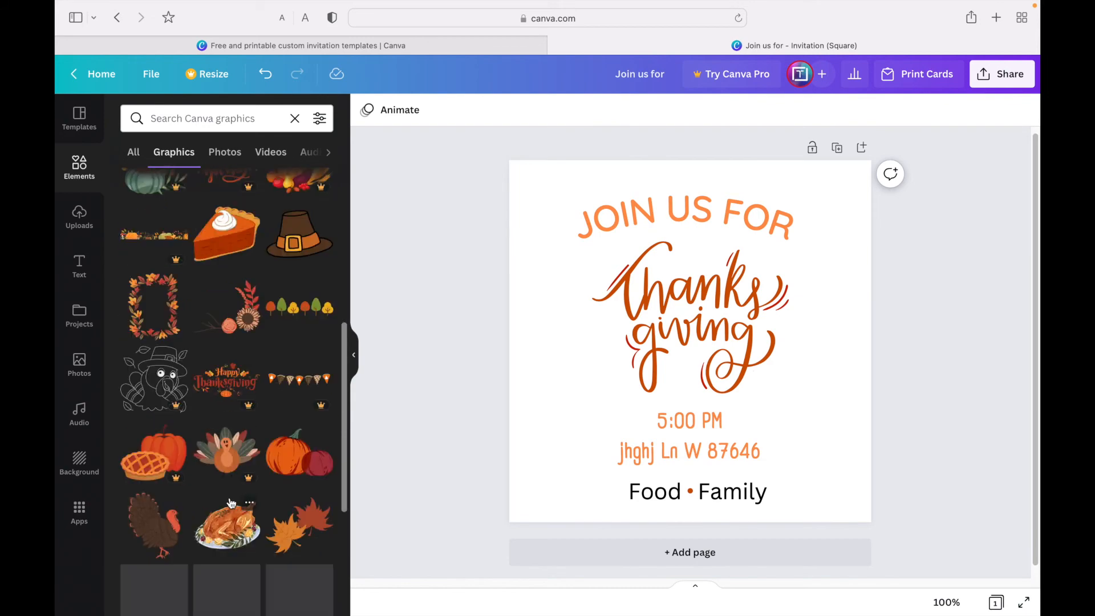
scroll("down", 3)
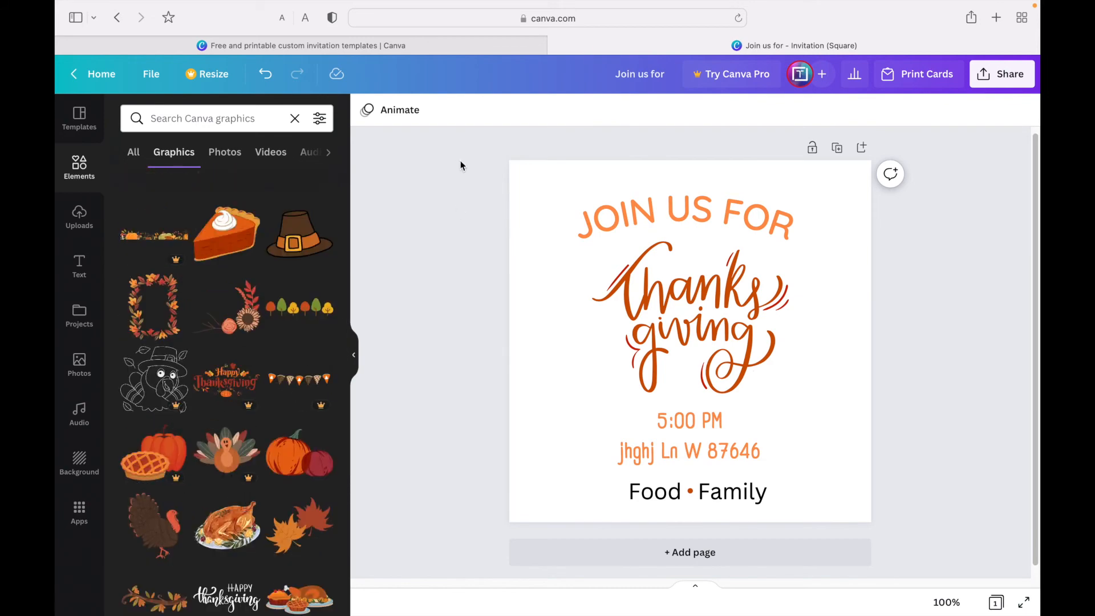
mouse_move(292, 384)
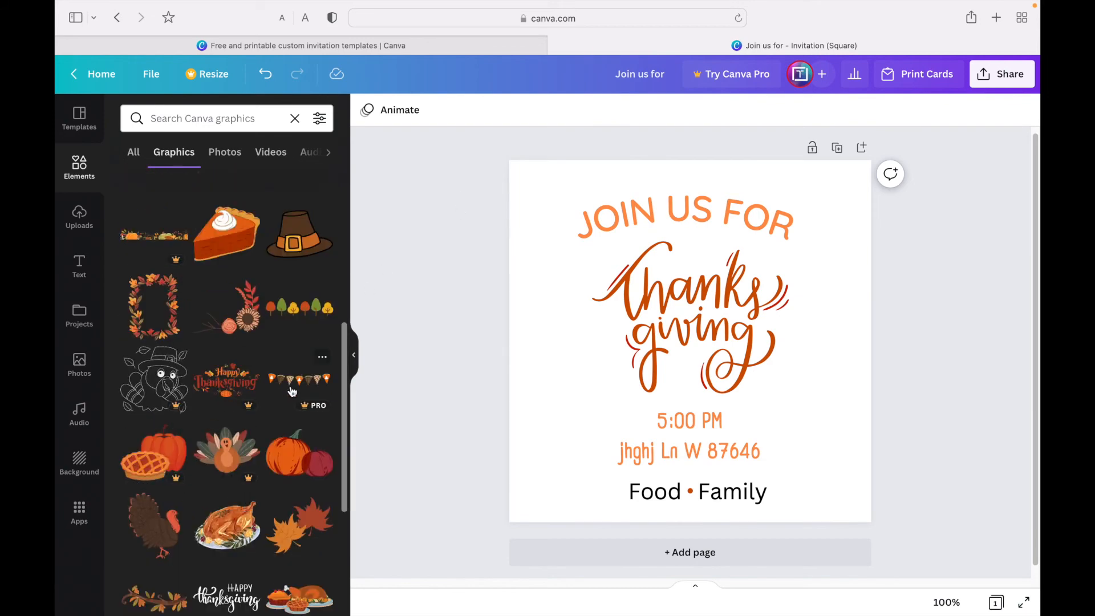
scroll("down", 3)
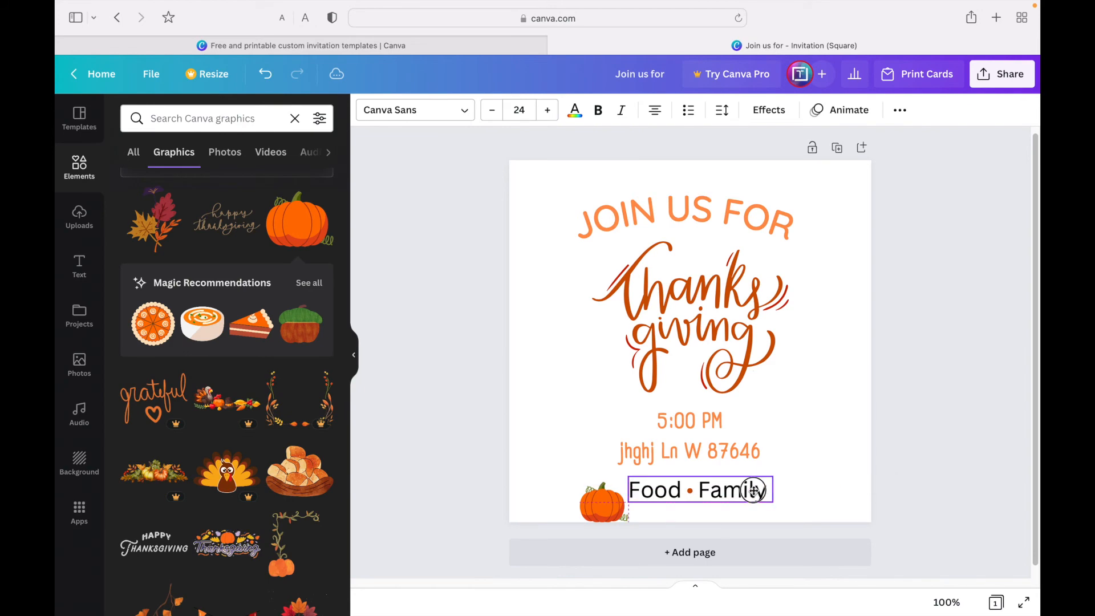
left_click(602, 501)
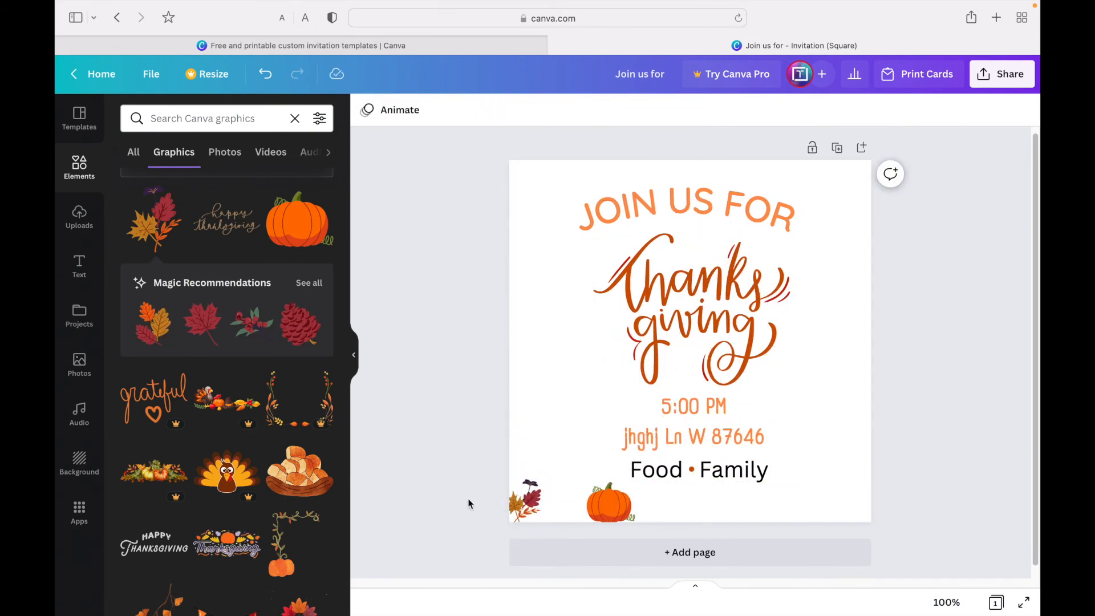
scroll("down", 3)
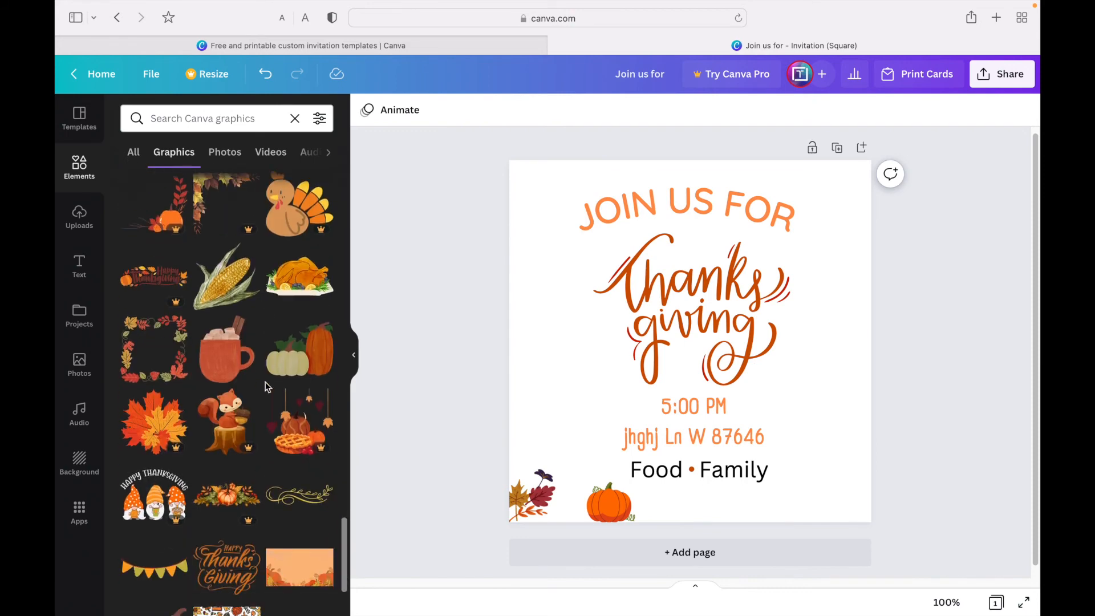
scroll("down", 3)
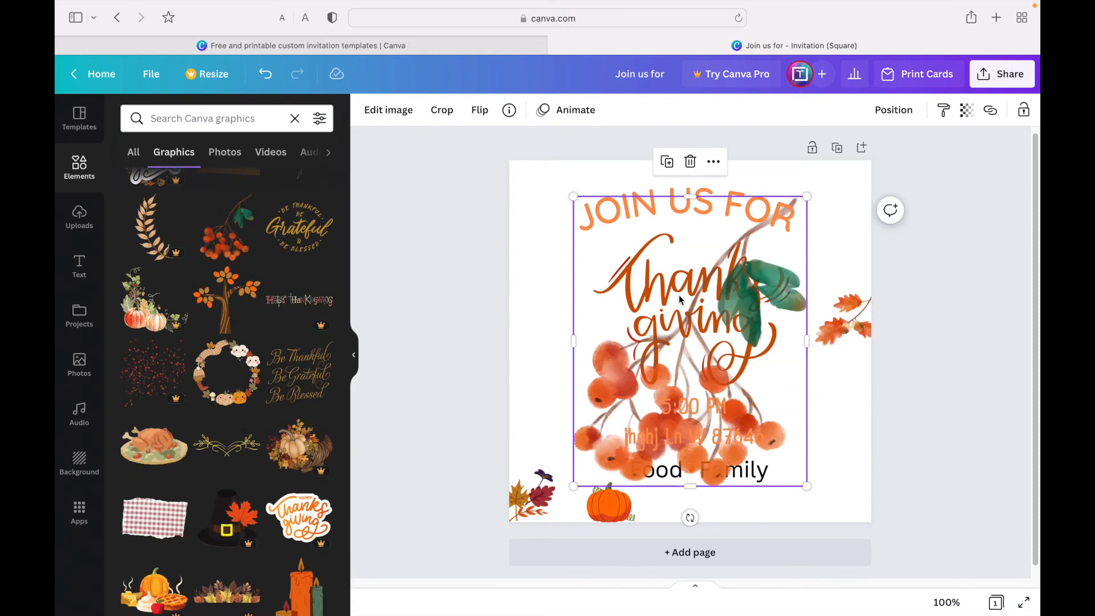
Step: Shrink a berry branch into a small sprig, flip it horizontally, and place it at the left edge
left_click_drag(690, 341, 538, 412)
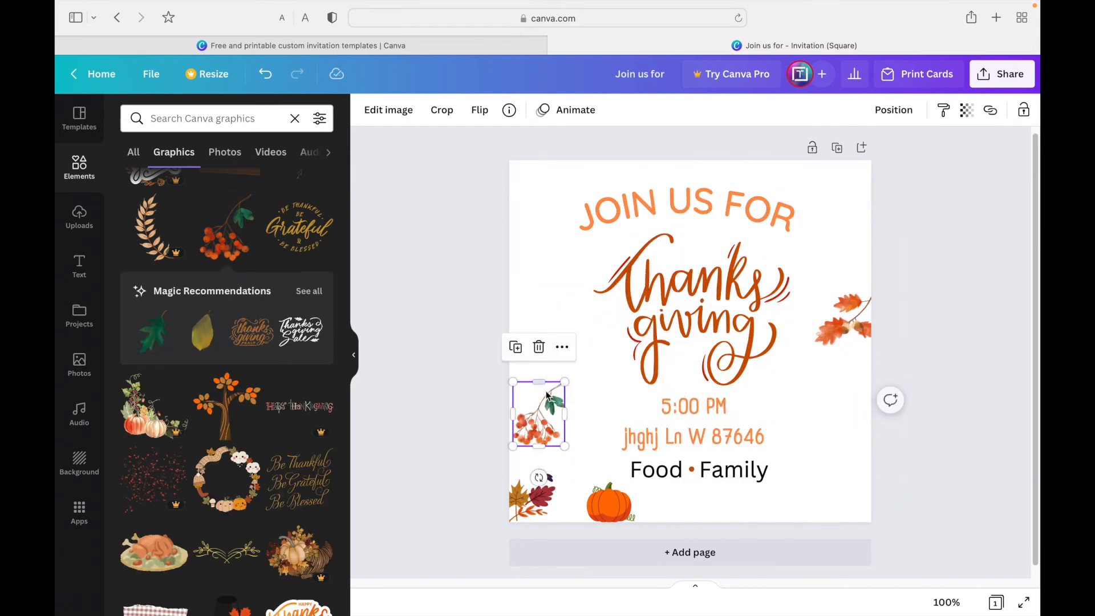
left_click_drag(538, 412, 852, 377)
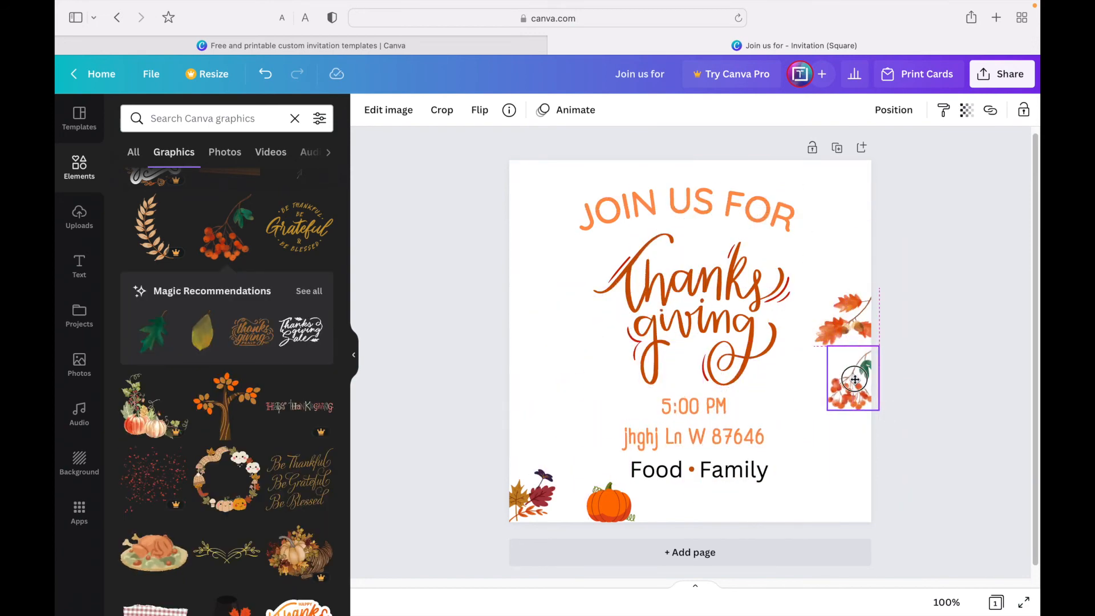
left_click_drag(853, 377, 571, 351)
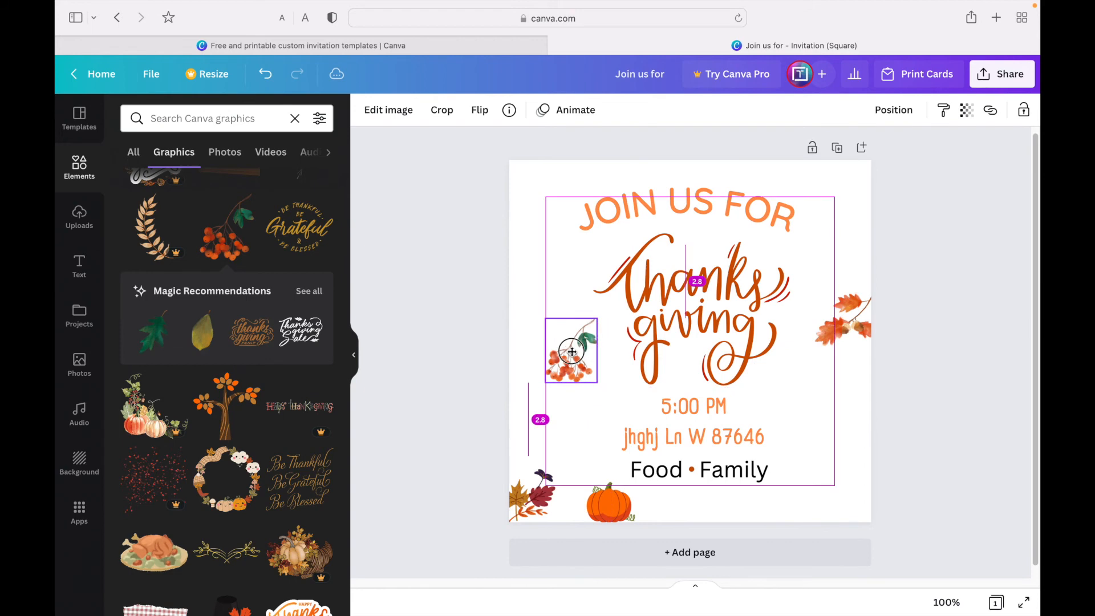
left_click_drag(571, 351, 547, 334)
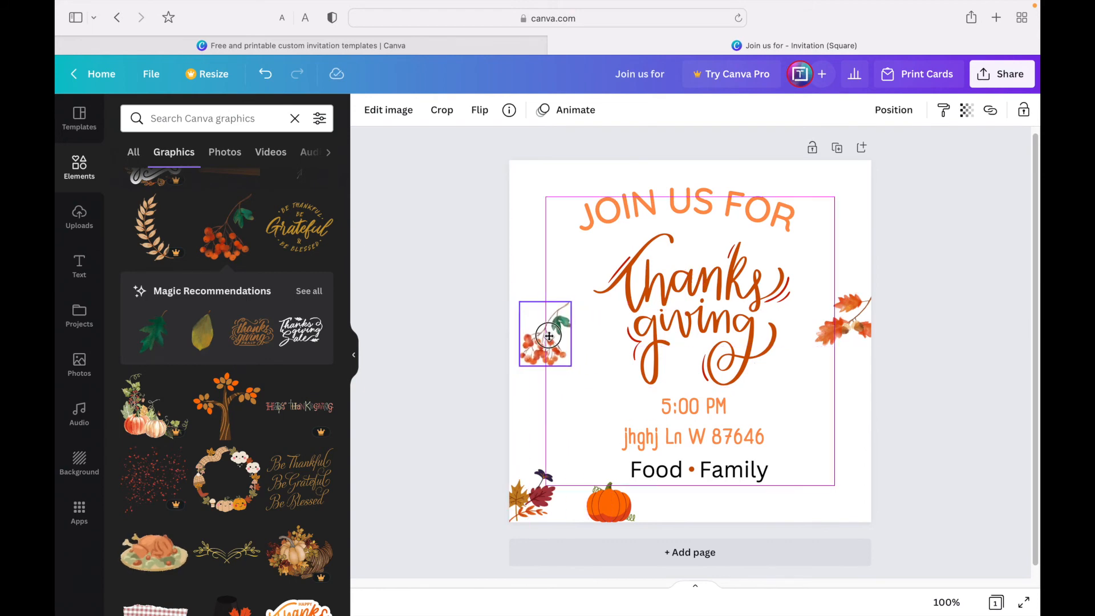
left_click(545, 334)
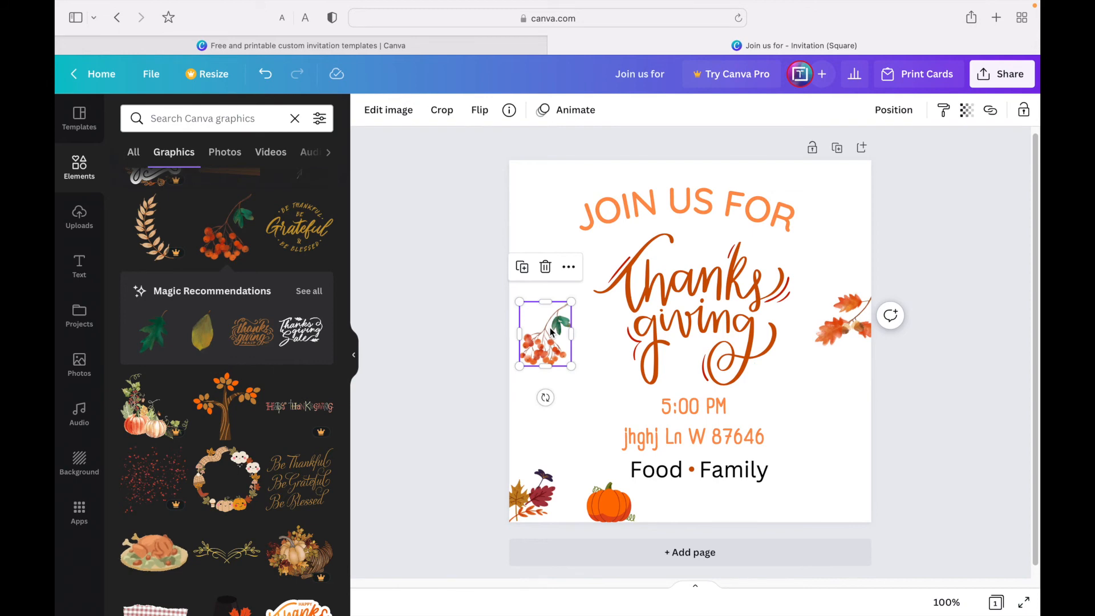
mouse_move(554, 277)
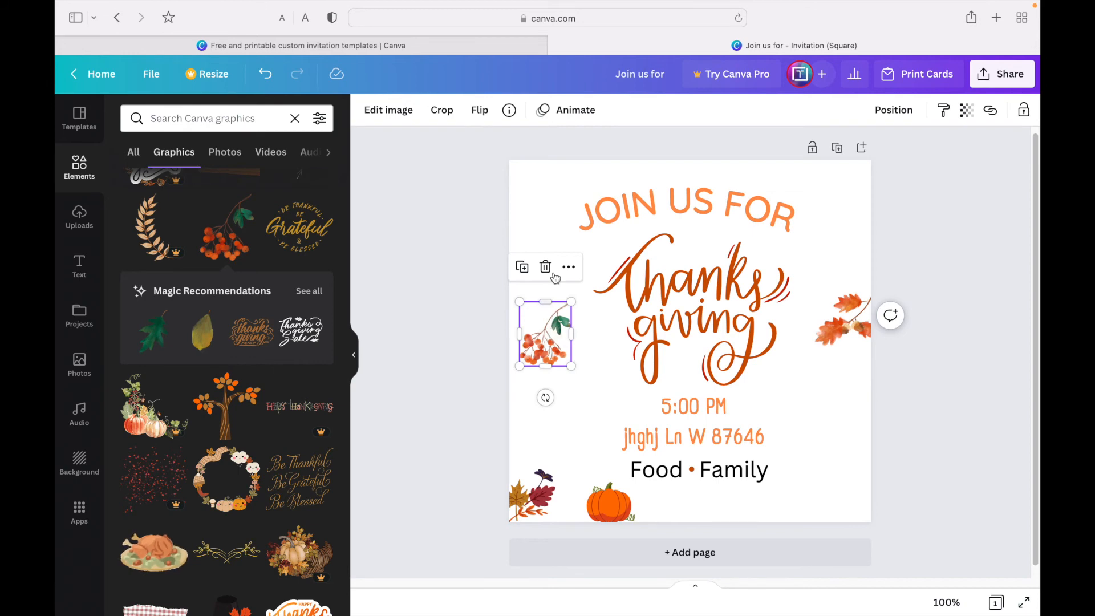
left_click(479, 109)
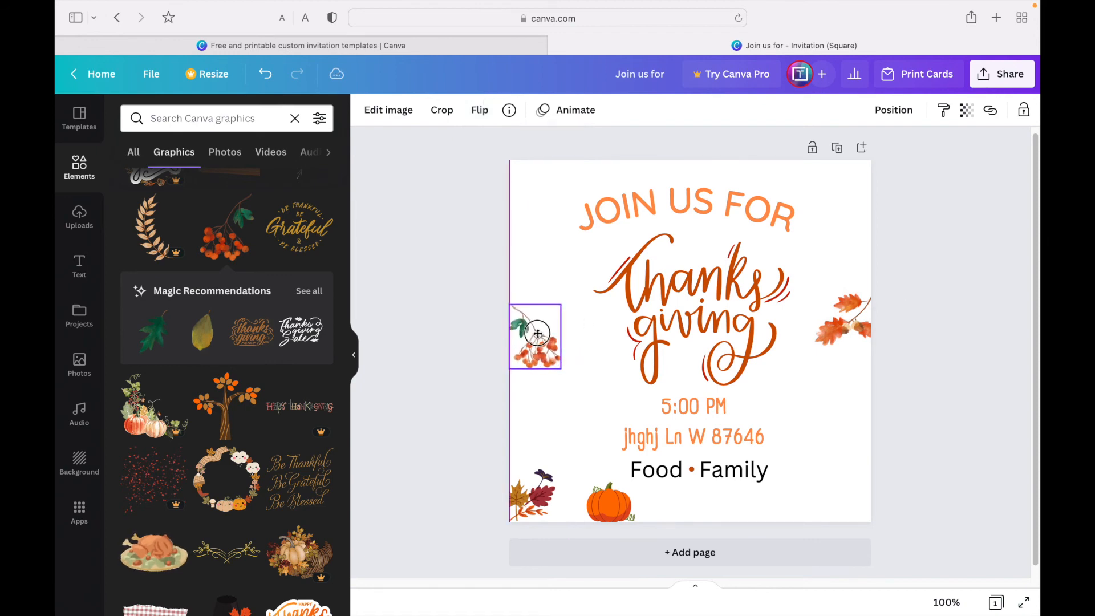
left_click_drag(536, 336, 528, 334)
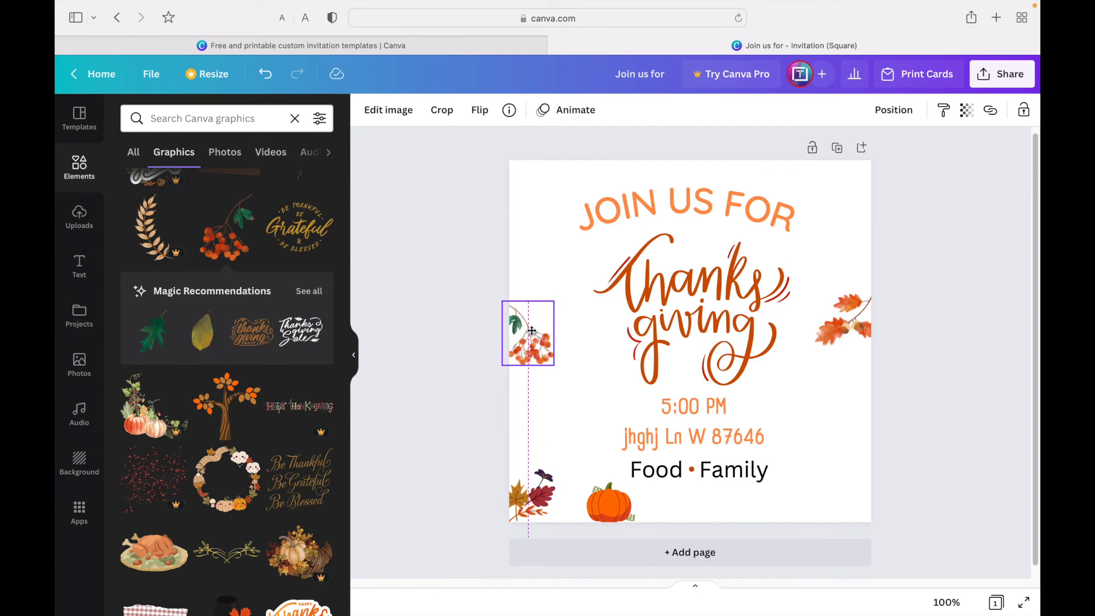
left_click(528, 333)
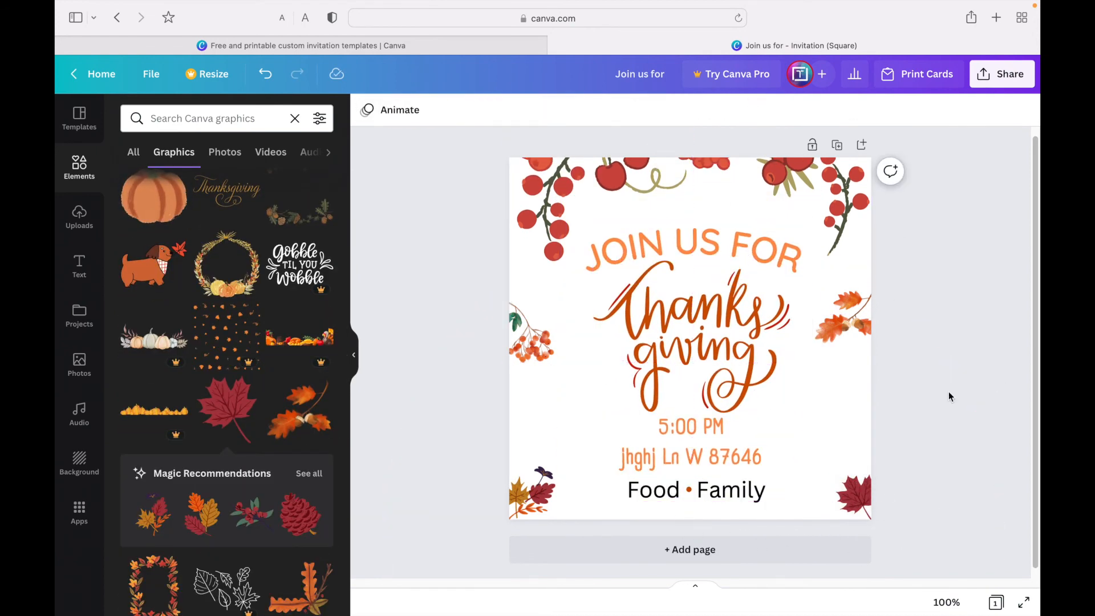
left_click(692, 251)
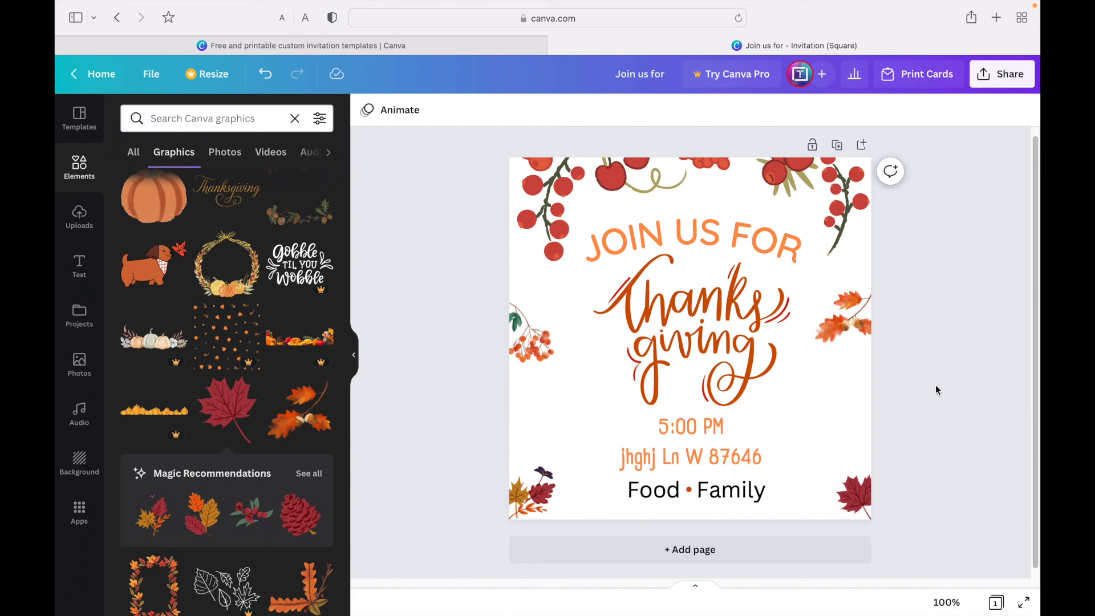
mouse_move(870, 398)
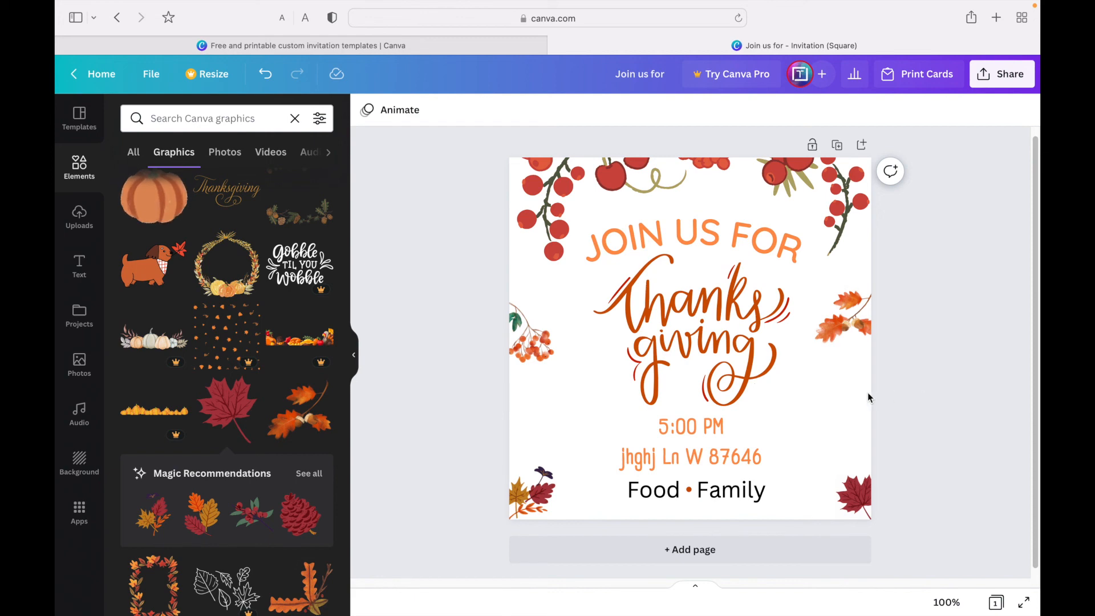
Step: Change the page background from white to a custom light cream colour like #F4ECCC
left_click(691, 332)
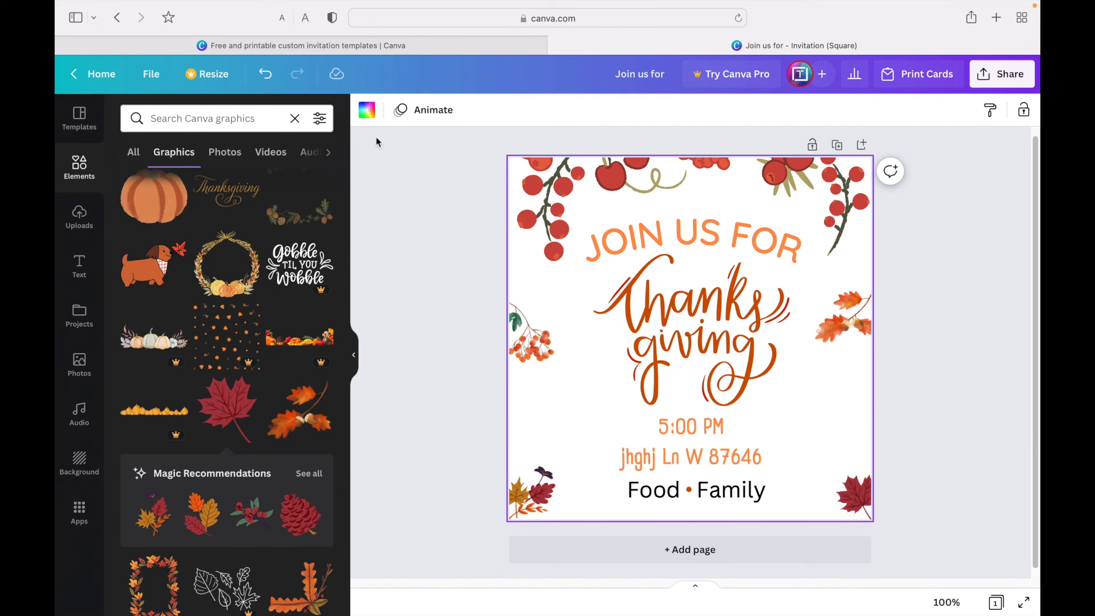
left_click(367, 109)
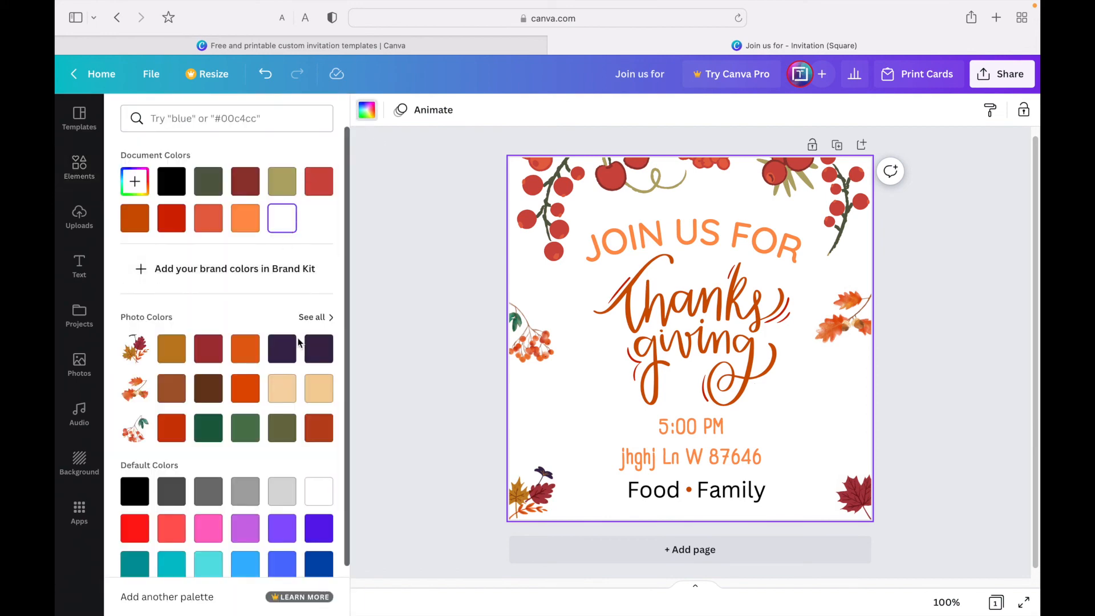
mouse_move(282, 389)
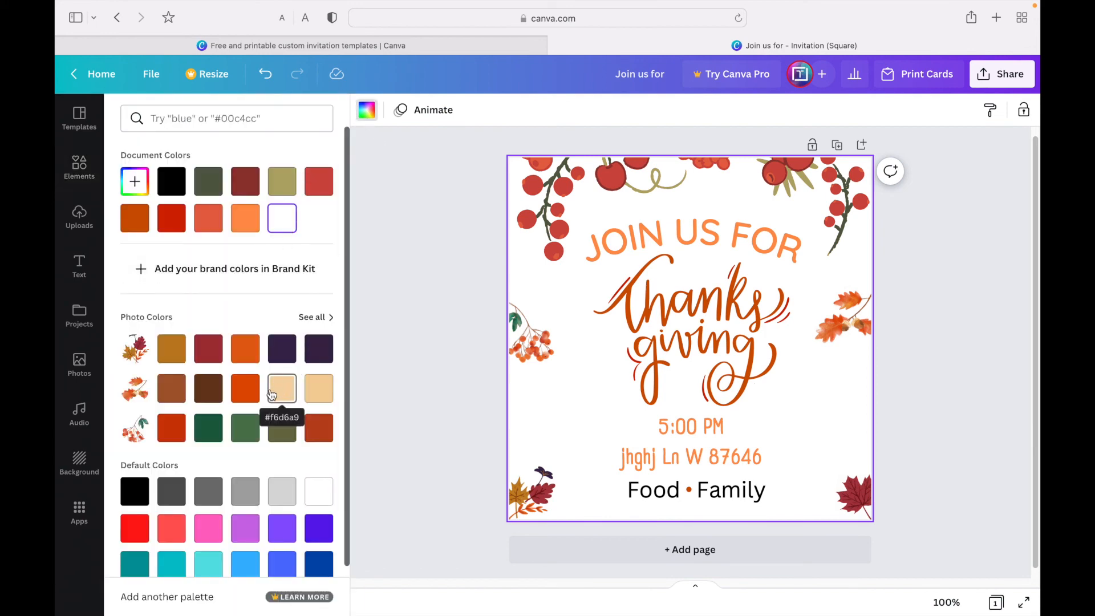
left_click(246, 546)
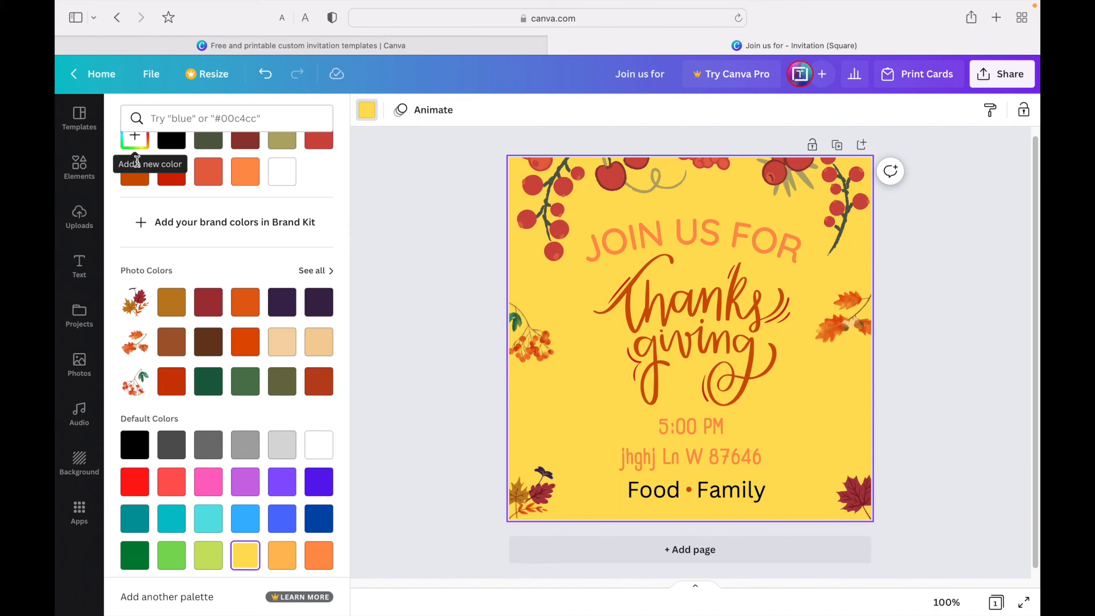
left_click(134, 137)
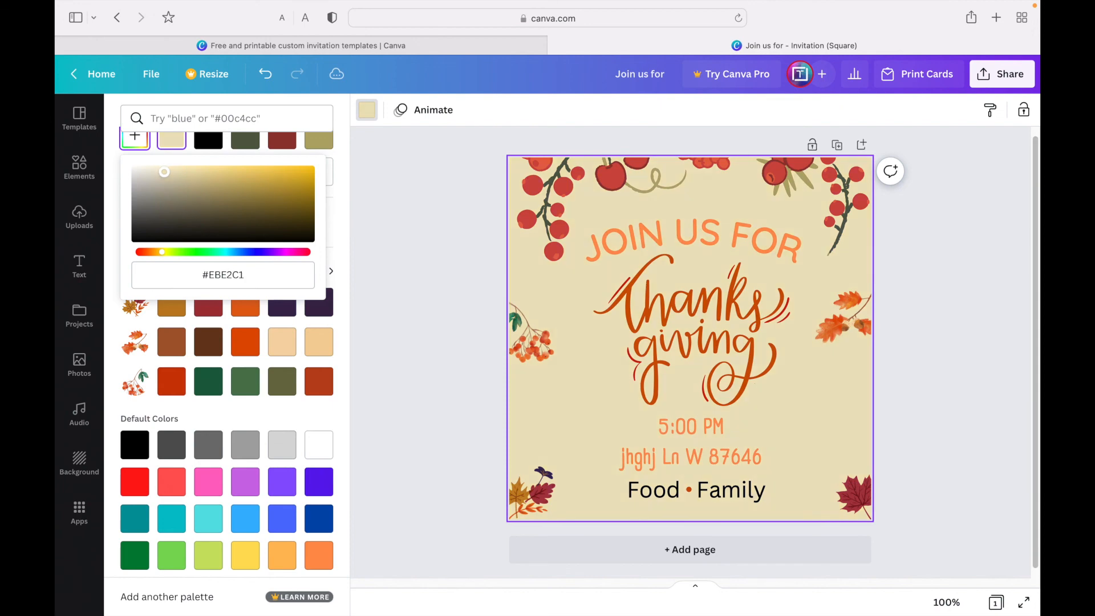
left_click(165, 172)
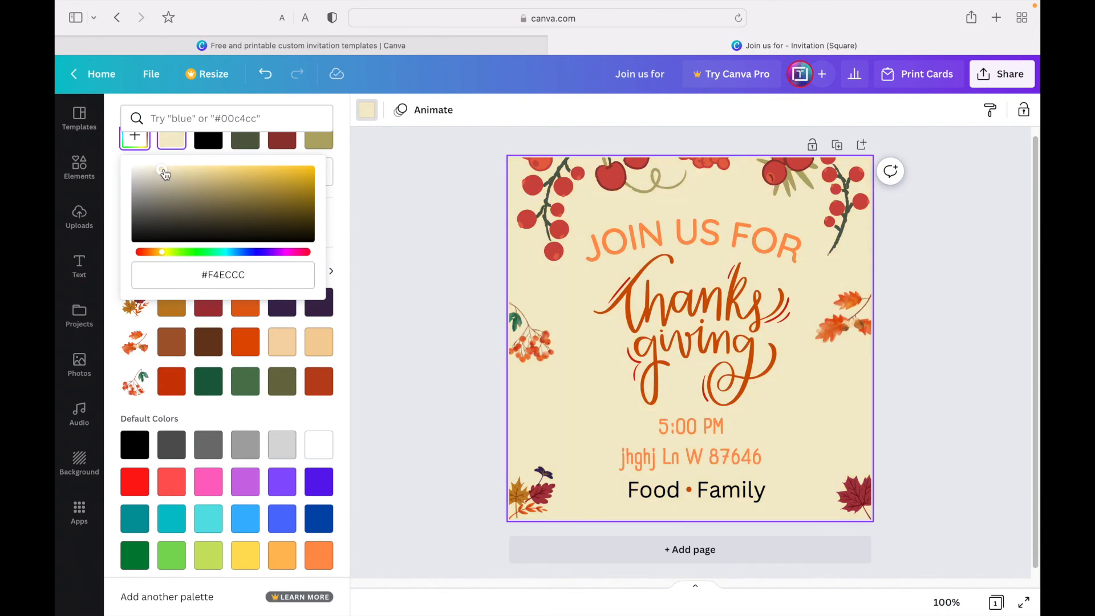
left_click(79, 168)
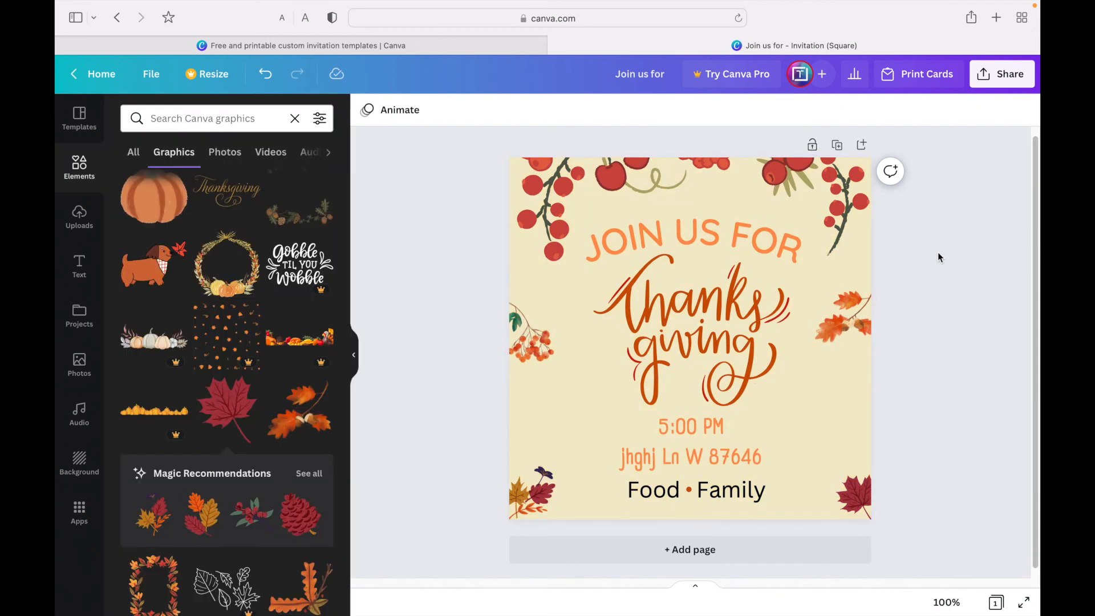